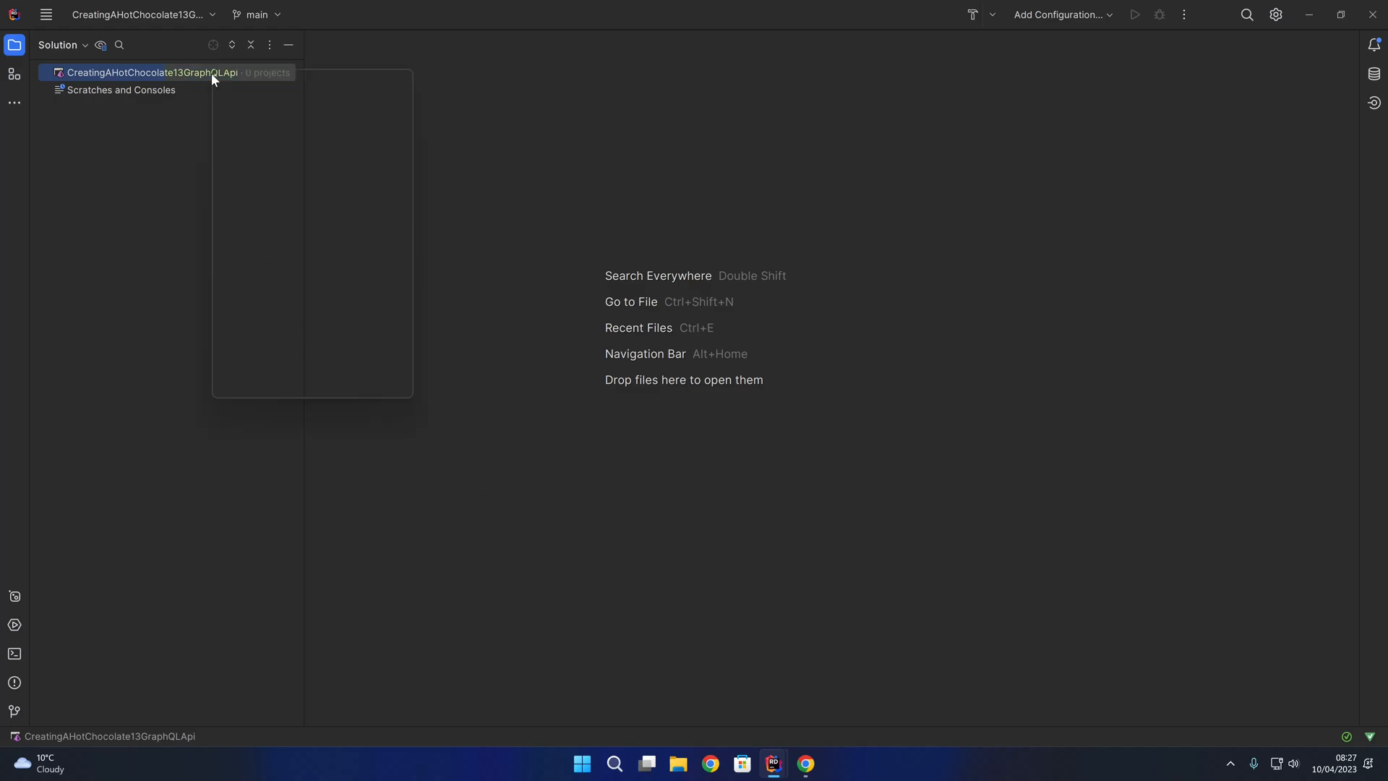
# Add a new empty C# ASP.NET Core Web Application project named 'Api' to the solution.
pyautogui.rightClick(144, 73)
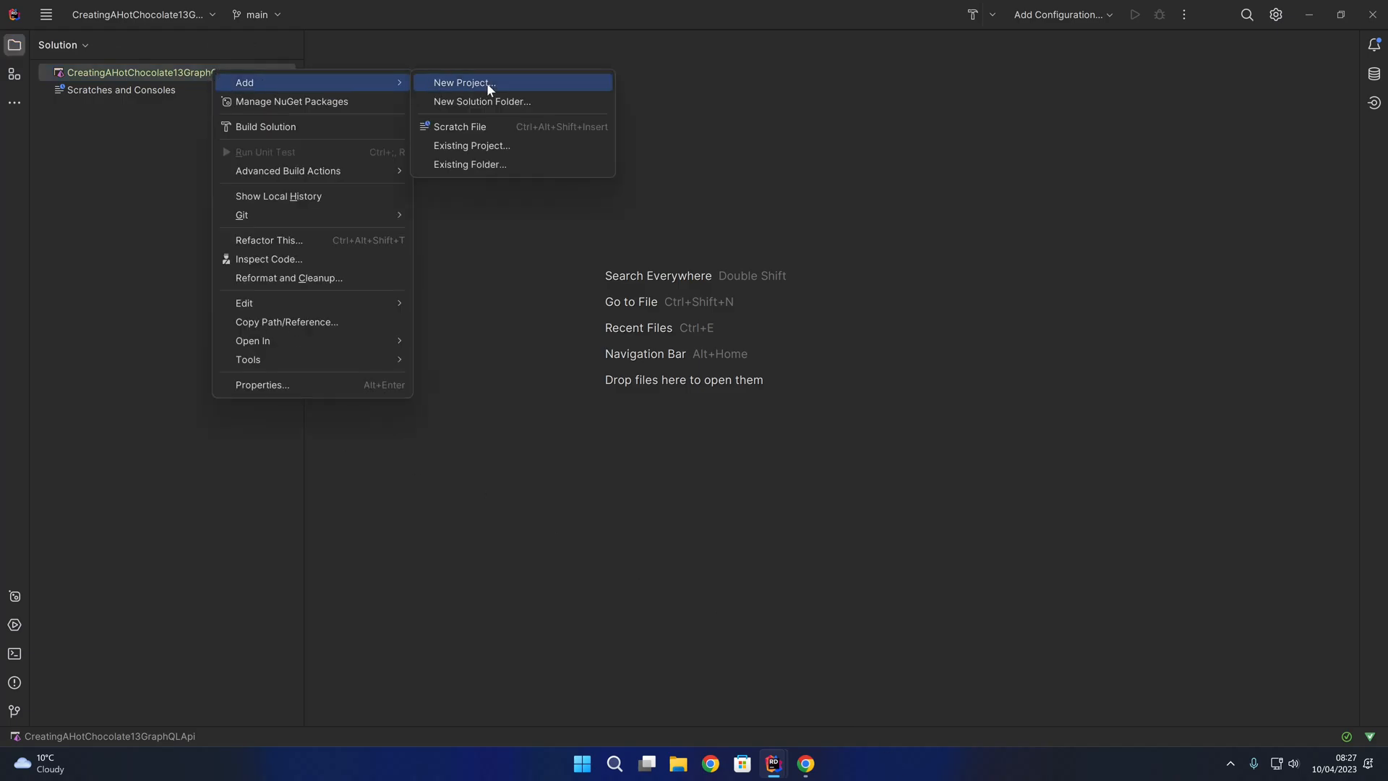
pyautogui.click(464, 82)
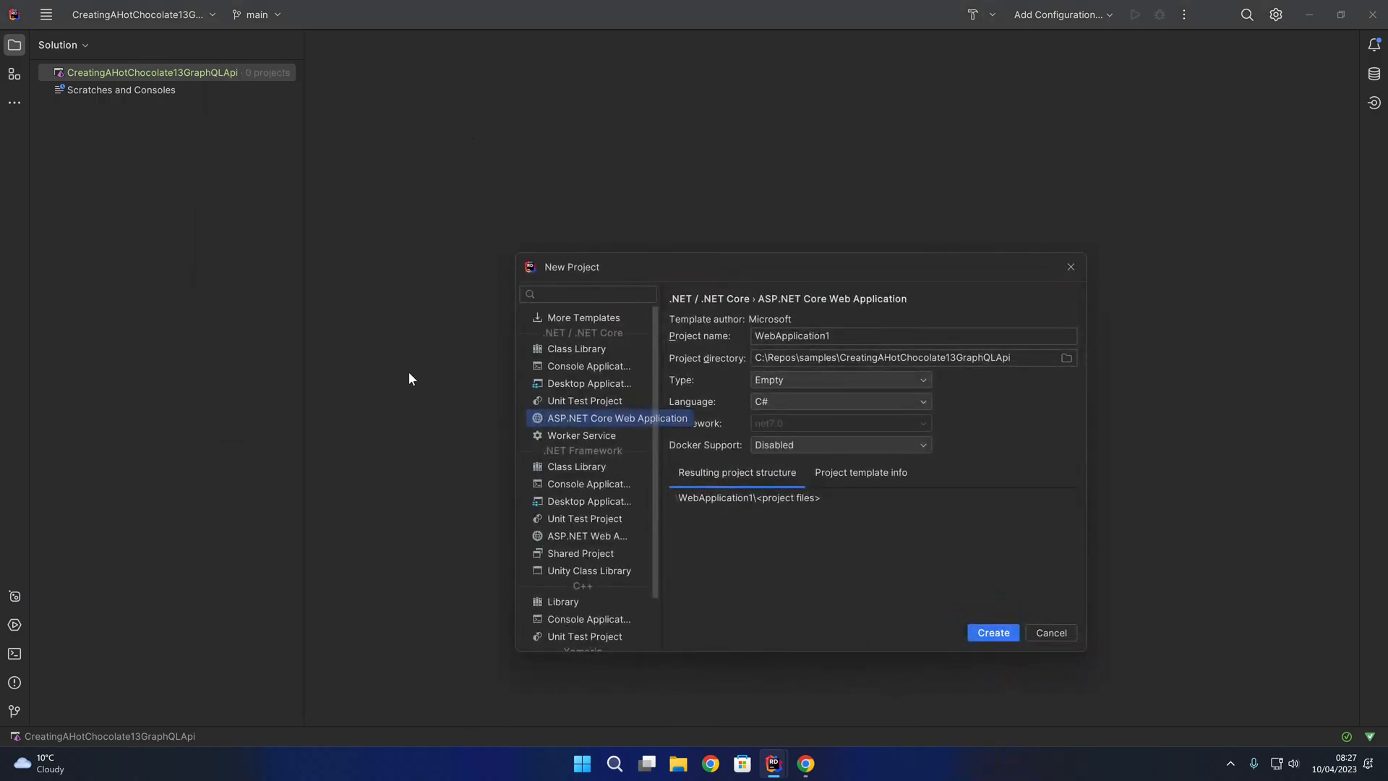
pyautogui.moveTo(575, 422)
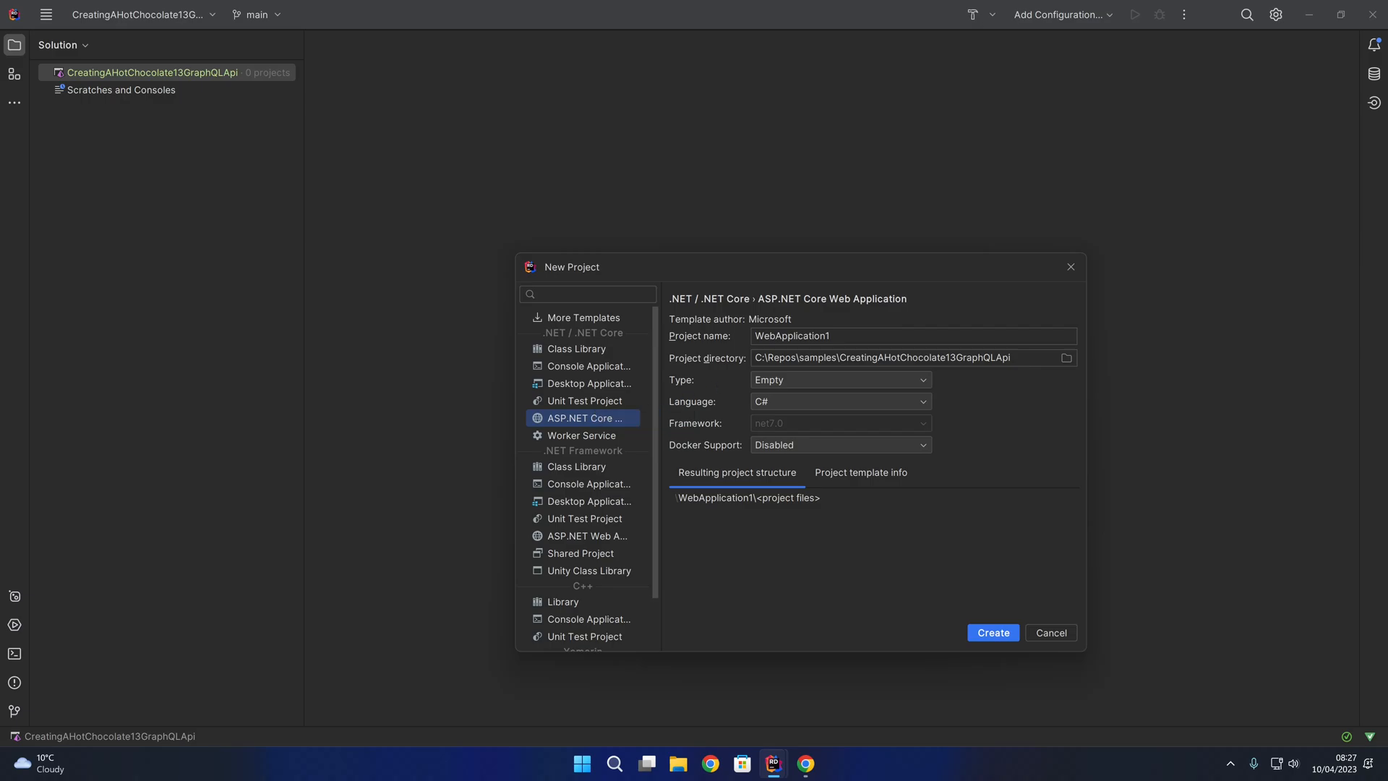
pyautogui.write('Ap')
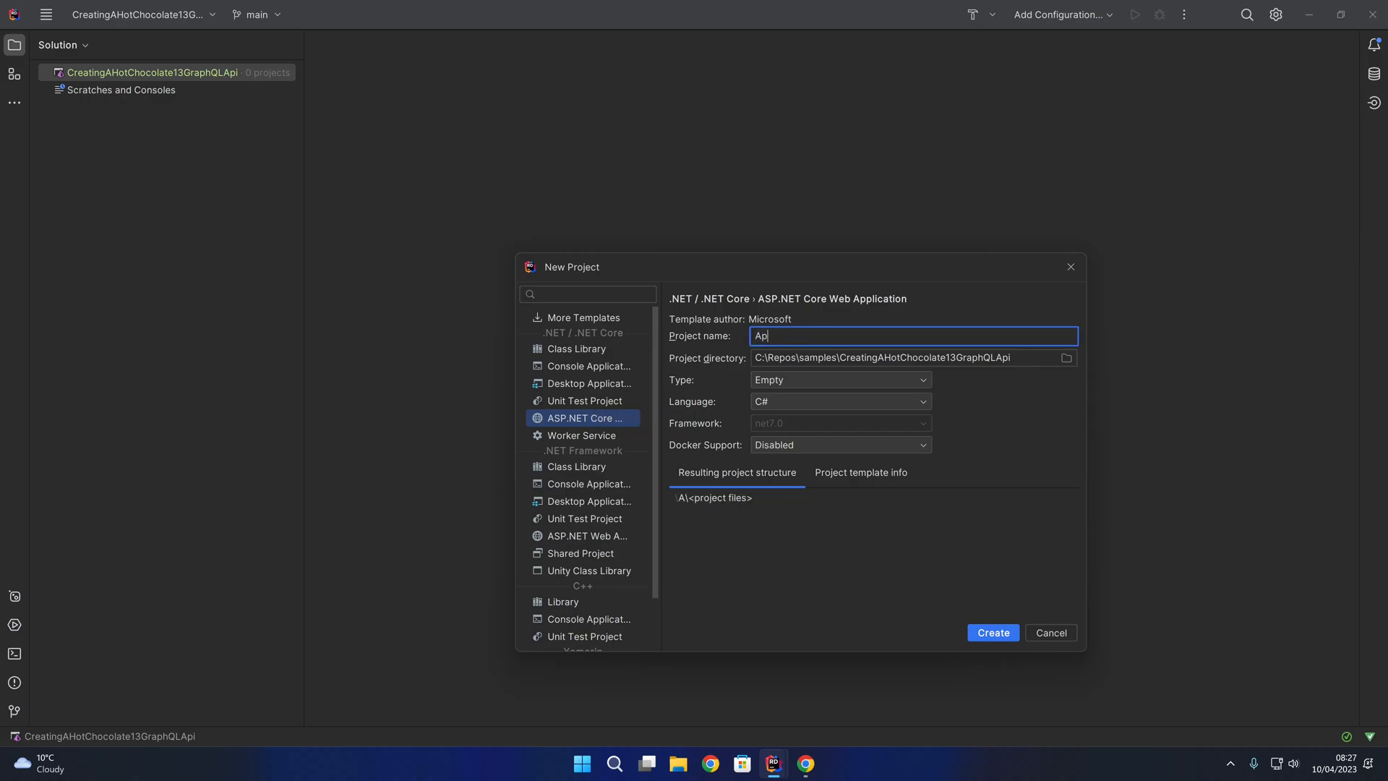
pyautogui.write('i')
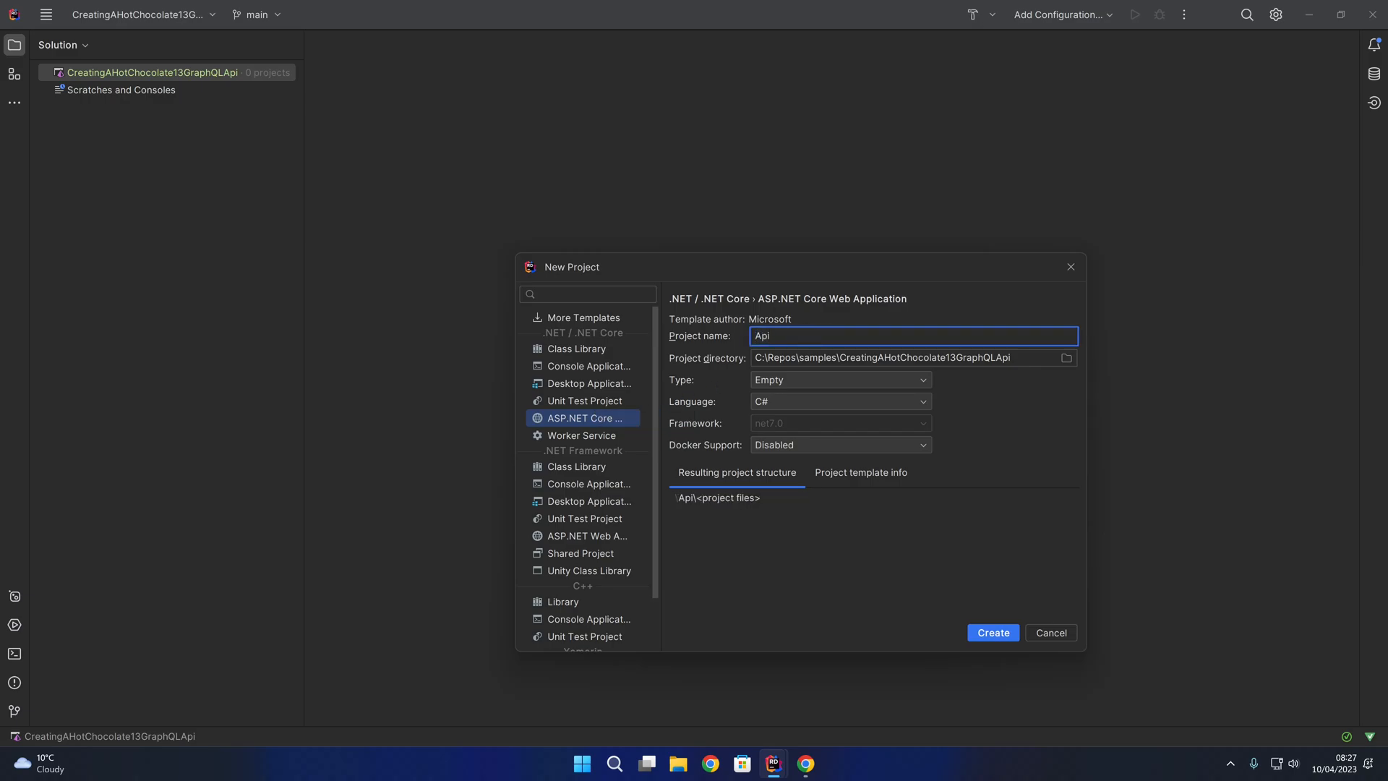
pyautogui.moveTo(683, 386)
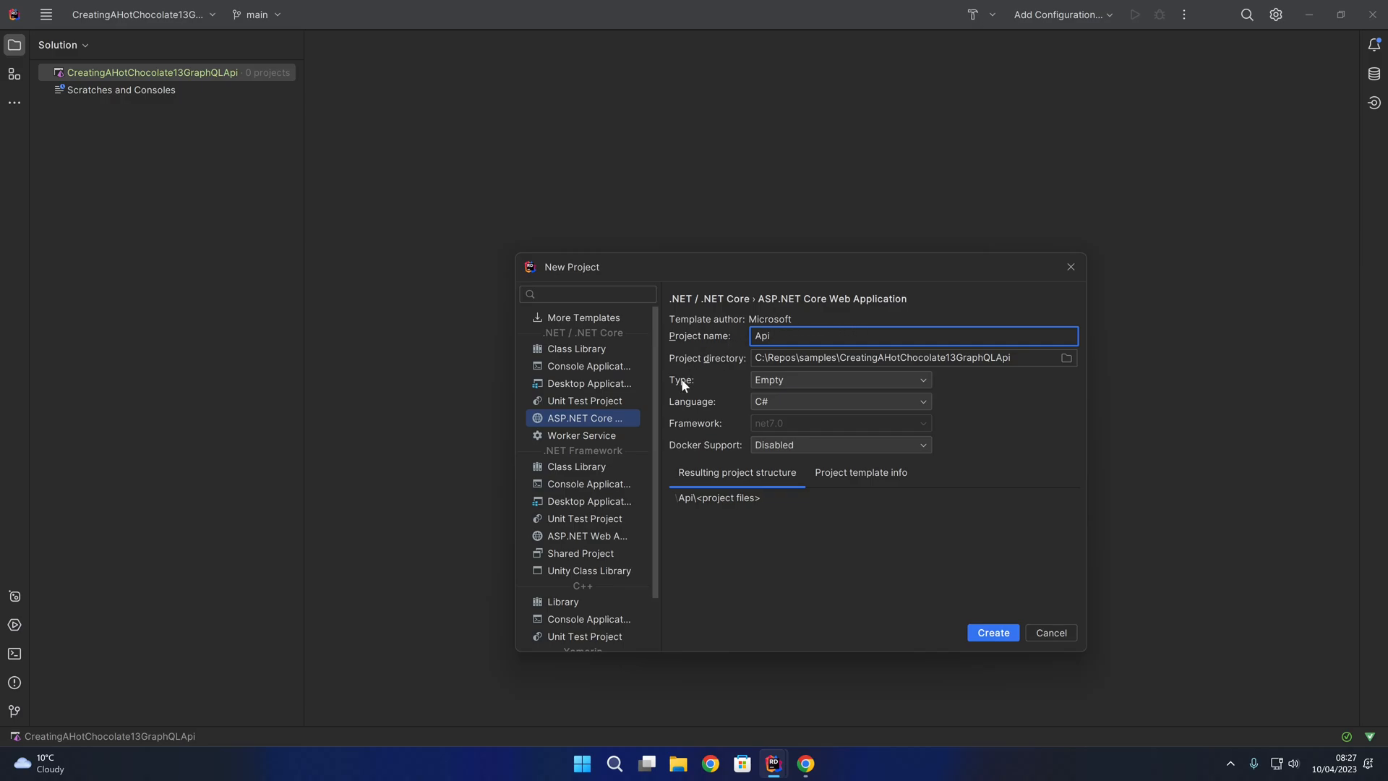
pyautogui.moveTo(962, 383)
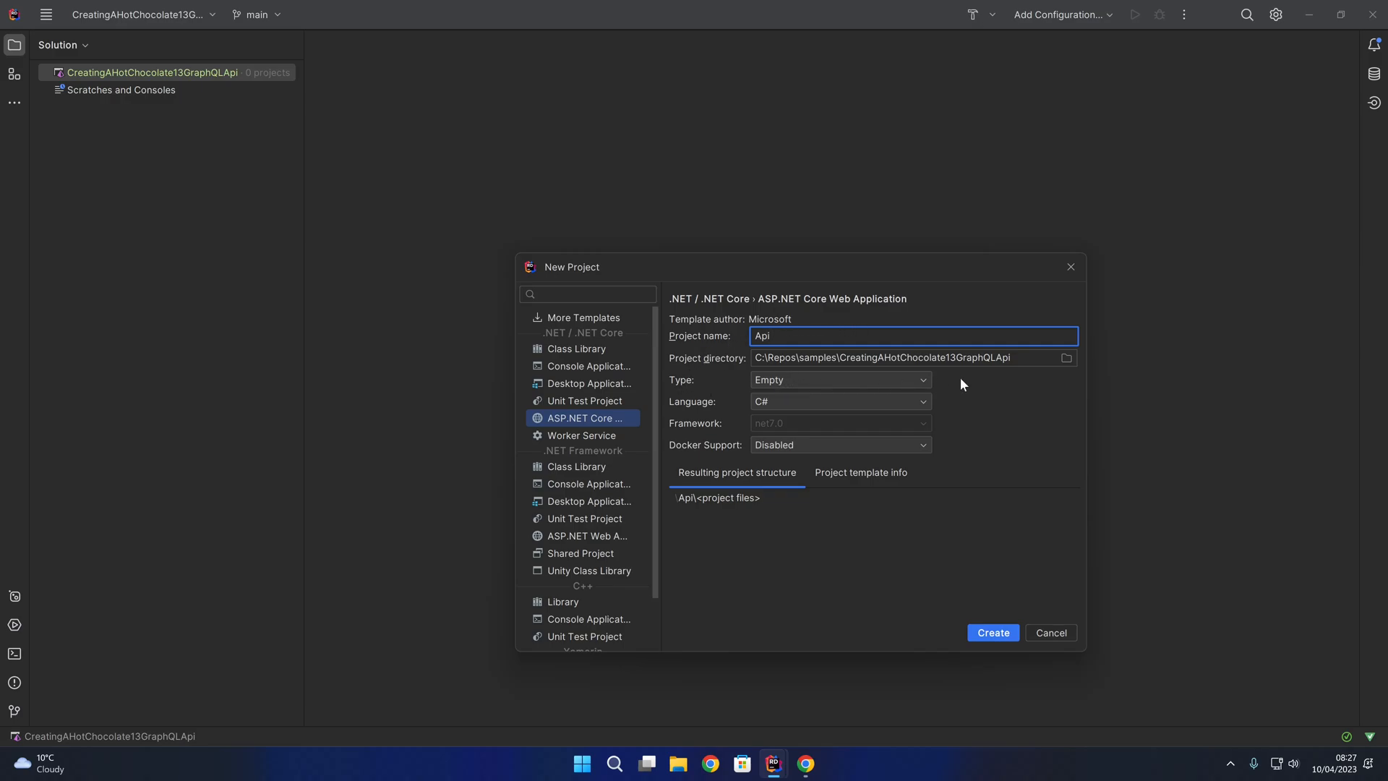
pyautogui.moveTo(971, 384)
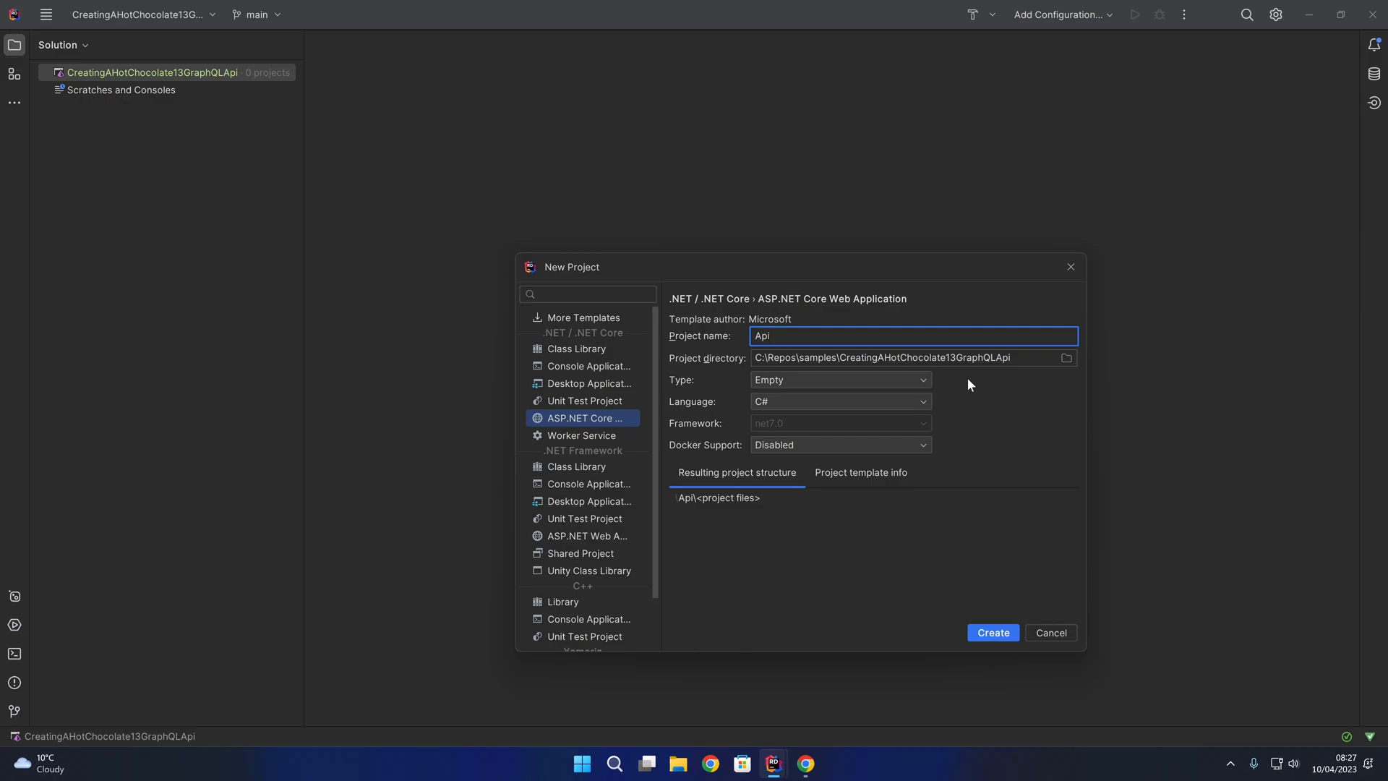
pyautogui.moveTo(950, 393)
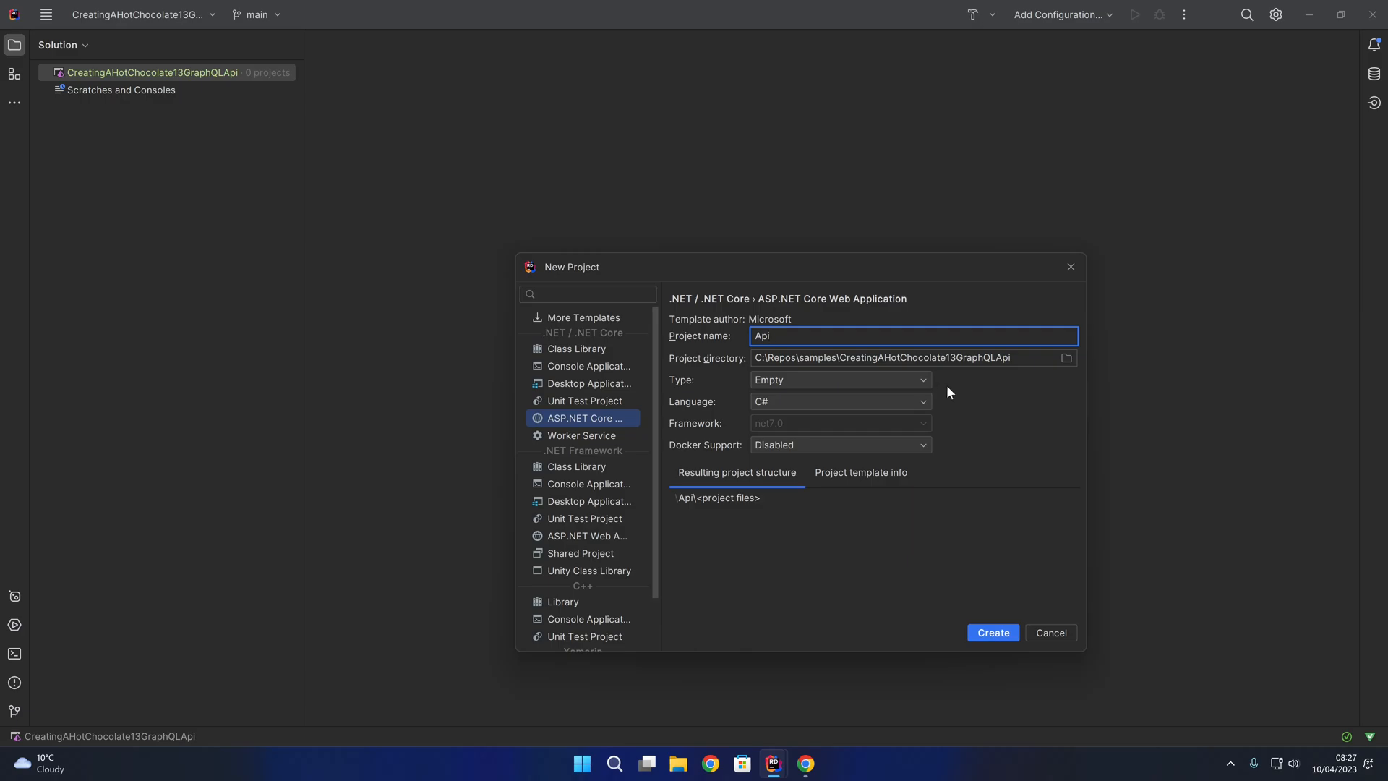
pyautogui.moveTo(787, 406)
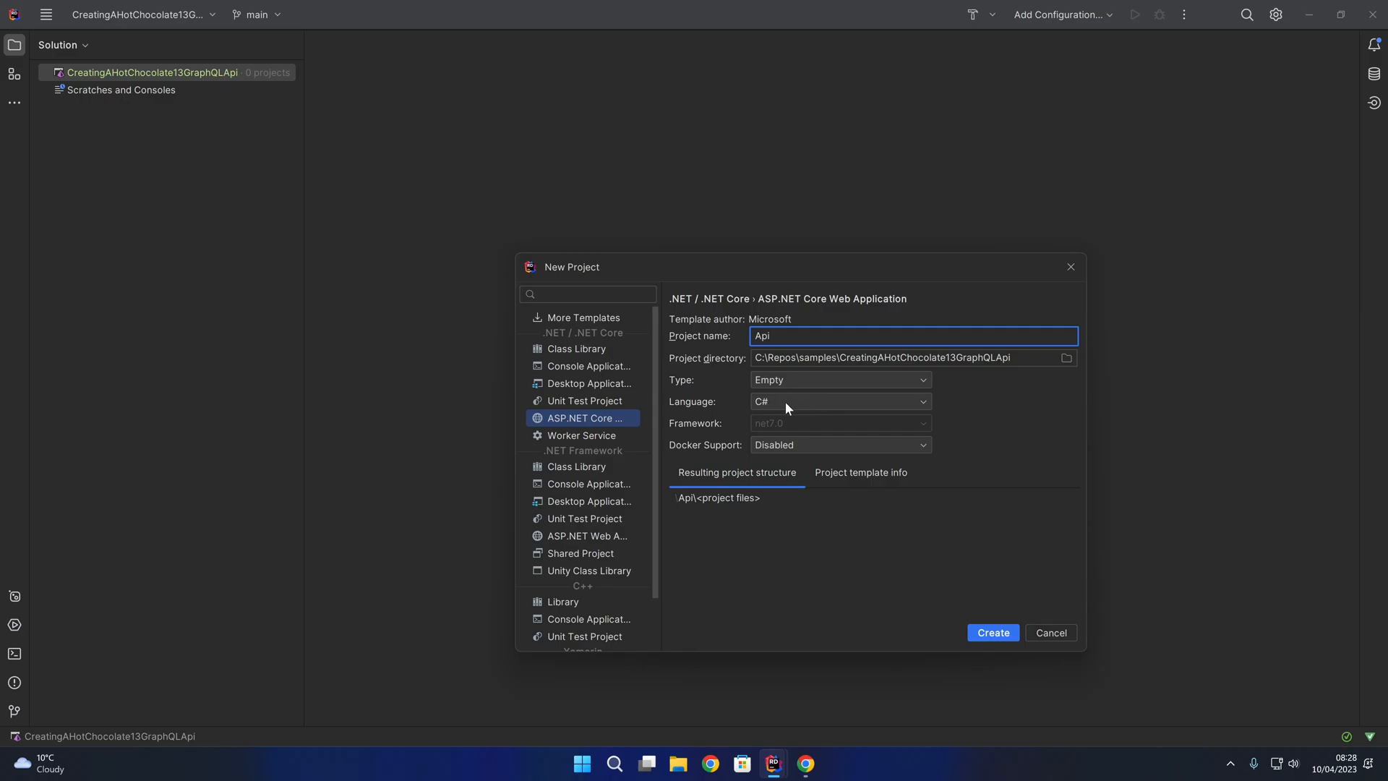
pyautogui.moveTo(985, 427)
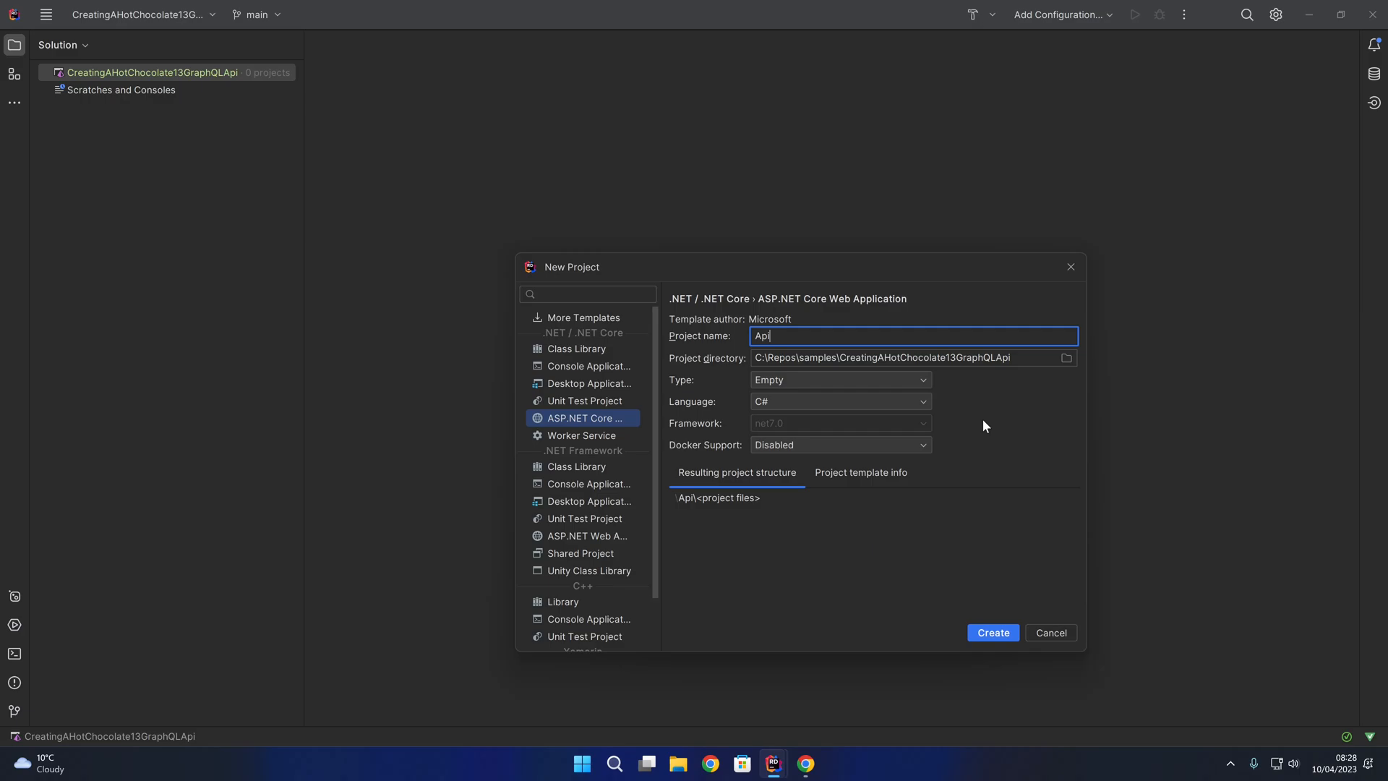
pyautogui.moveTo(992, 421)
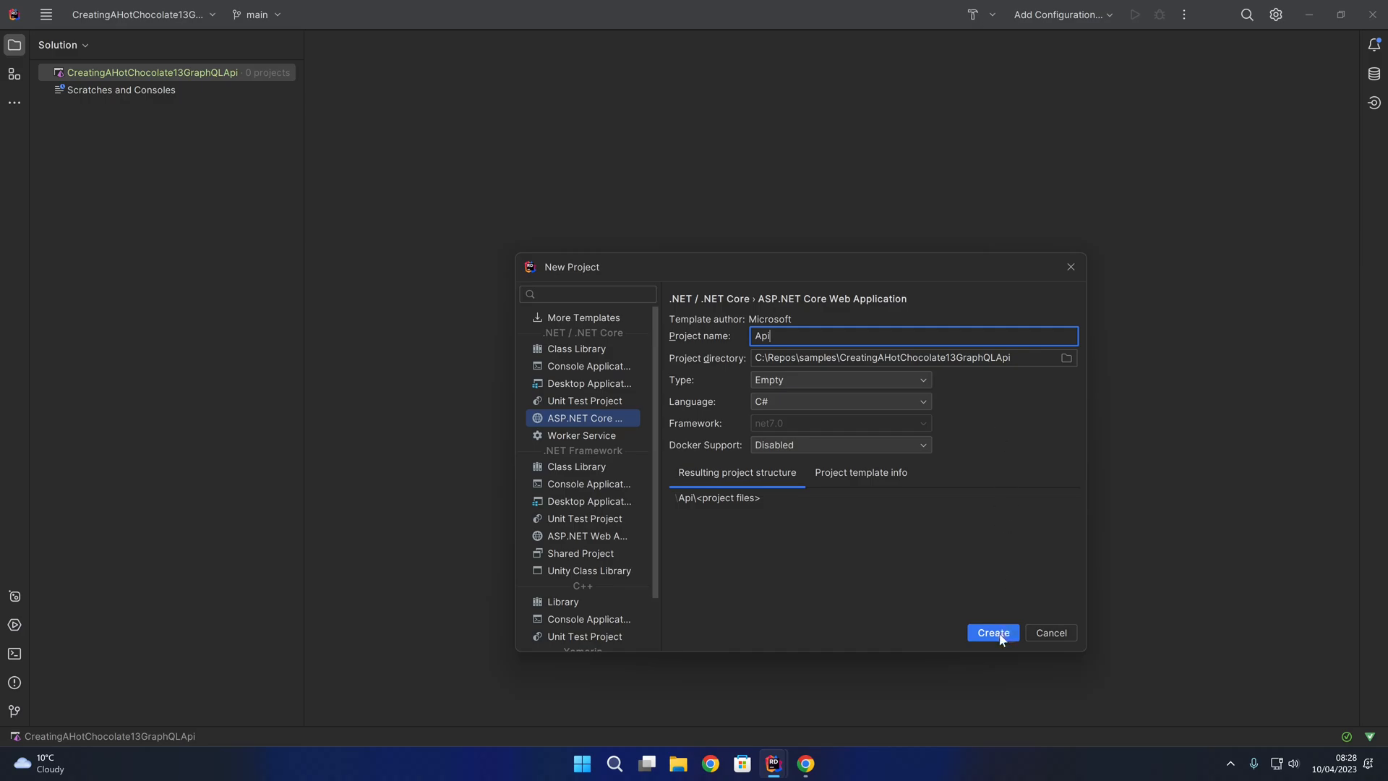
# Create the Api project and let Rider generate Dependencies, Properties, appsettings and Program.cs.
pyautogui.click(993, 632)
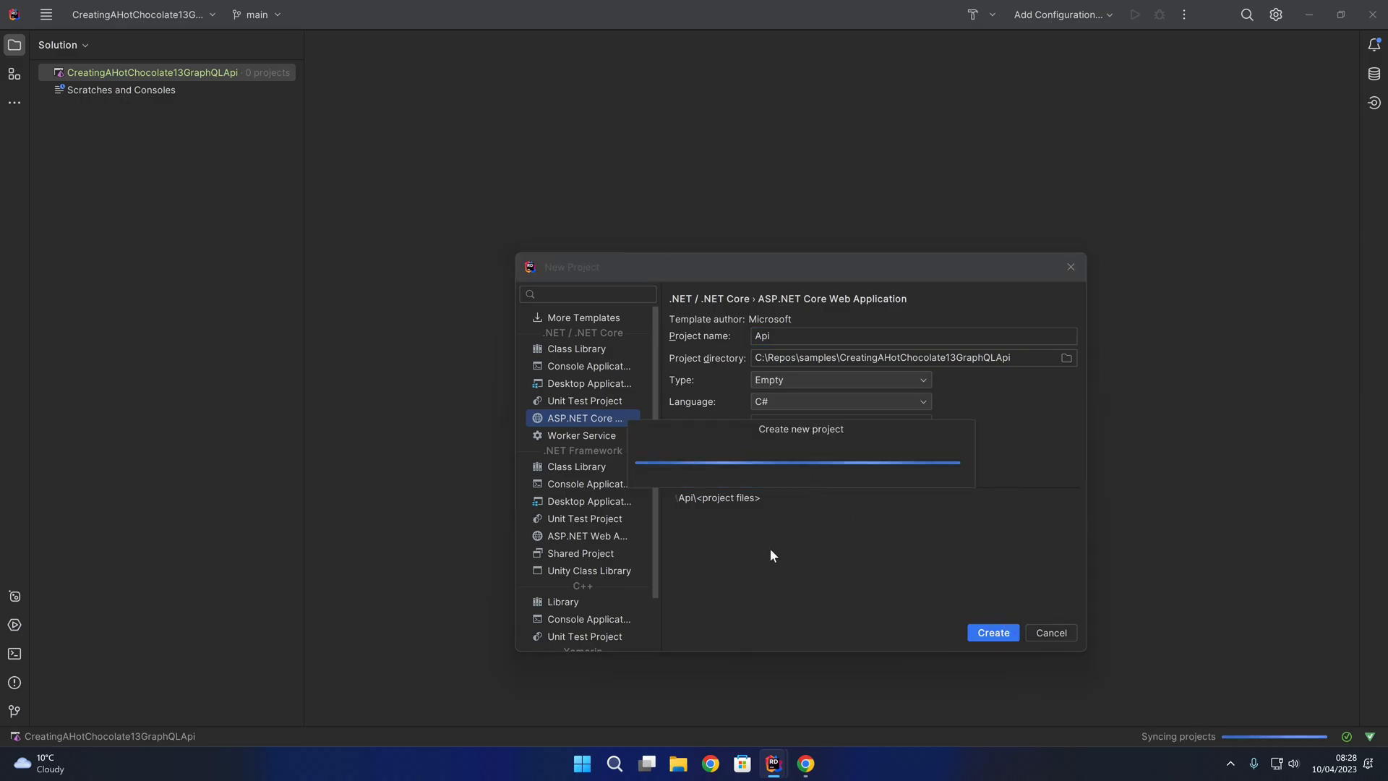
pyautogui.click(993, 632)
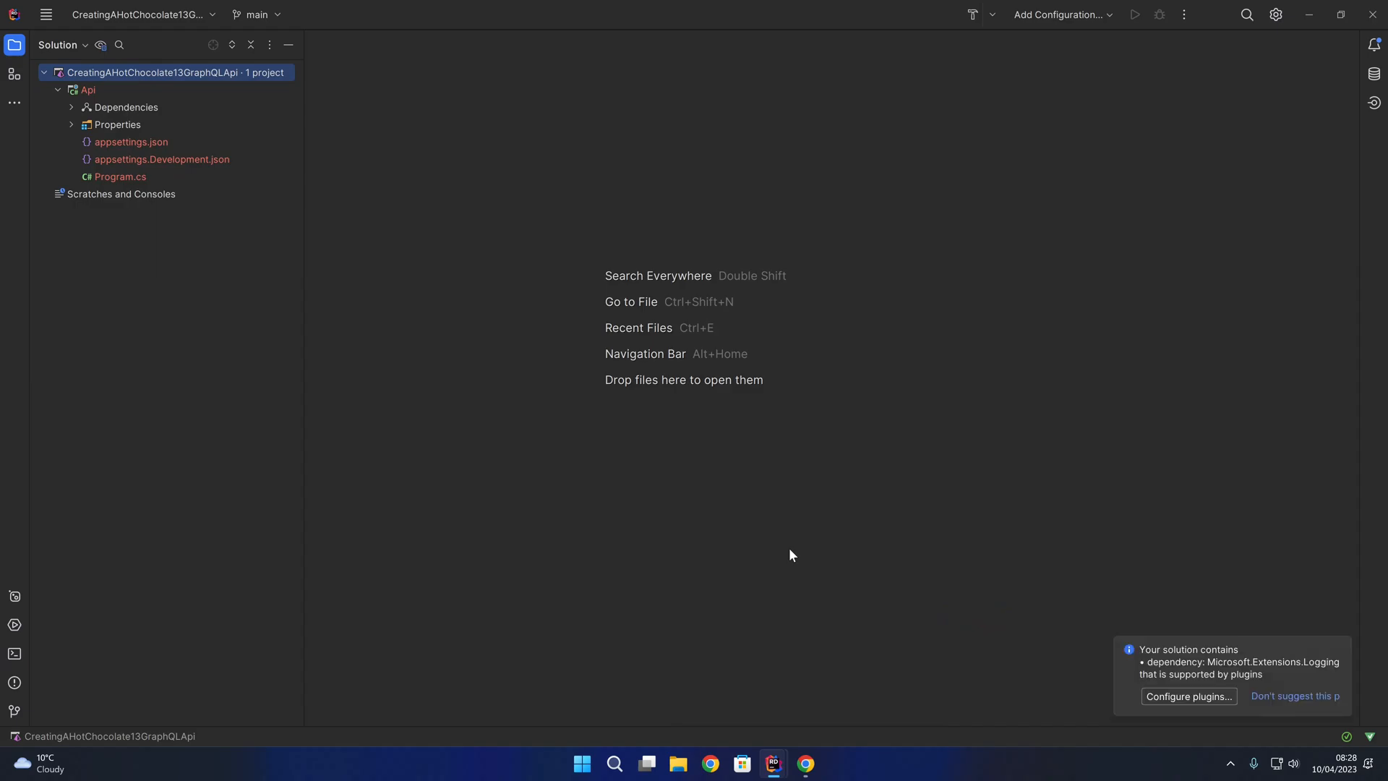
pyautogui.moveTo(853, 570)
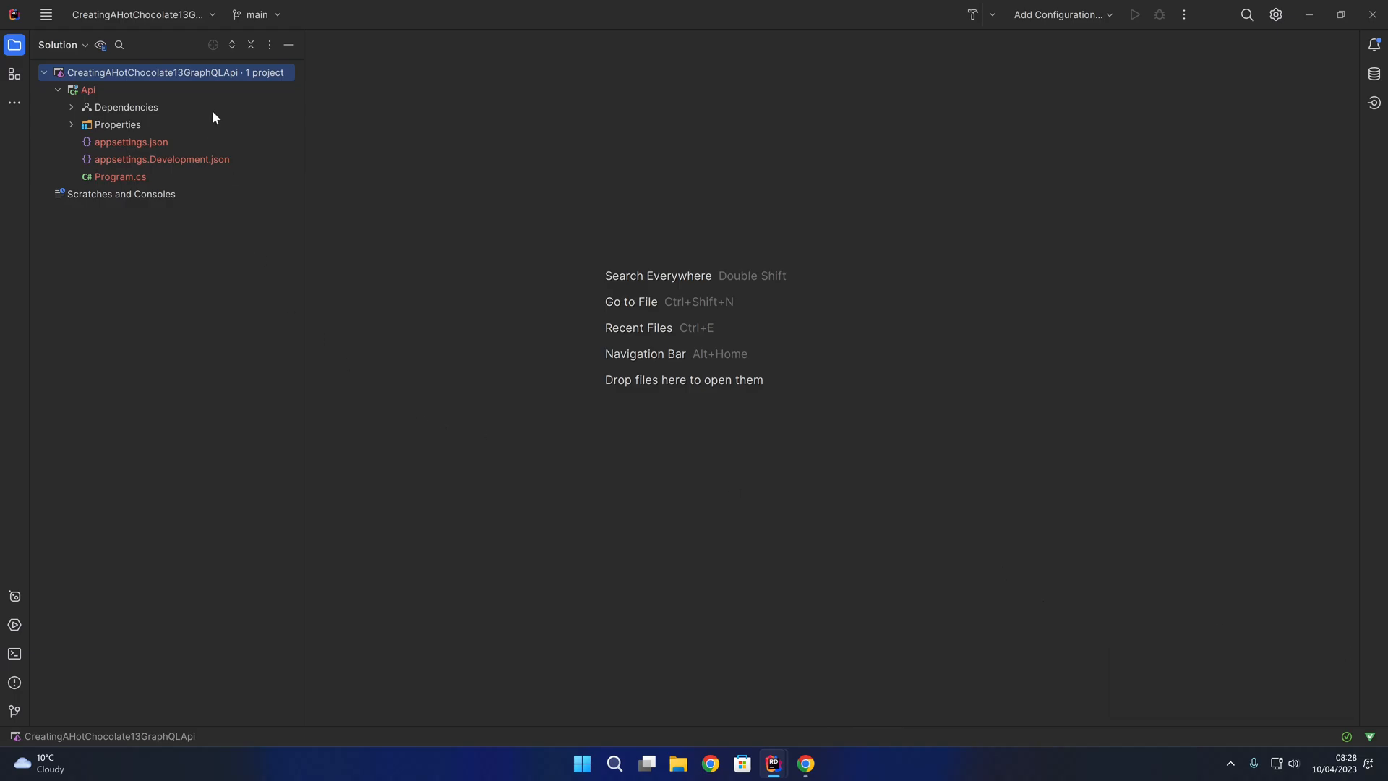
pyautogui.rightClick(138, 72)
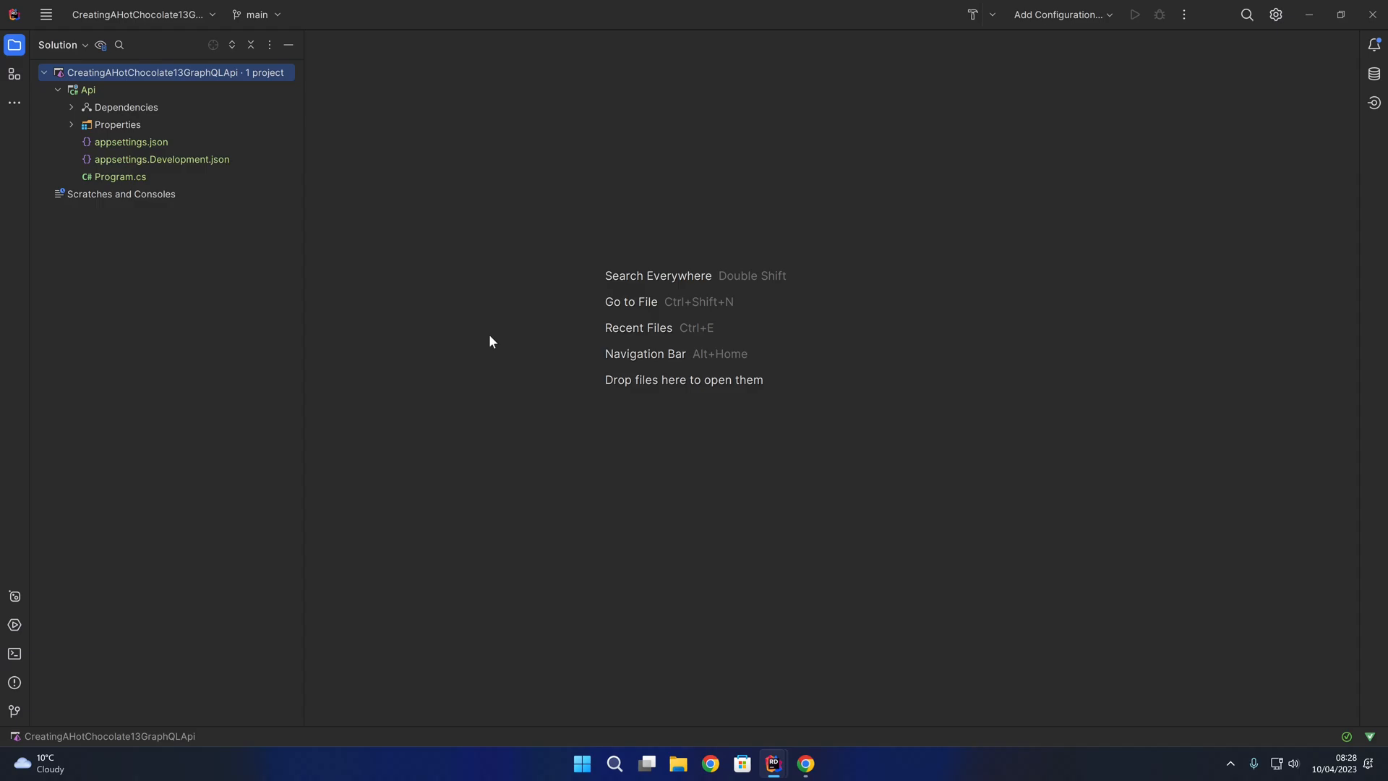
pyautogui.moveTo(466, 266)
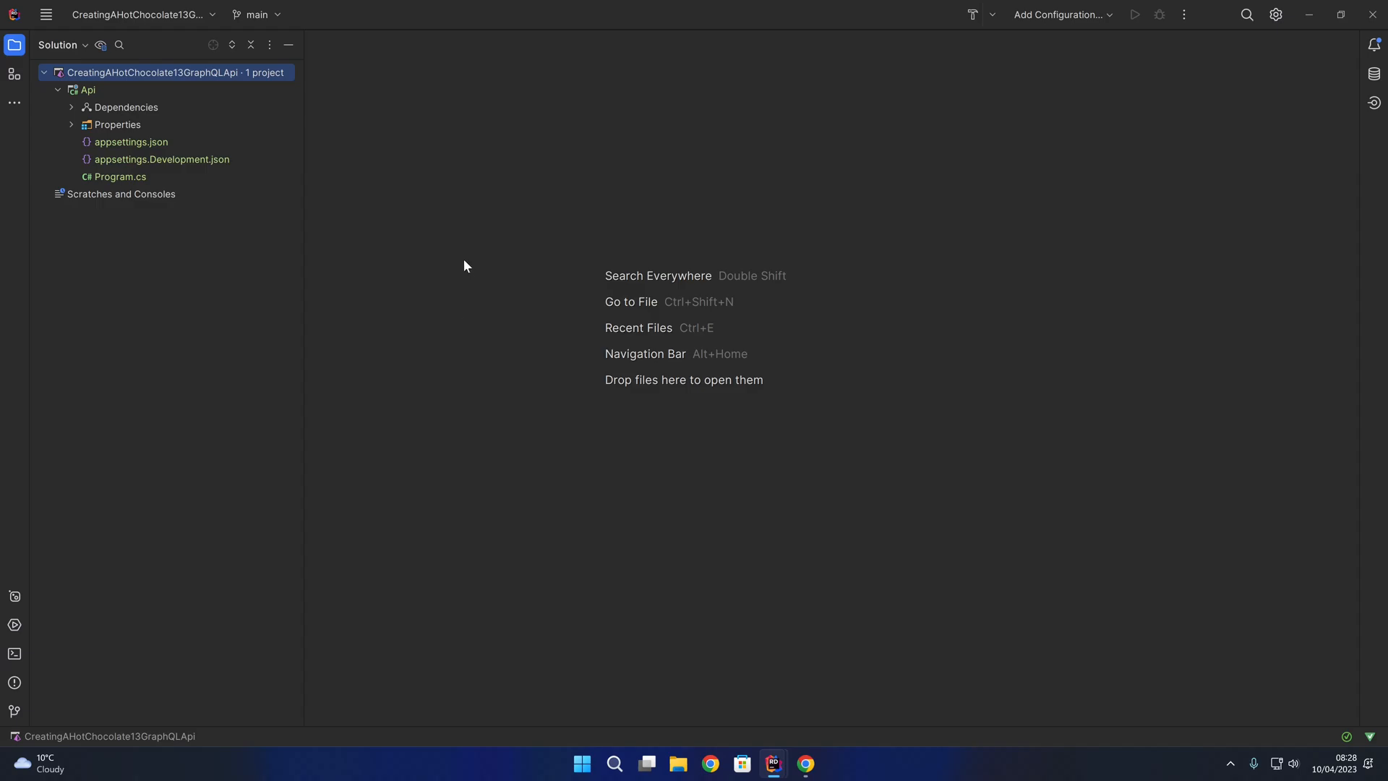
pyautogui.rightClick(88, 90)
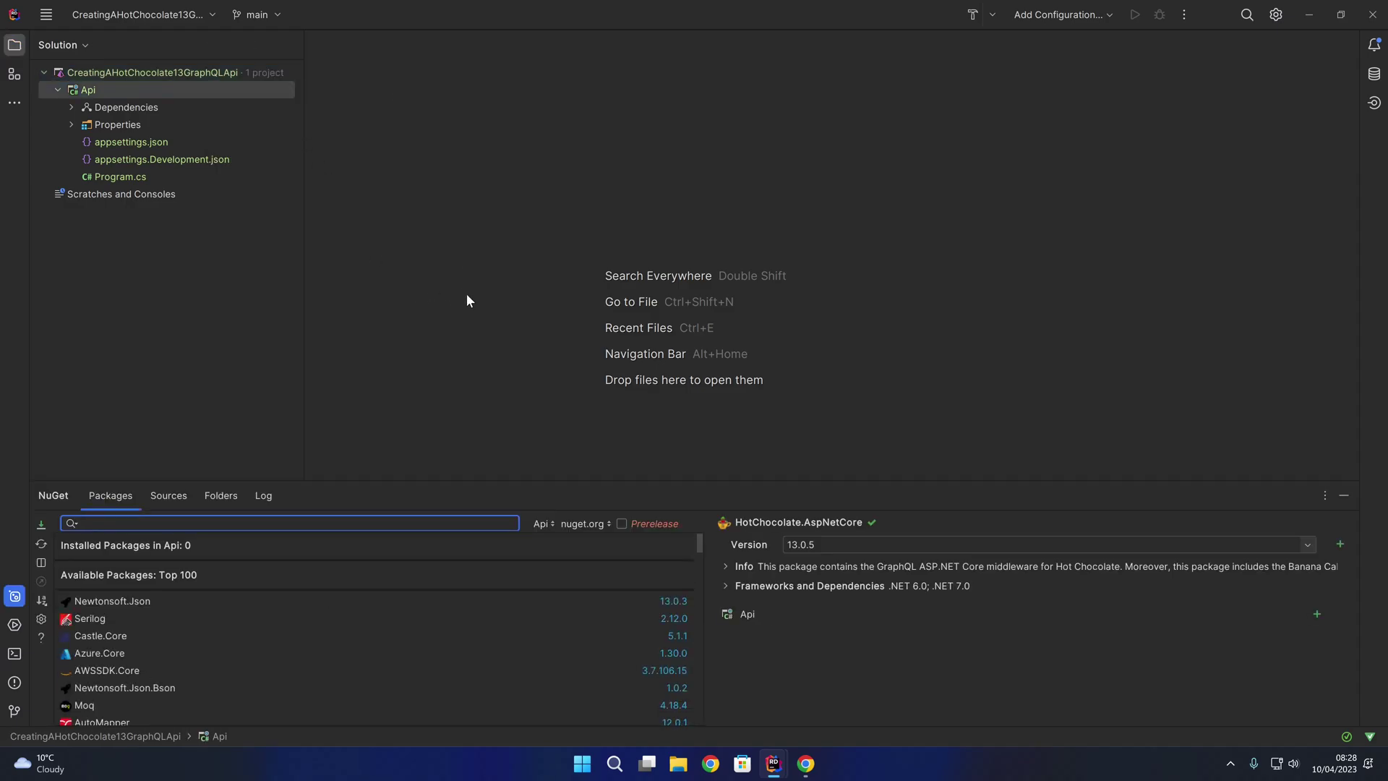
pyautogui.write('hot chocolate')
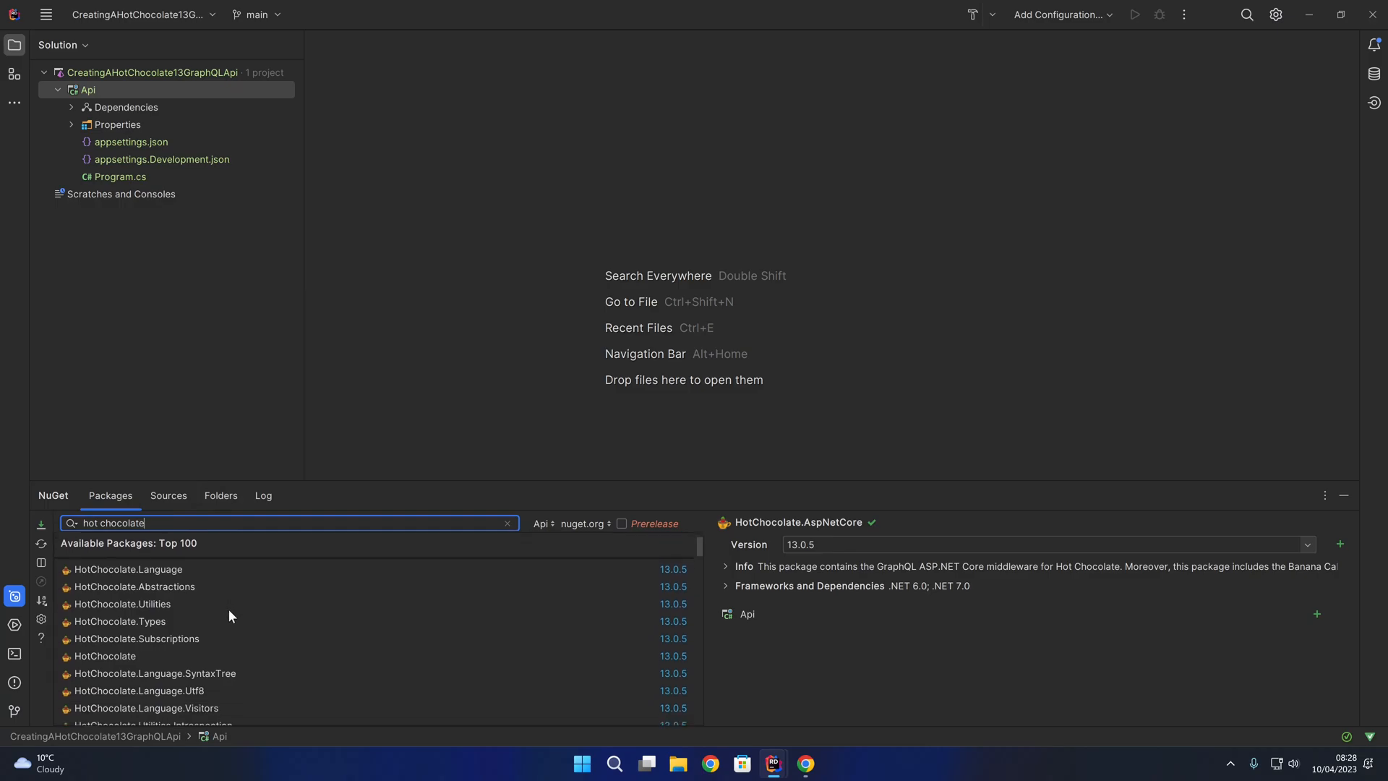
pyautogui.scroll(-3)
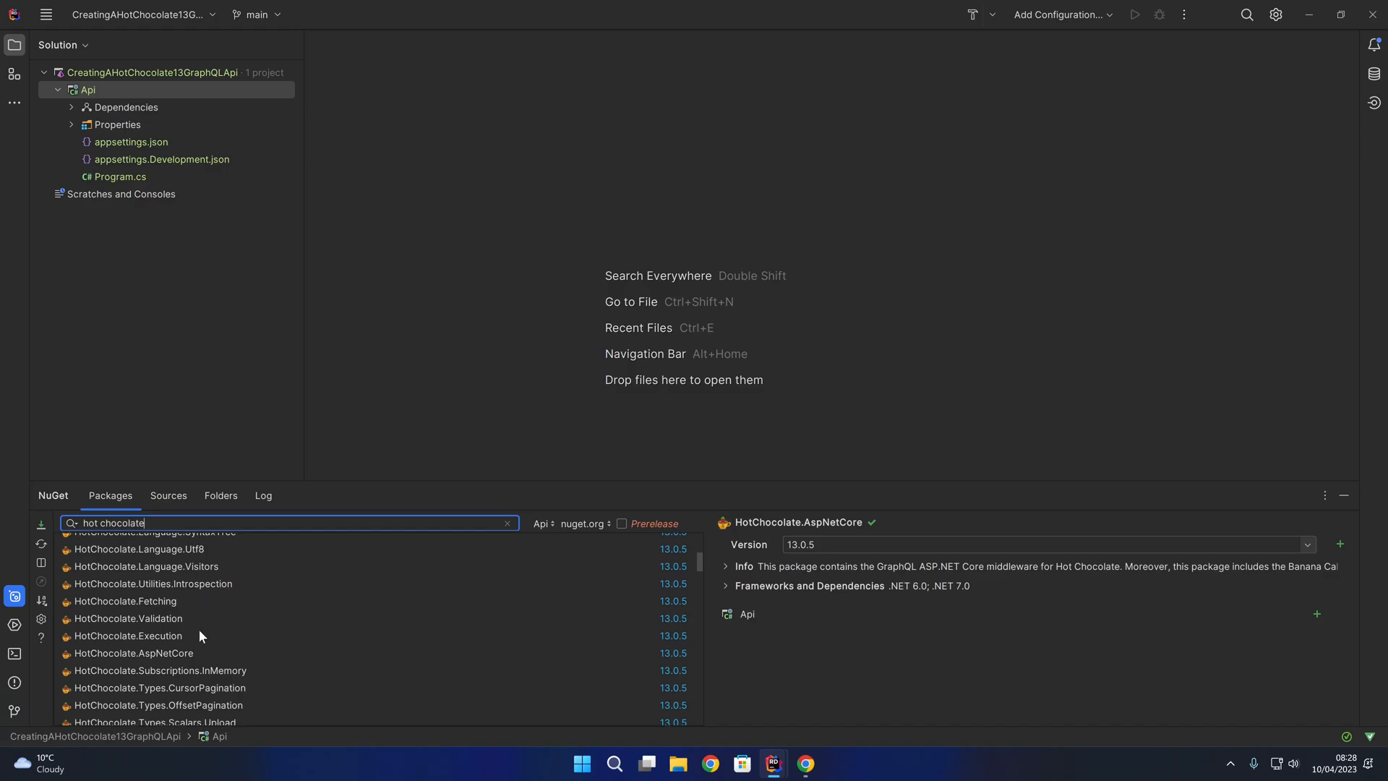
pyautogui.click(133, 654)
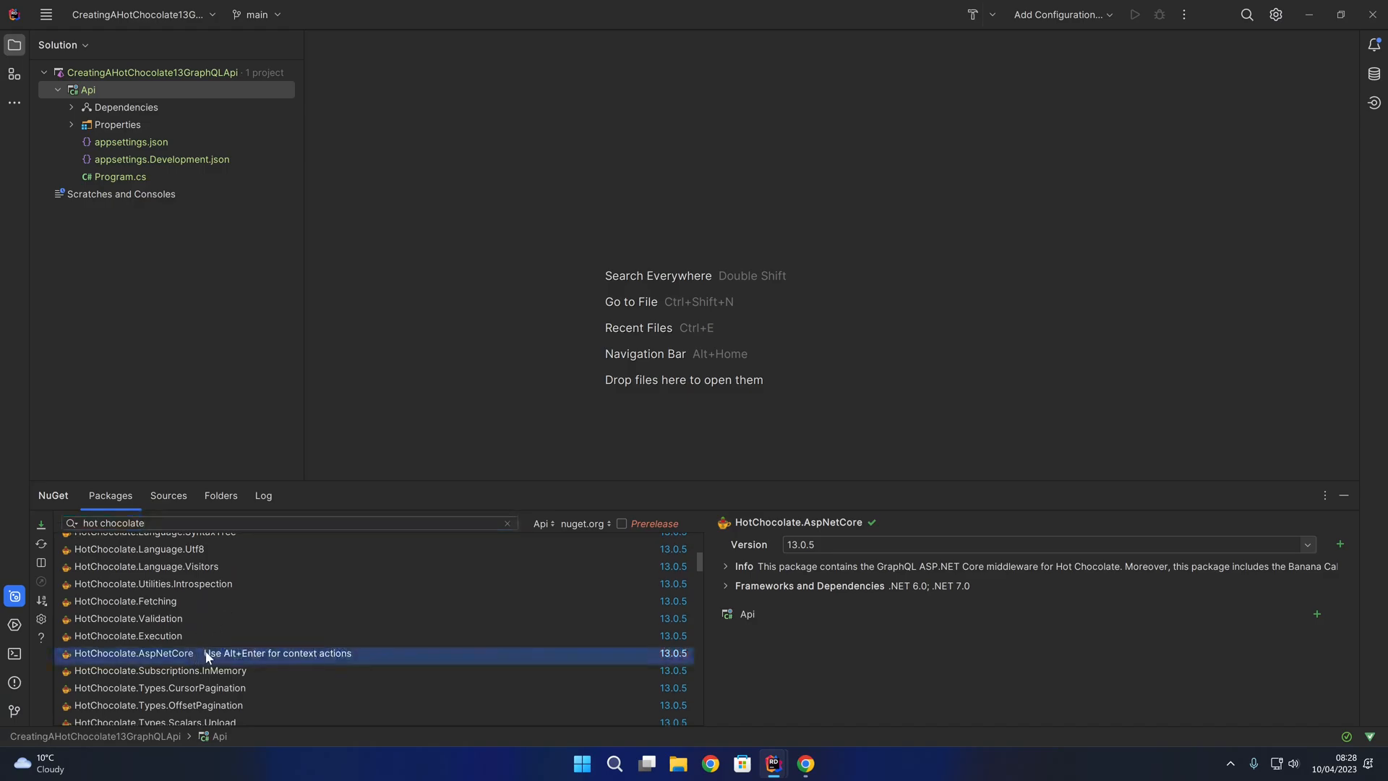
pyautogui.moveTo(810, 662)
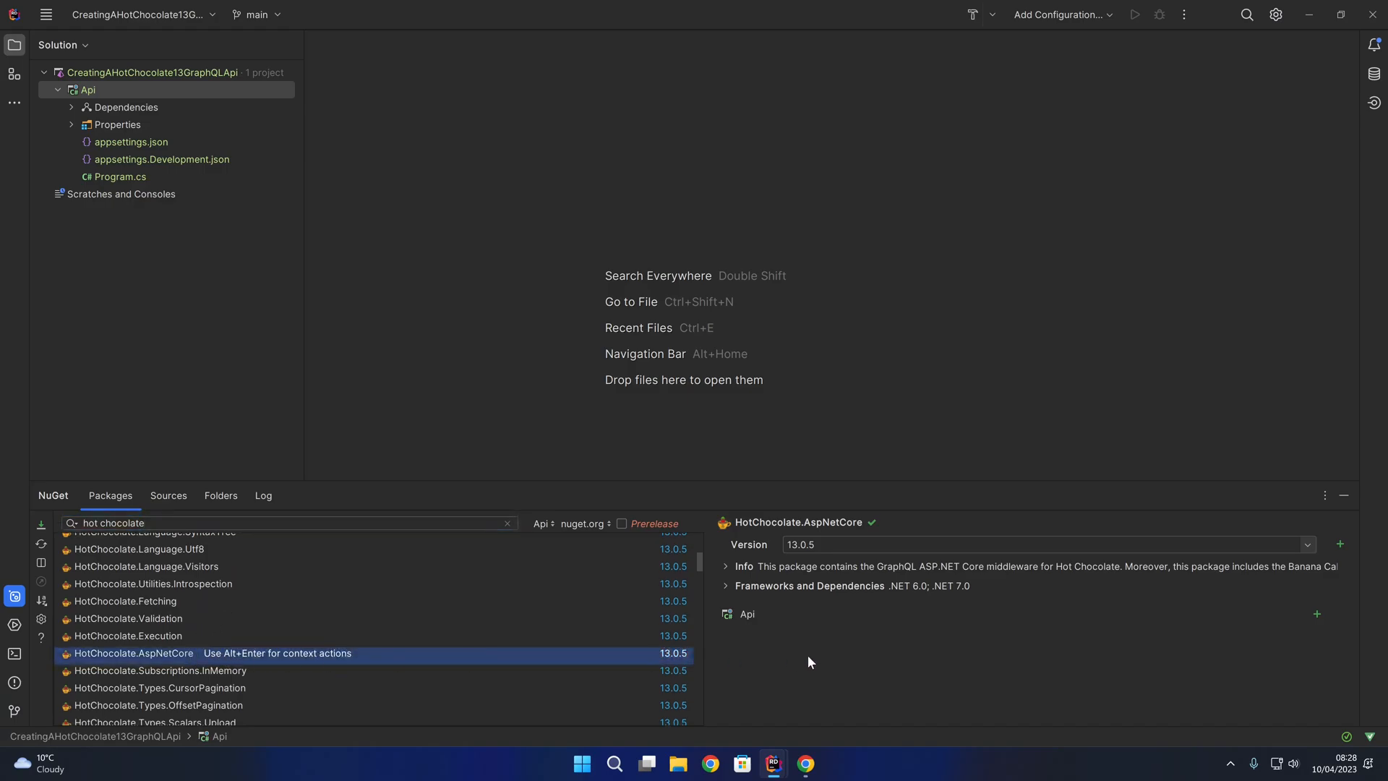
pyautogui.moveTo(1316, 614)
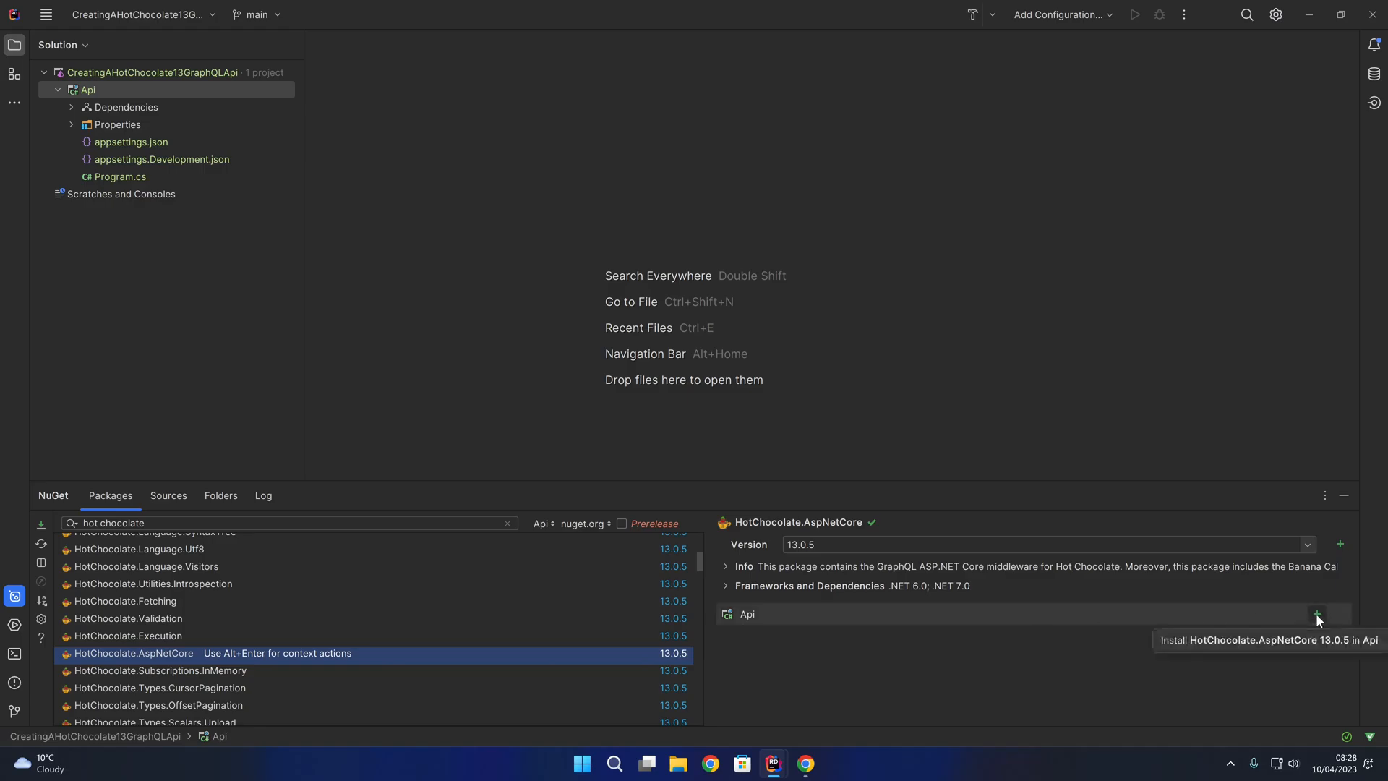
pyautogui.click(1317, 614)
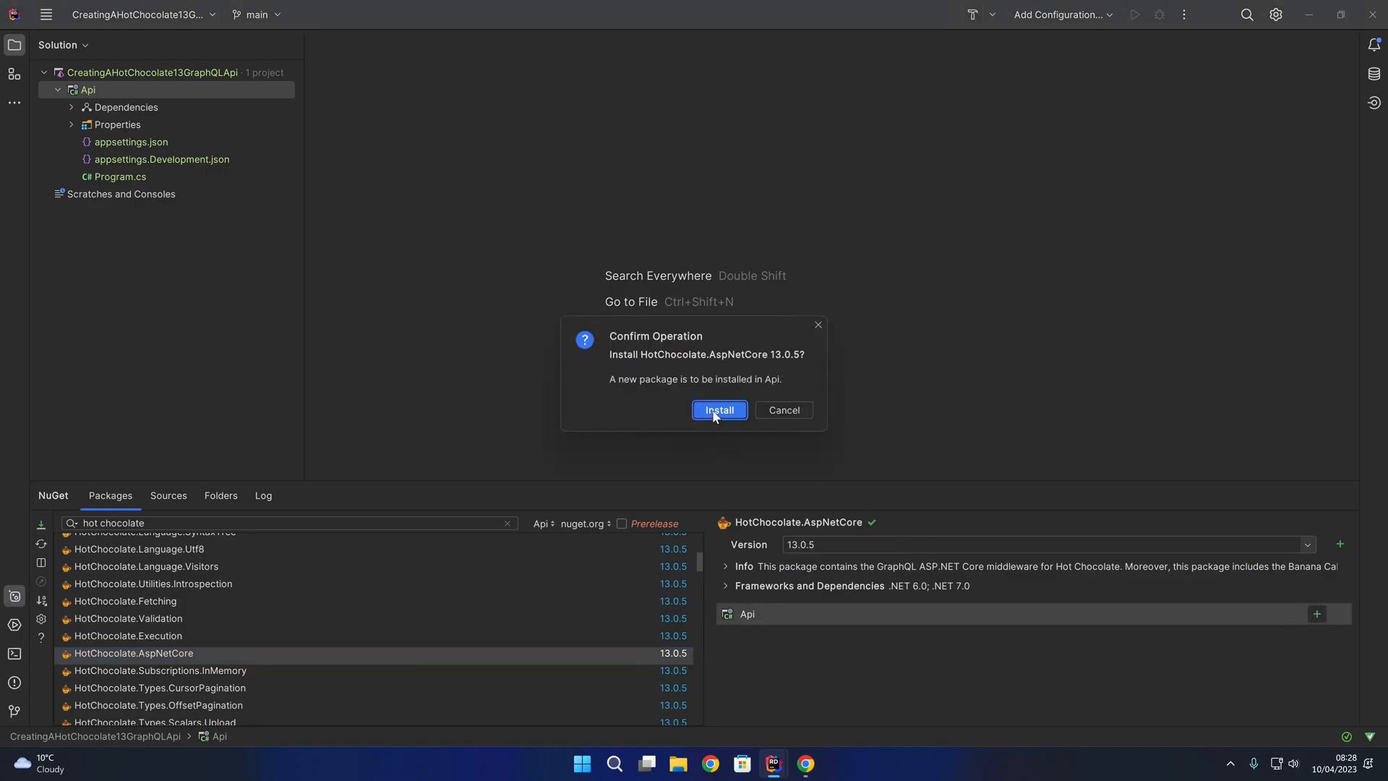
pyautogui.click(719, 410)
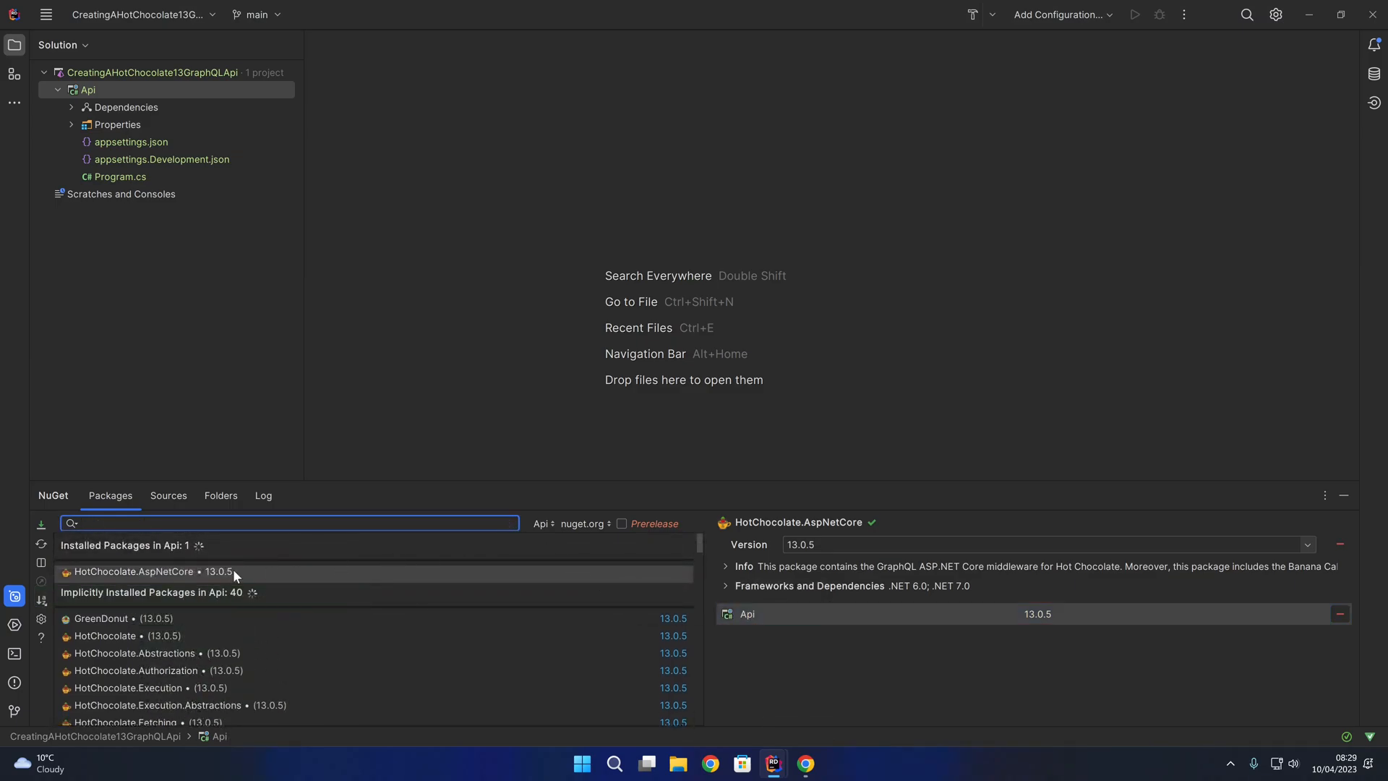
pyautogui.moveTo(413, 501)
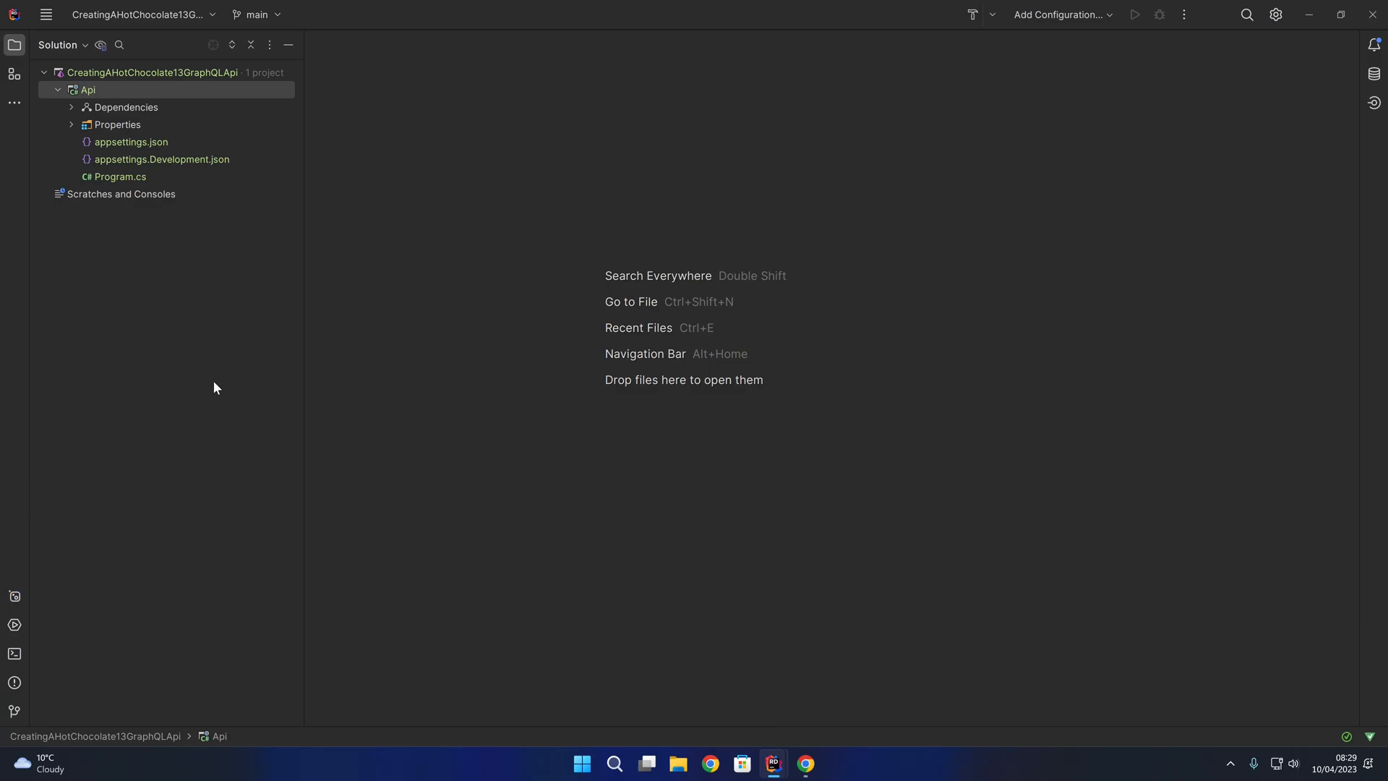
pyautogui.moveTo(205, 377)
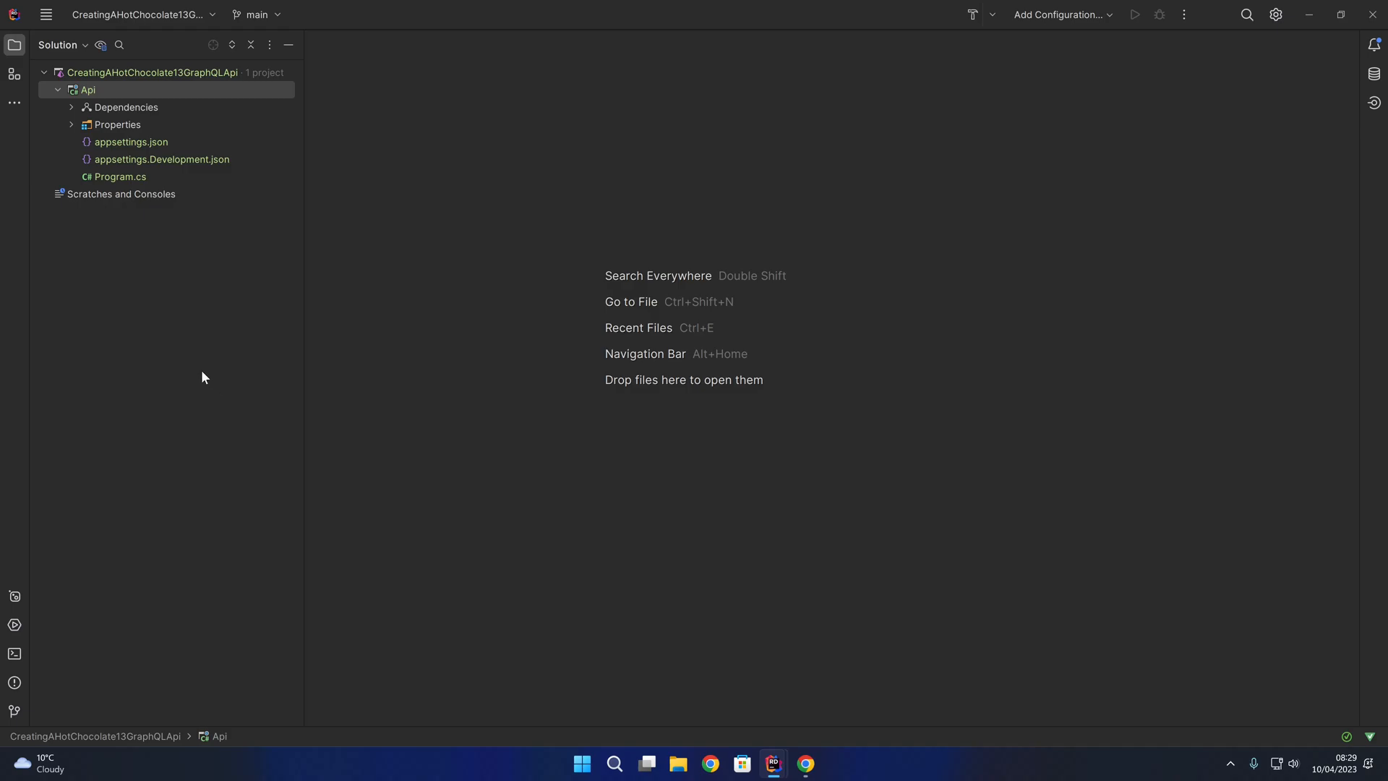
# In Program.cs, add builder.Services.AddGraphQLServer() and replace the Hello World MapGet with app.MapGraphQL().
pyautogui.doubleClick(120, 177)
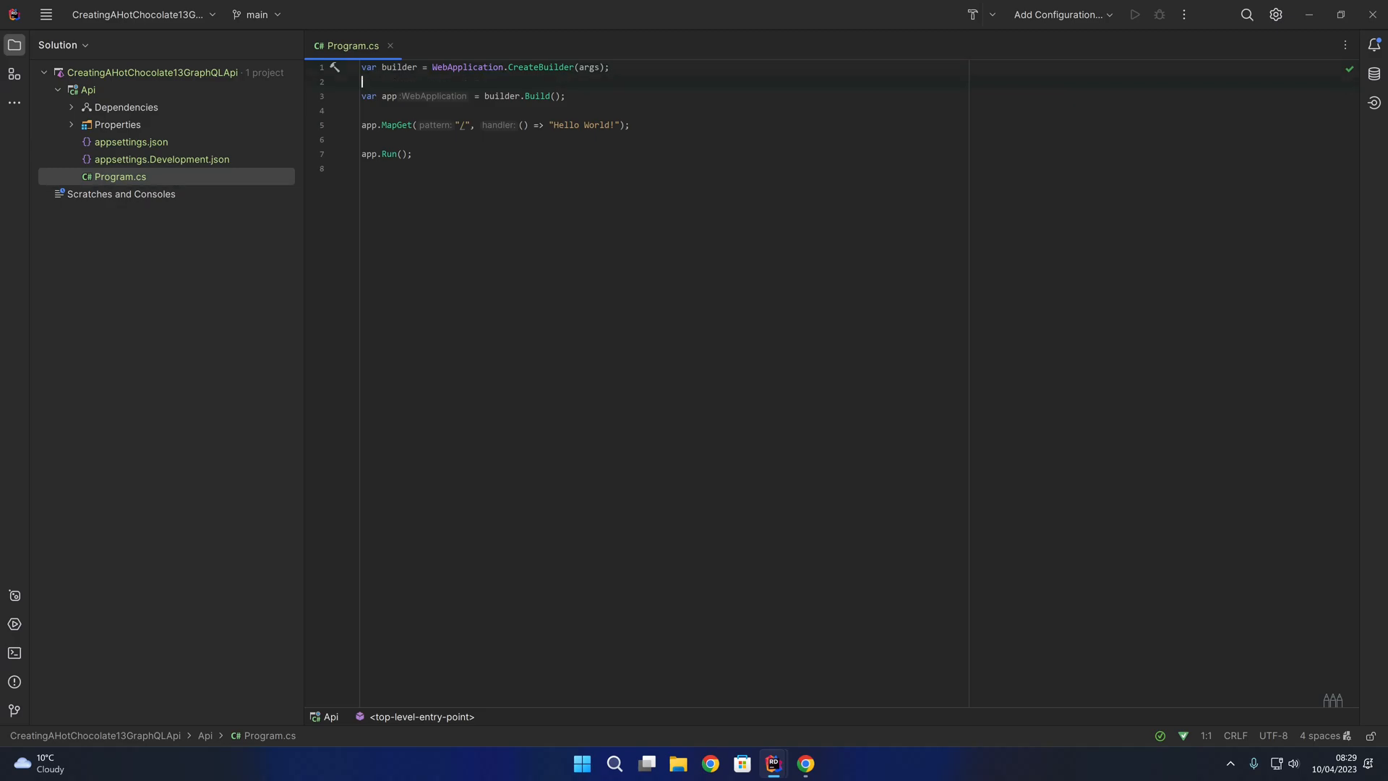
pyautogui.write('builder.Services')
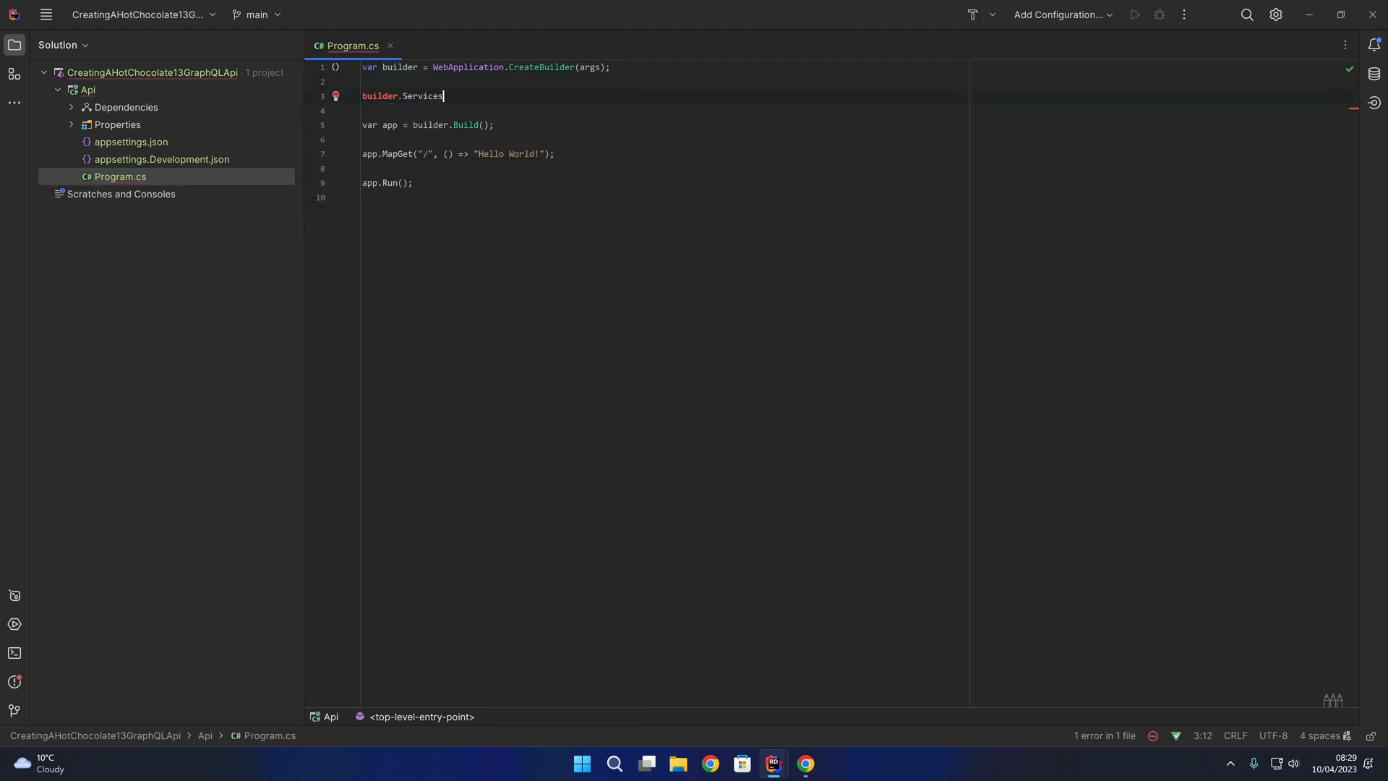
pyautogui.write('.AddGap')
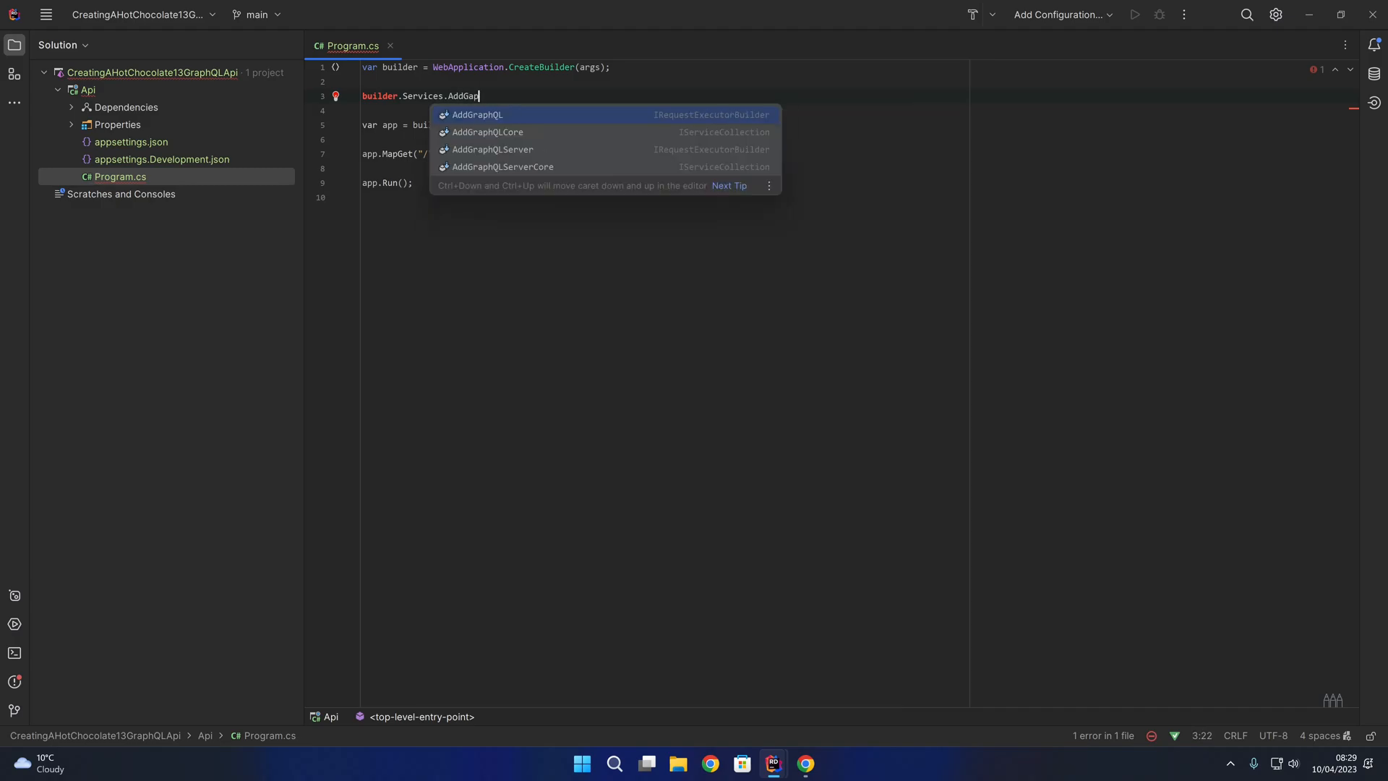
pyautogui.click(492, 149)
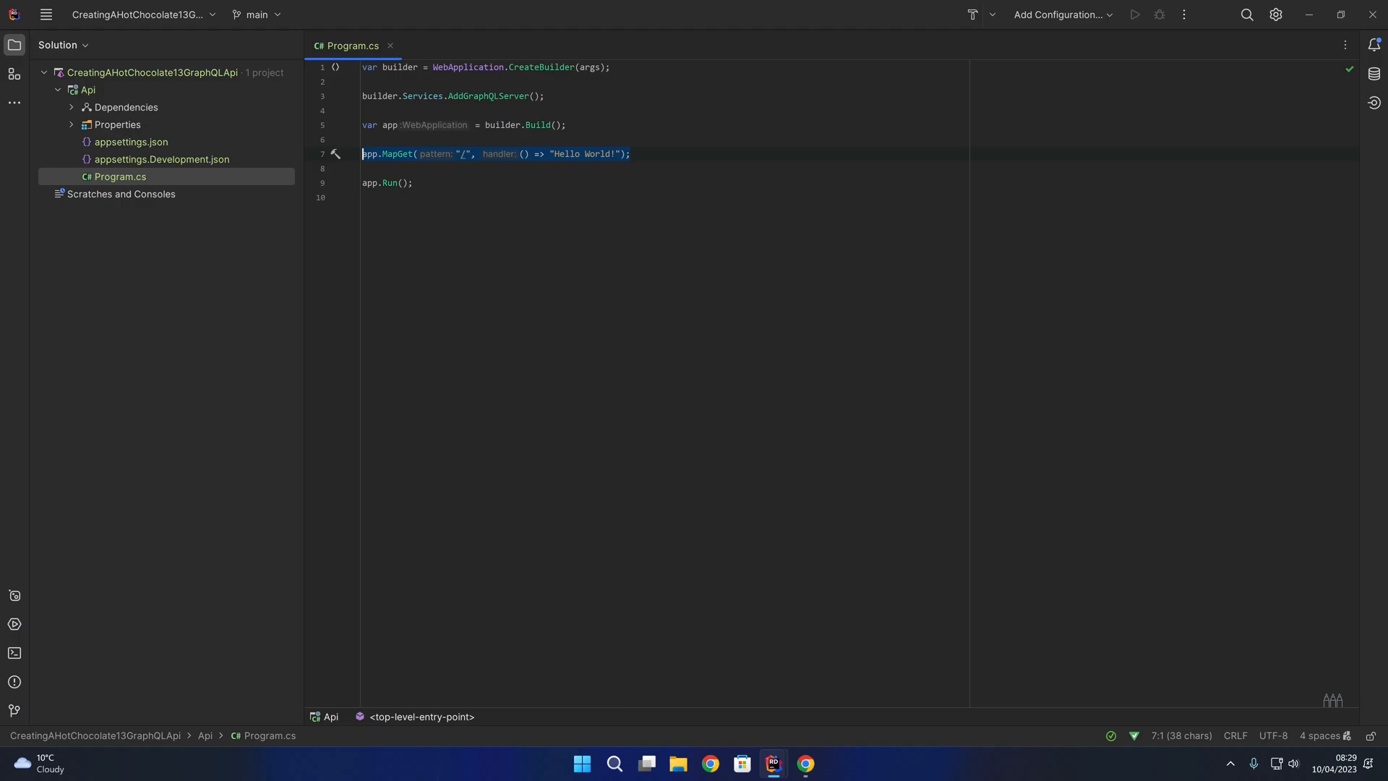
pyautogui.write('app.MapGraphQL();')
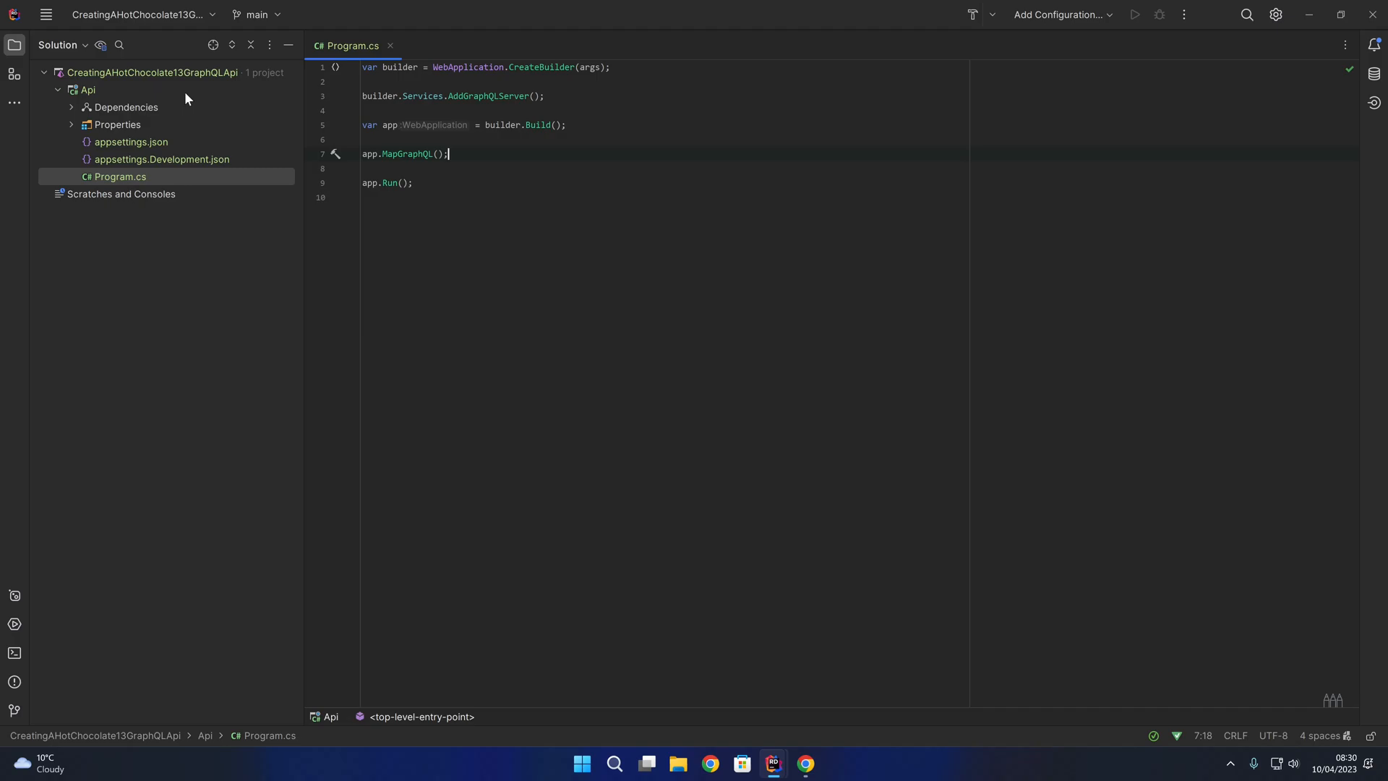
# Create a Query class file in the Api project and add it to Git.
pyautogui.rightClick(88, 90)
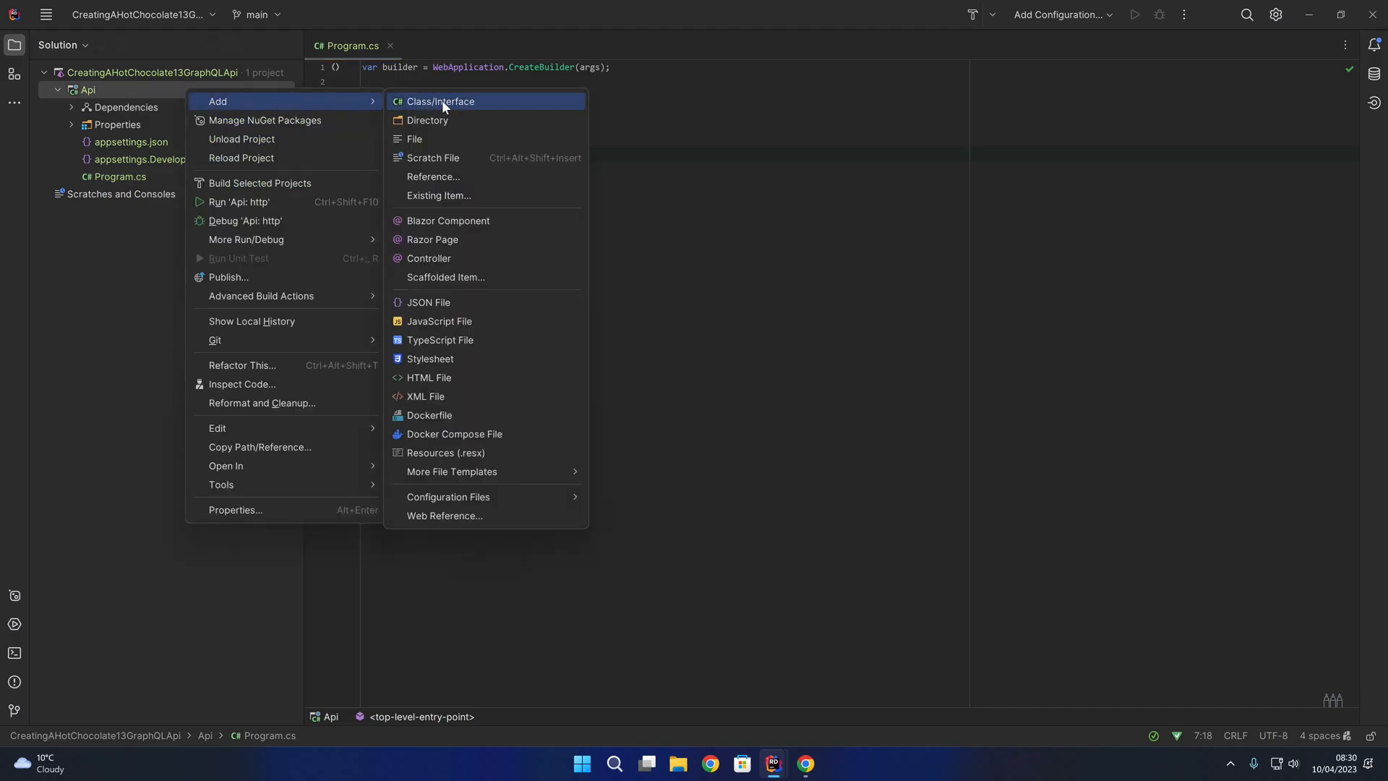
pyautogui.click(440, 102)
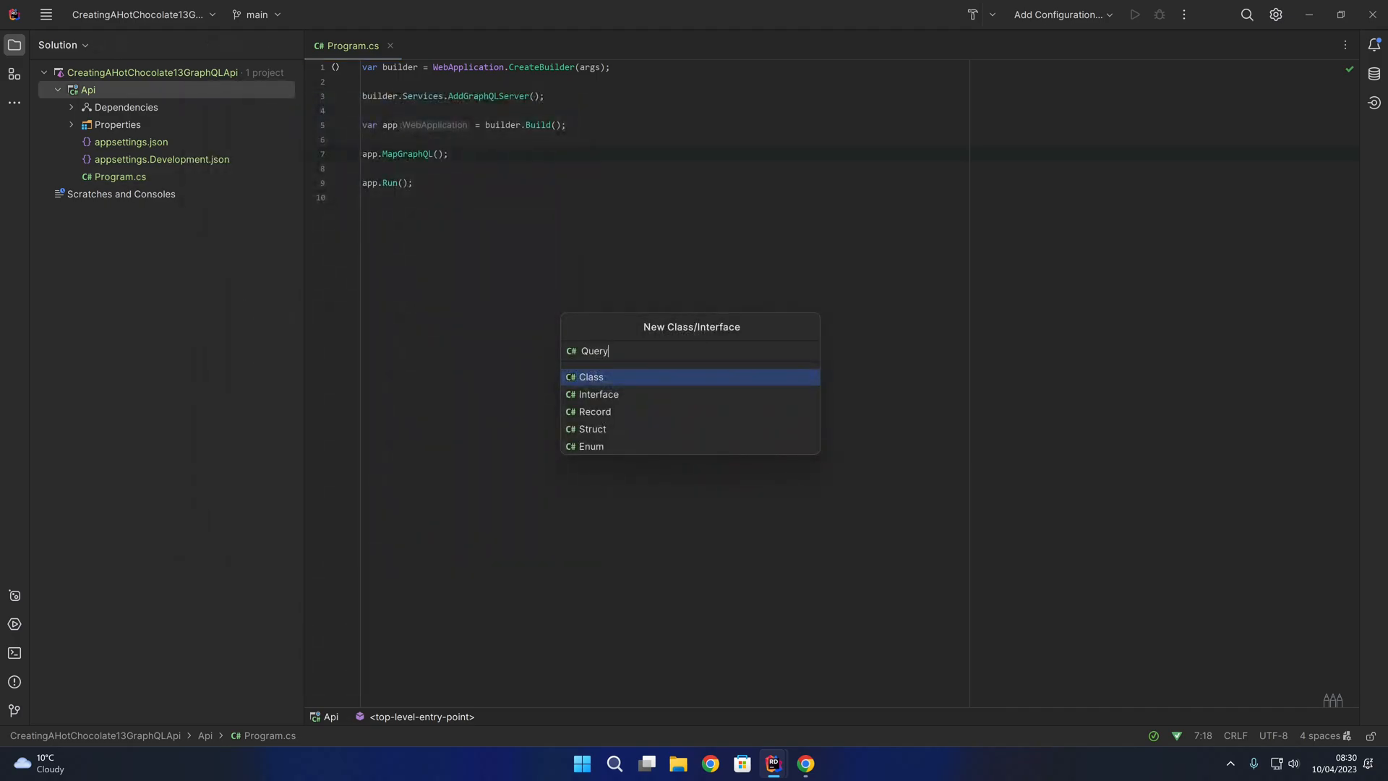
pyautogui.click(590, 377)
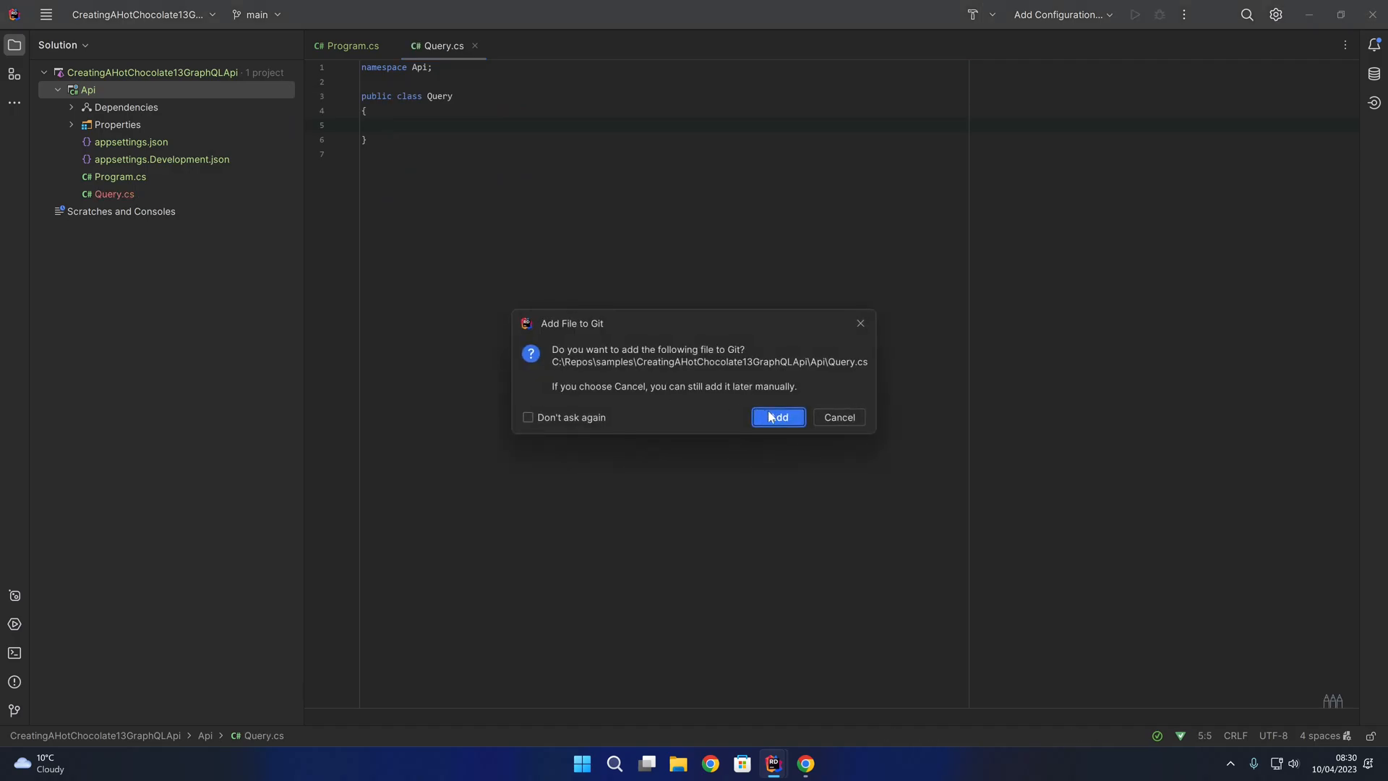
pyautogui.click(778, 417)
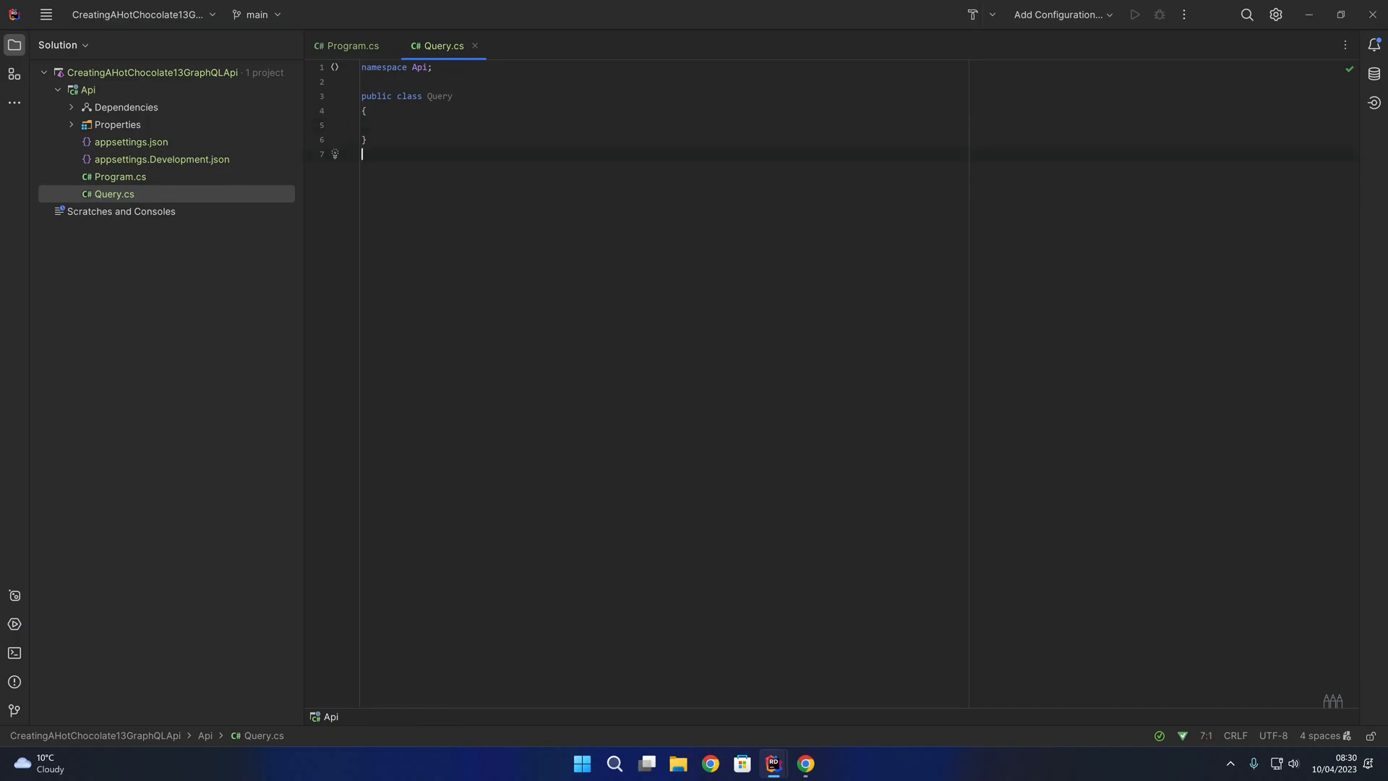
# Below the Query class, declare records Book(Title, Author) and Author(string Name).
pyautogui.press('Enter')
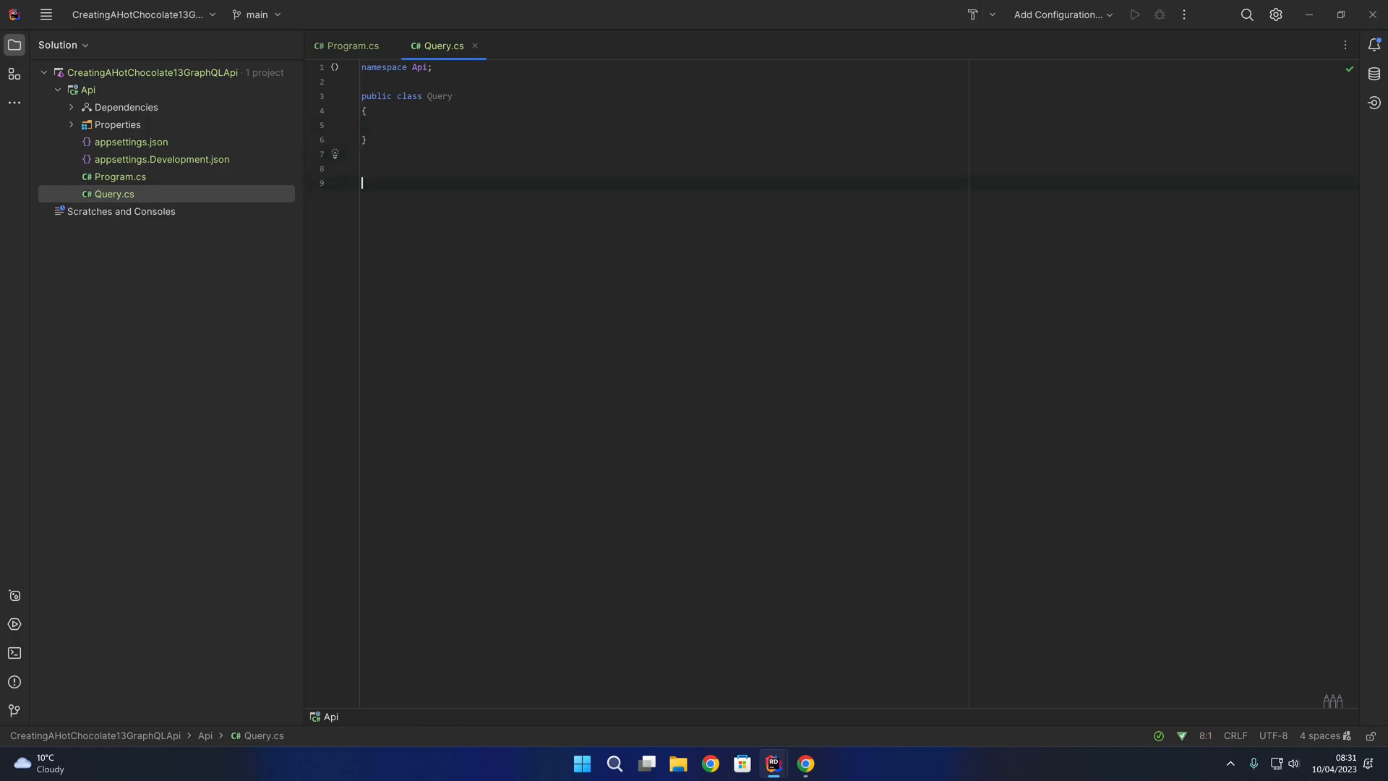
pyautogui.write('public record')
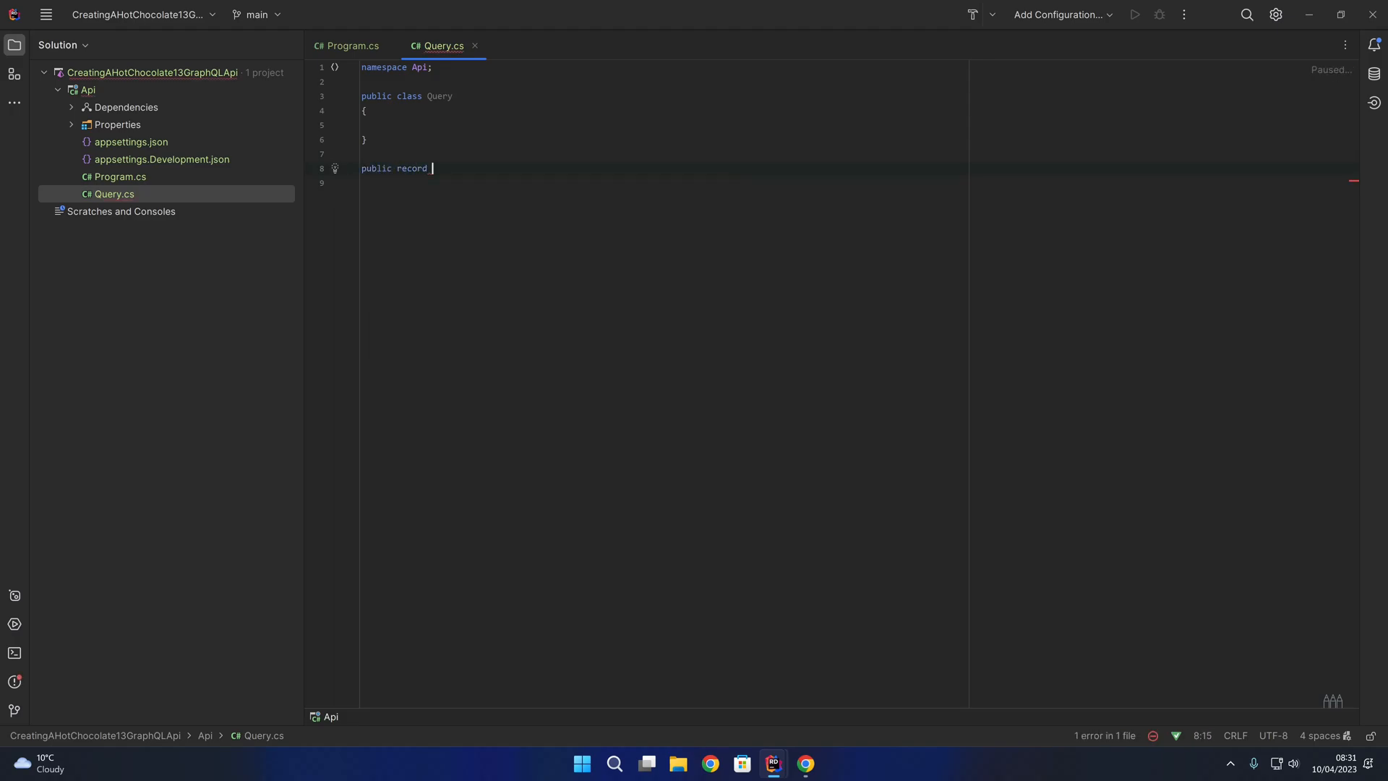
pyautogui.write('Book(string Title,')
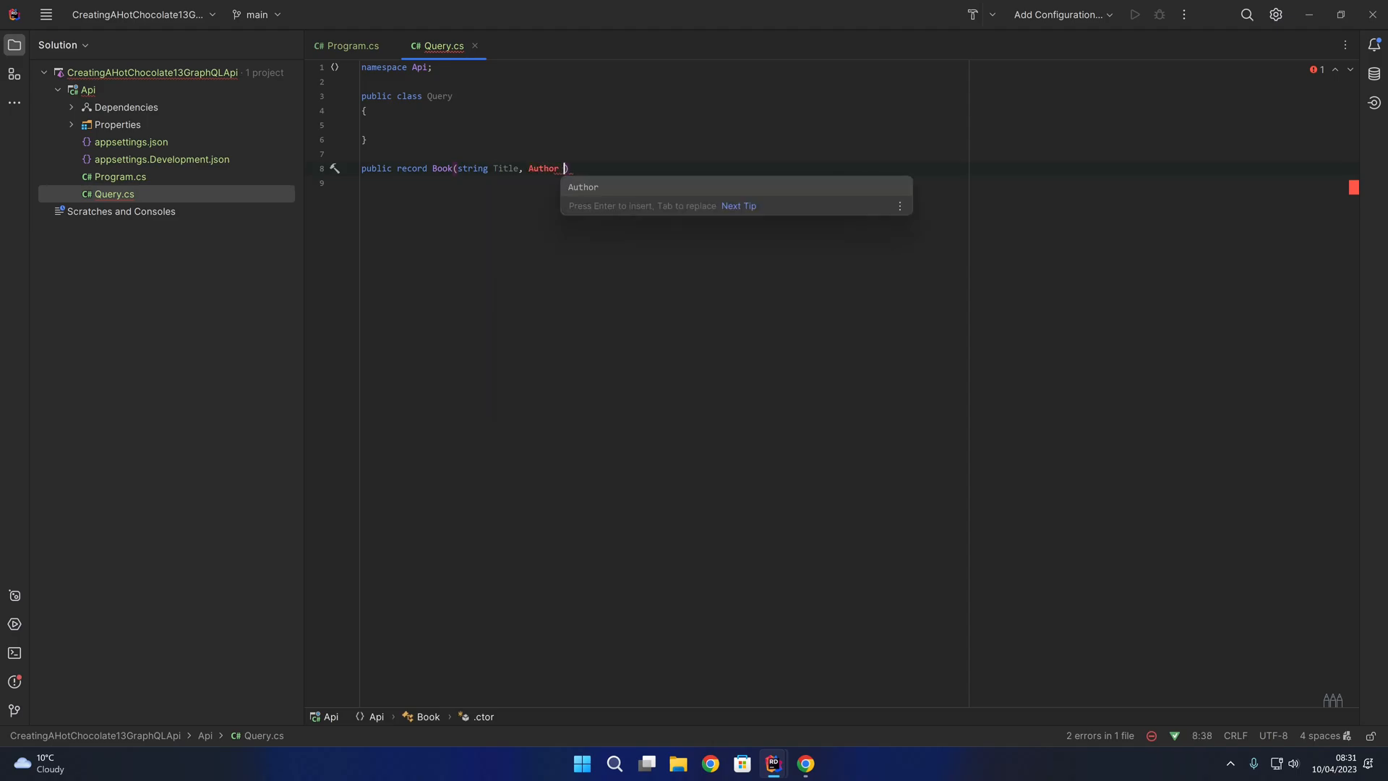
pyautogui.write('Author);')
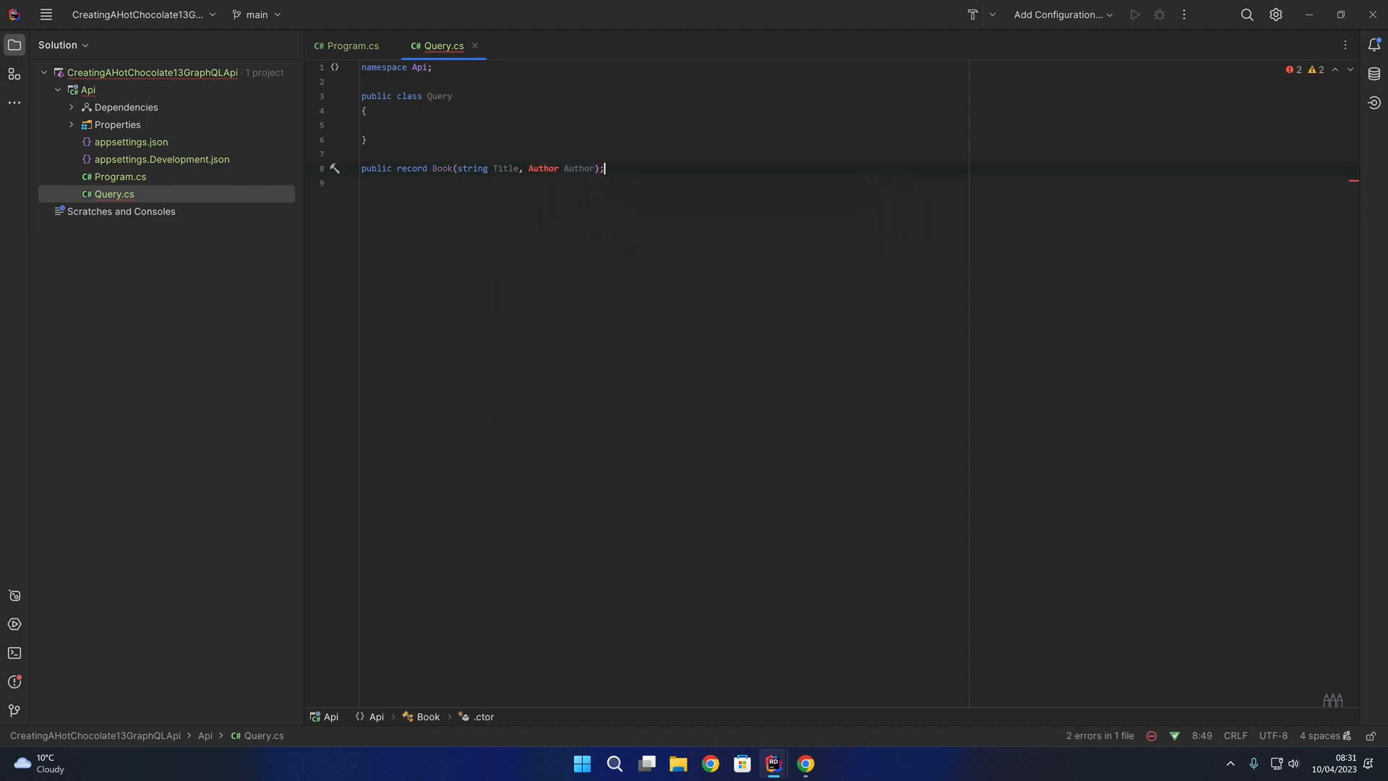
pyautogui.write('public record')
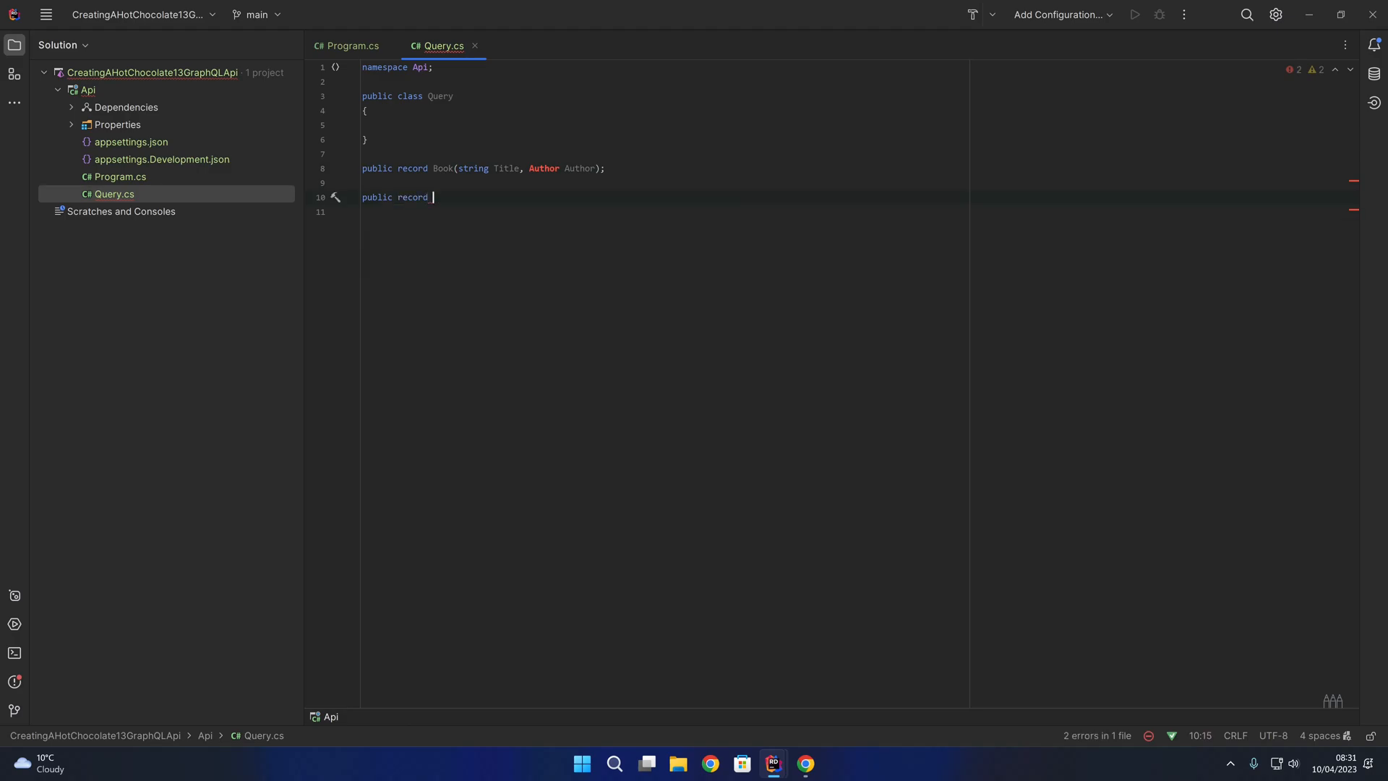
pyautogui.write('Author()')
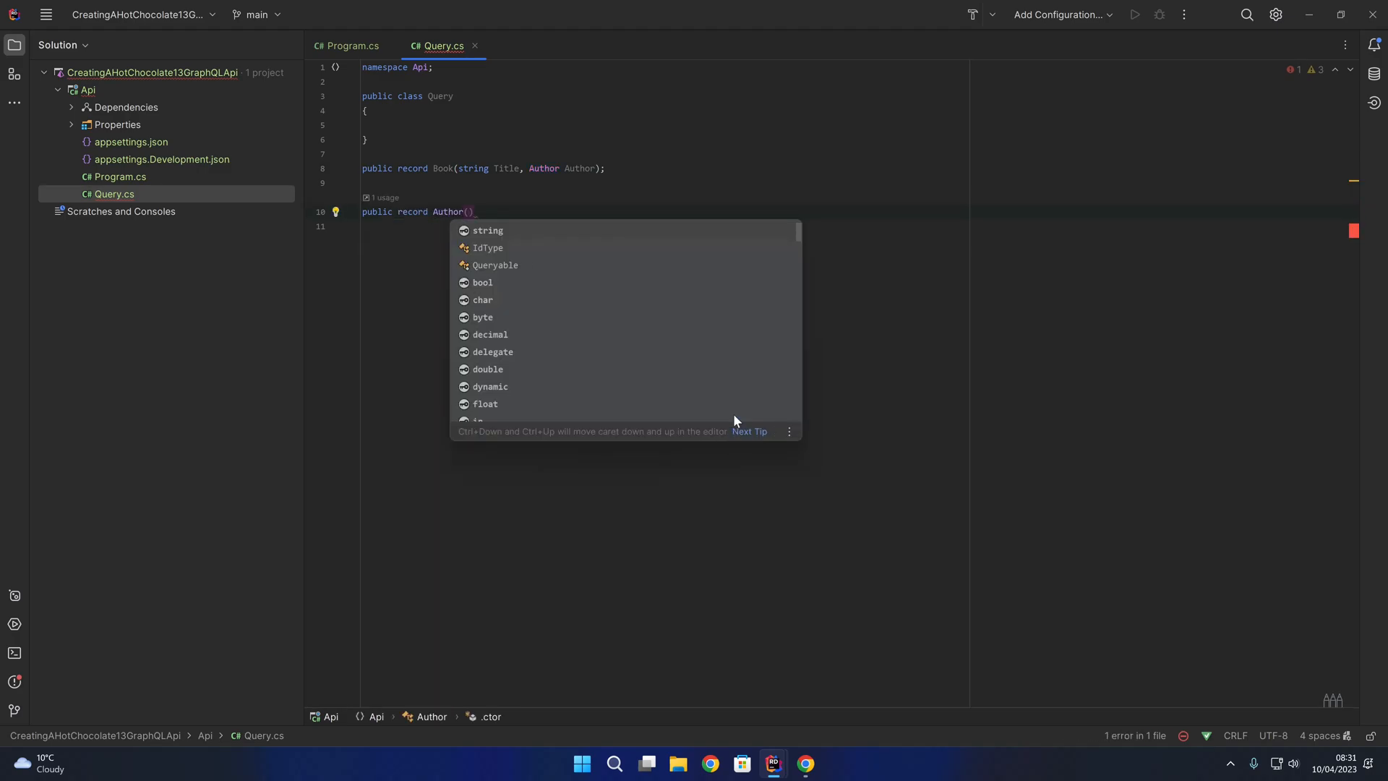
pyautogui.write('string Name')
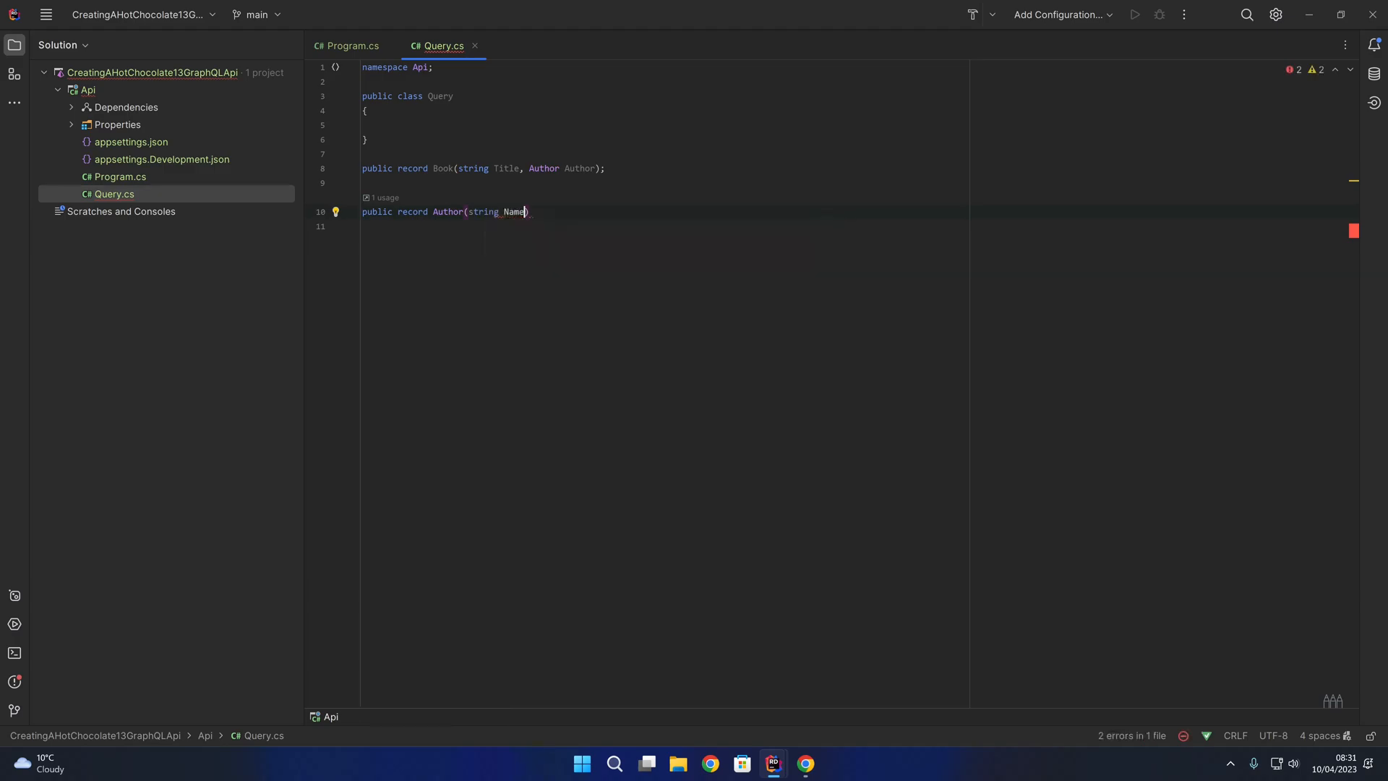
pyautogui.write(';')
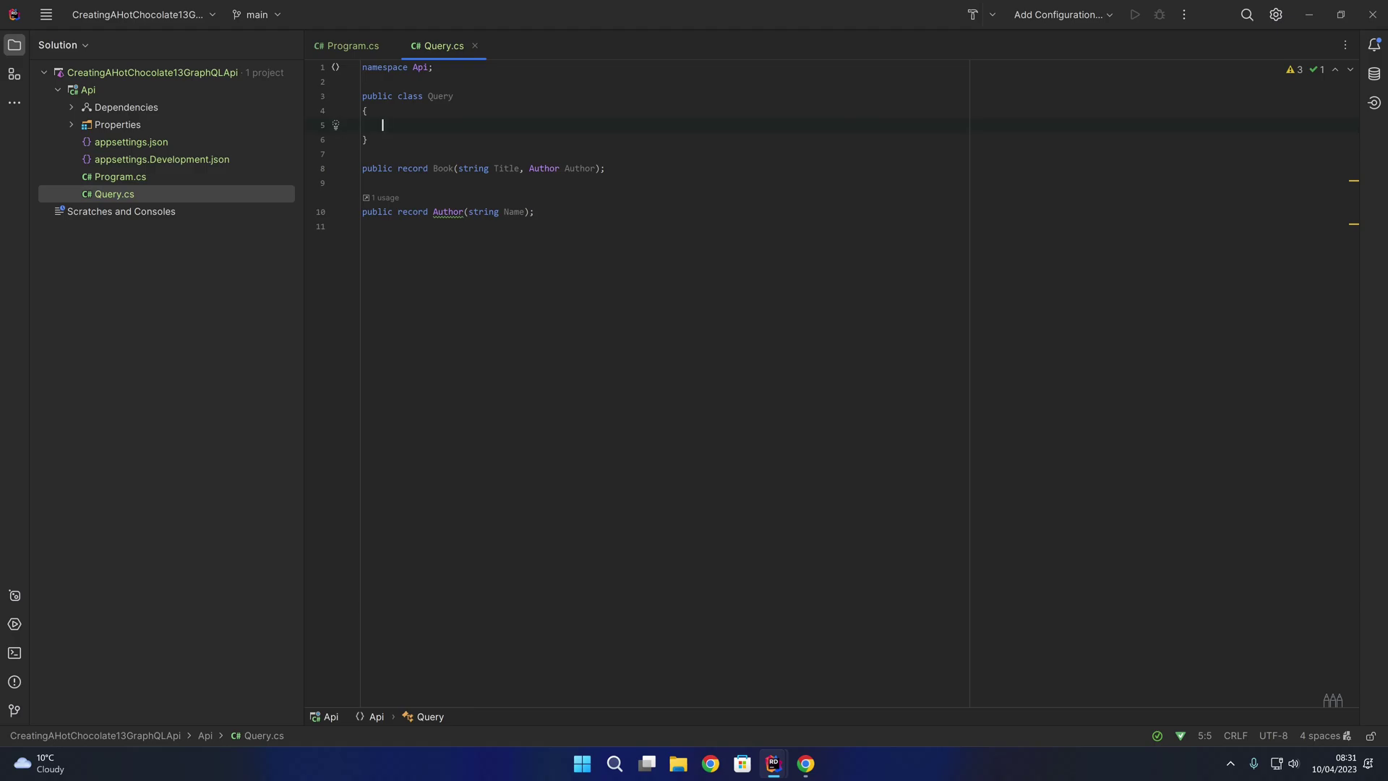
# Write public Book GetBook() returning new Book "C# in depth." by Author "Jon Skeet".
pyautogui.write('public')
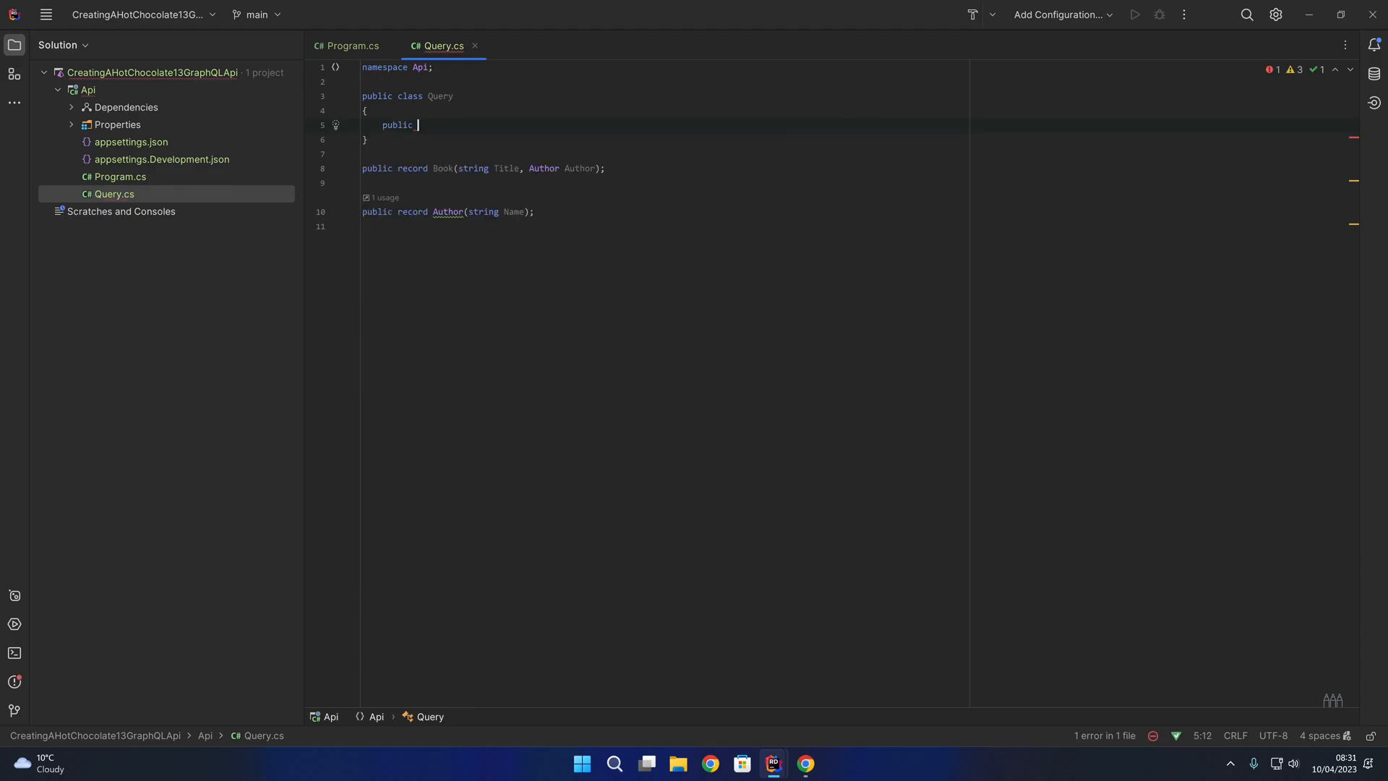
pyautogui.write('Book')
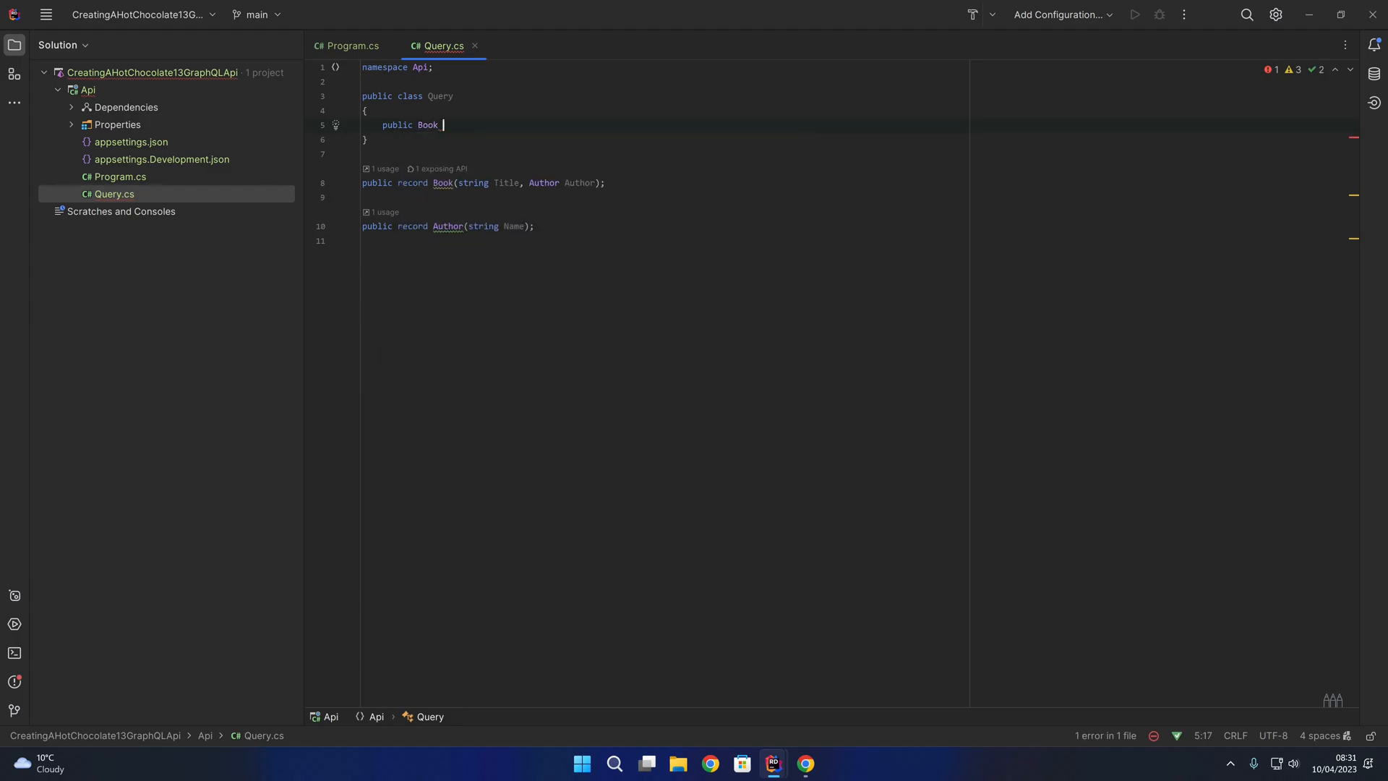
pyautogui.write('GetB')
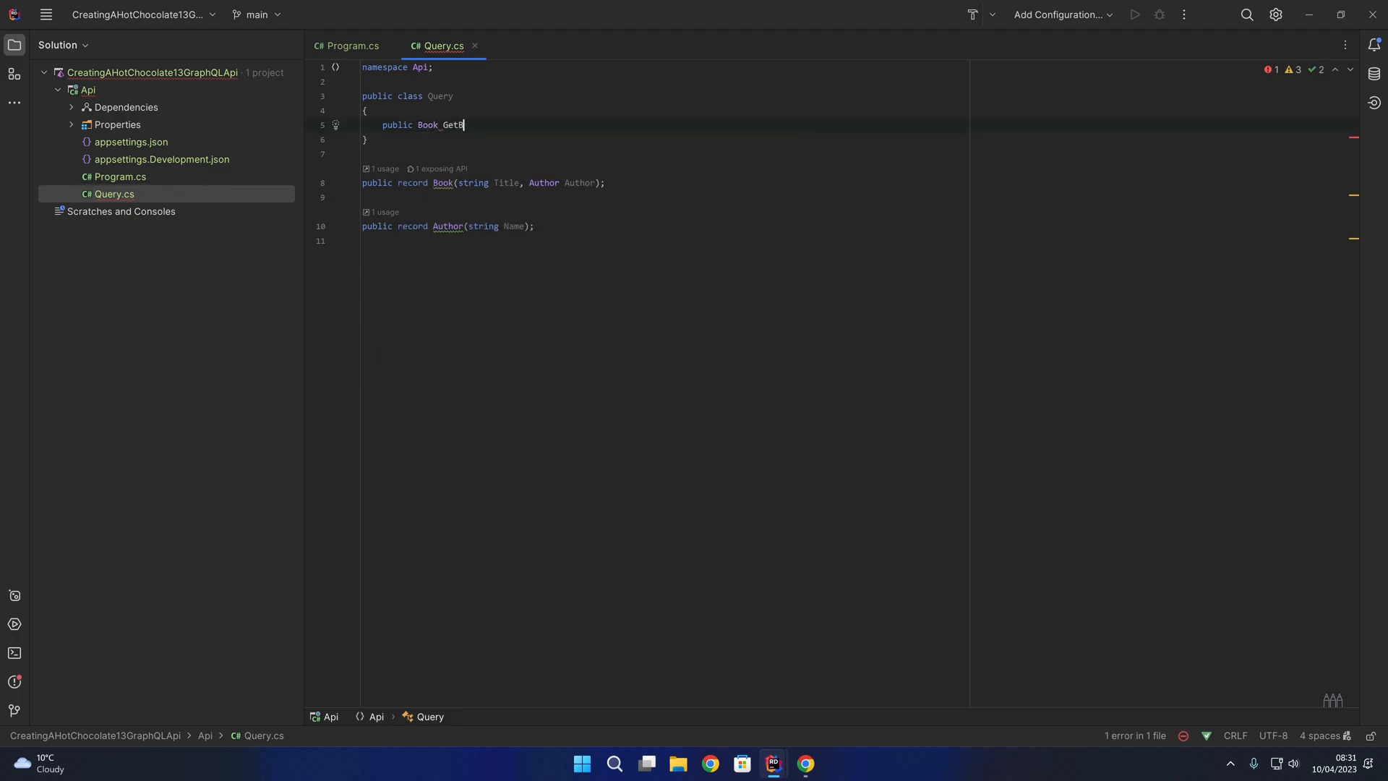
pyautogui.write('ook()')
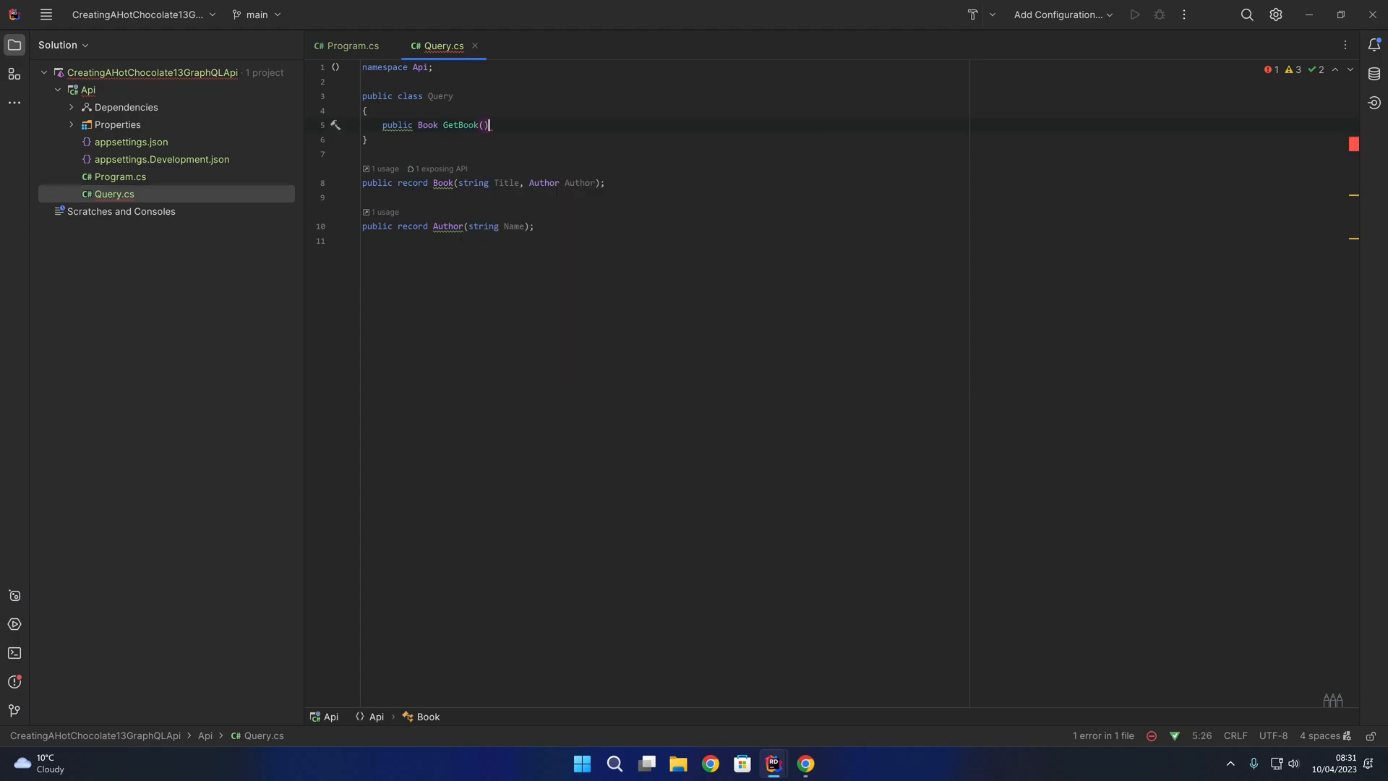
pyautogui.write('{')
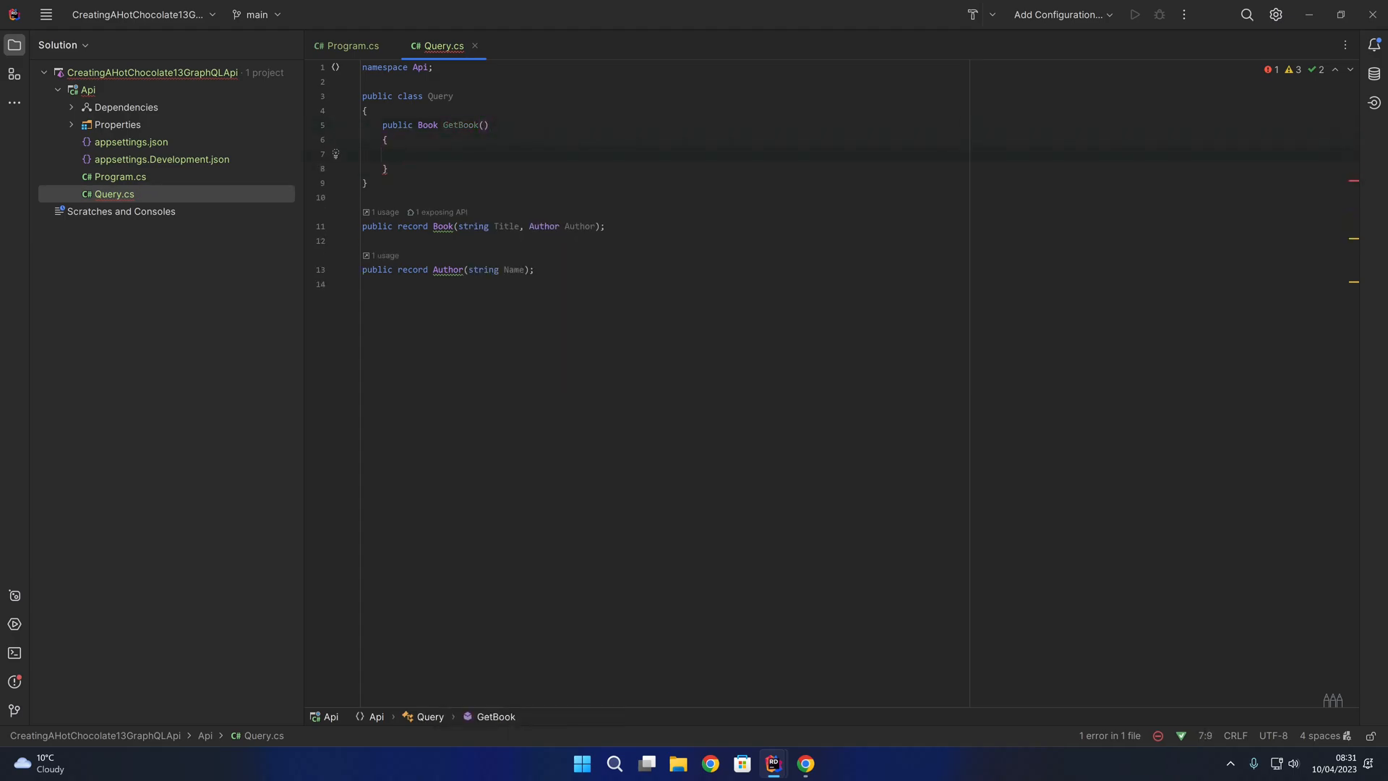
pyautogui.write('return new Book()')
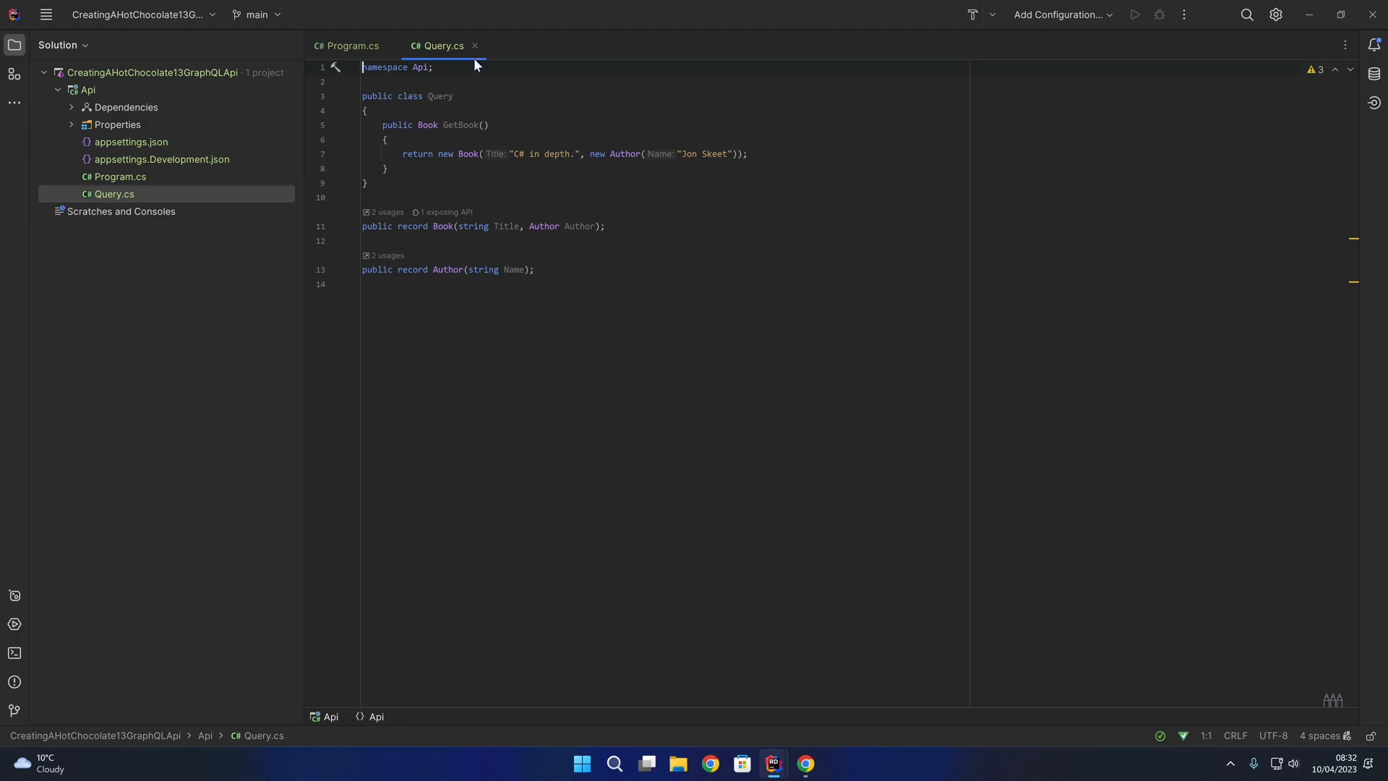
# In Program.cs, chain AddQueryType<Query>() onto AddGraphQLServer(), adding a using Api directive.
pyautogui.click(347, 46)
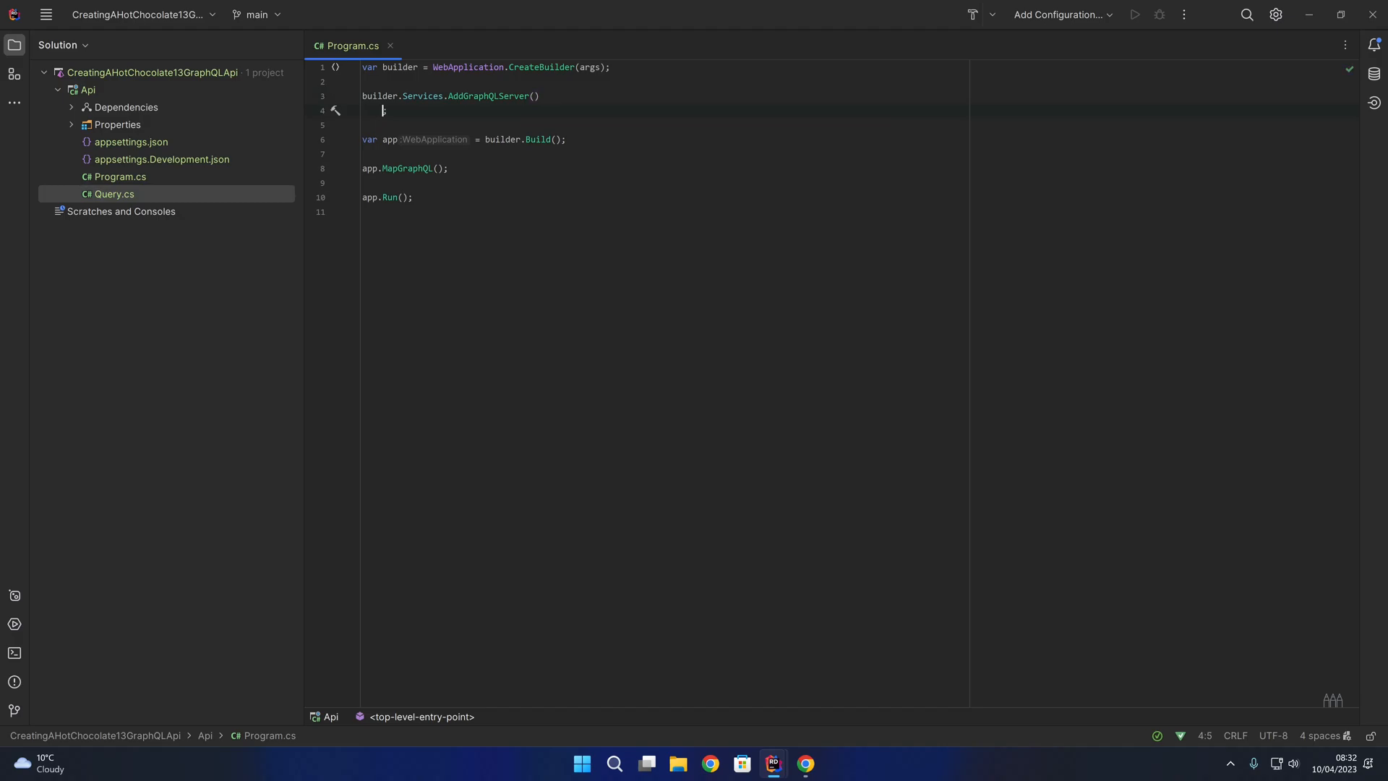
pyautogui.write('.AddQueryType<Query>(')
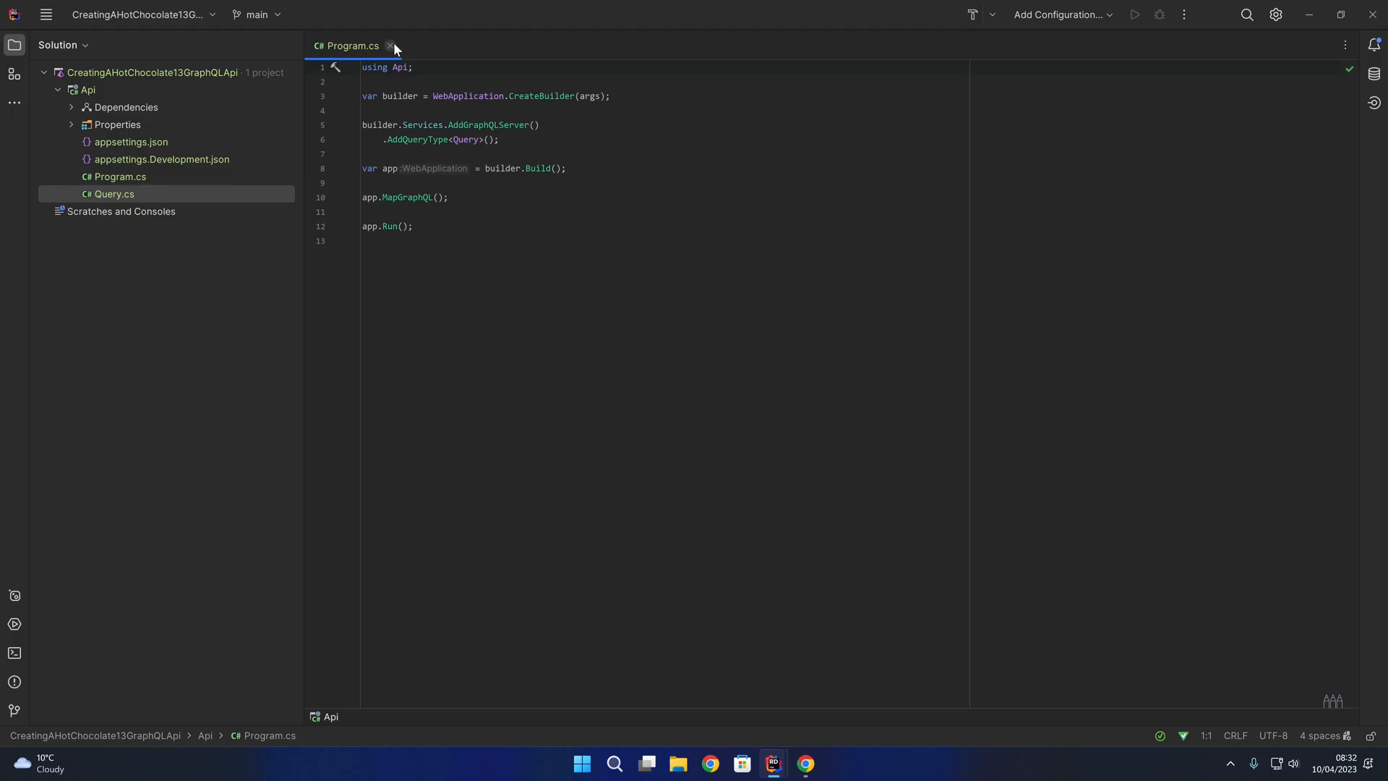
# Add "launchUrl": "graphql" to the http, https and IIS Express profiles in launchSettings.json.
pyautogui.click(390, 46)
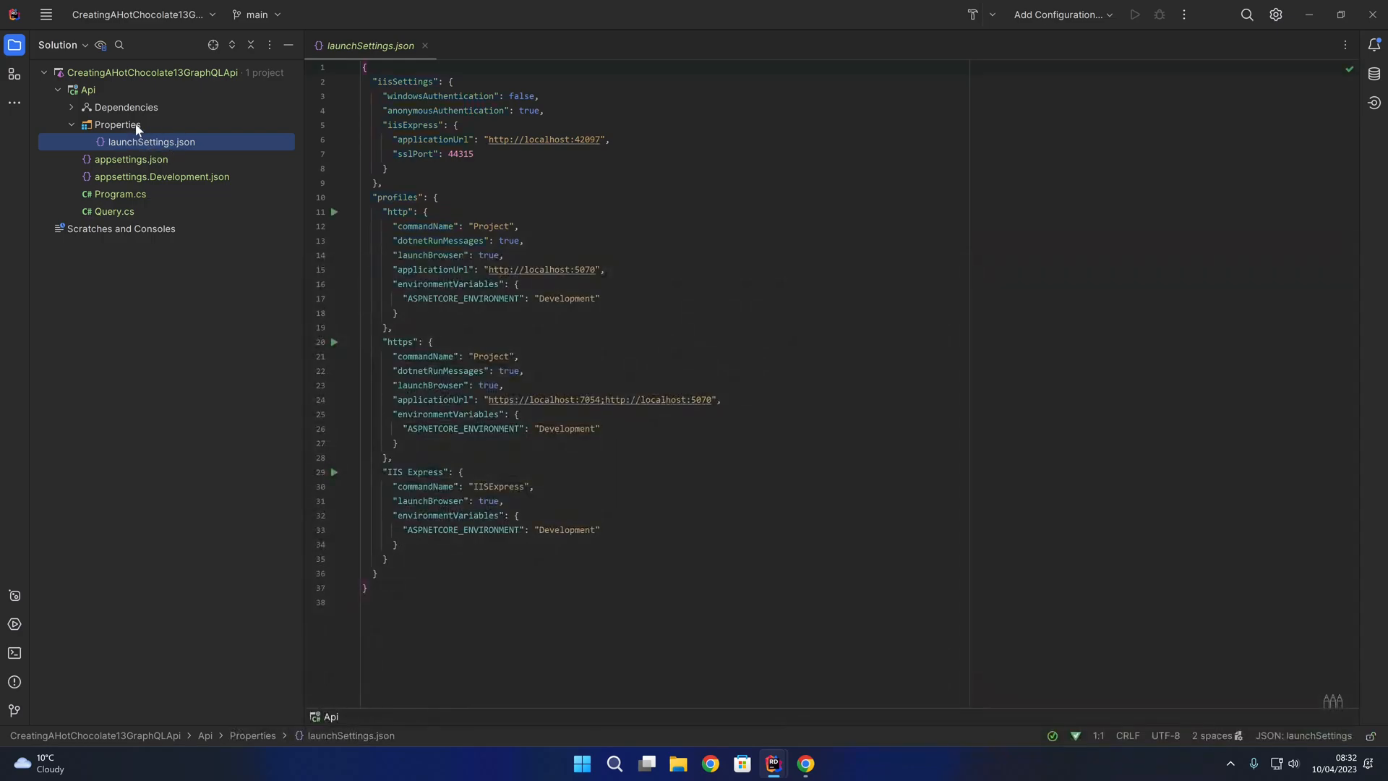
pyautogui.click(506, 254)
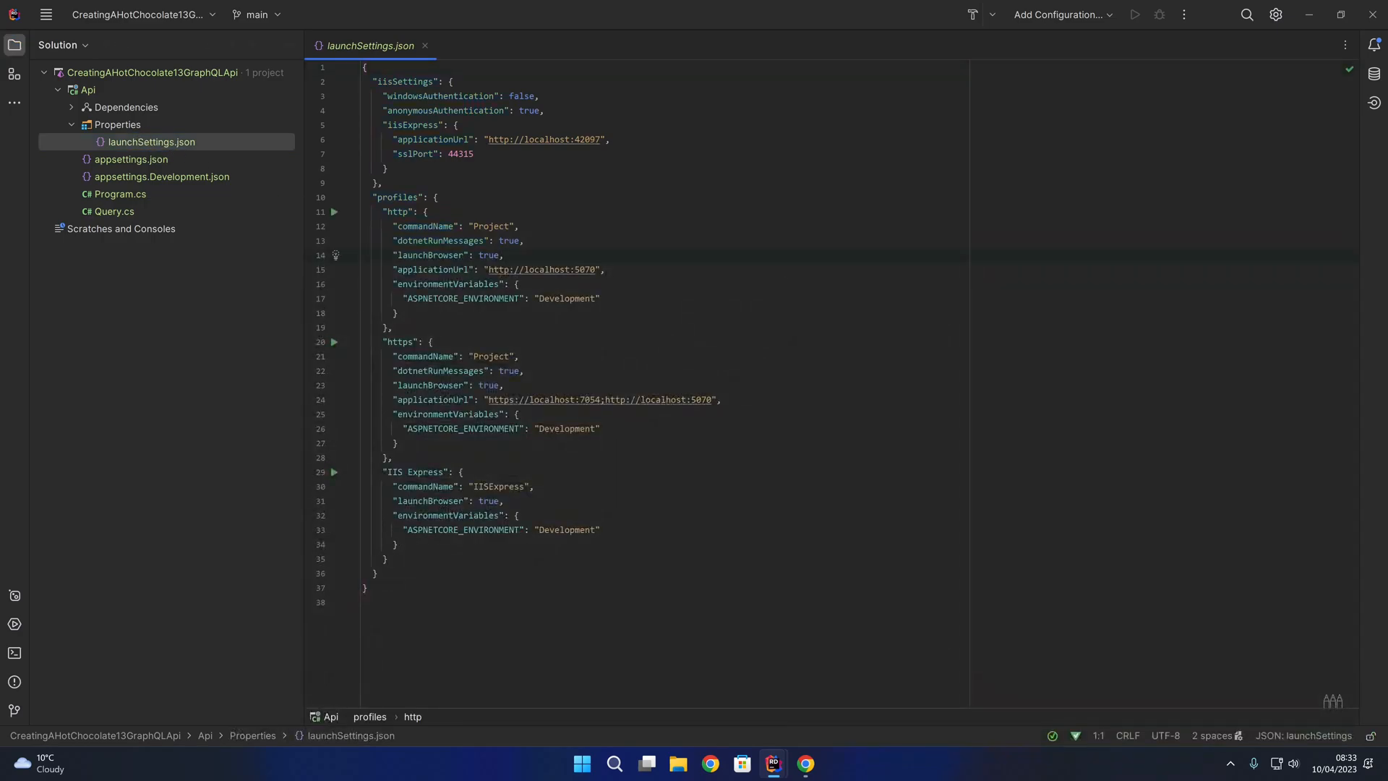
pyautogui.write('launchUrl": "g",')
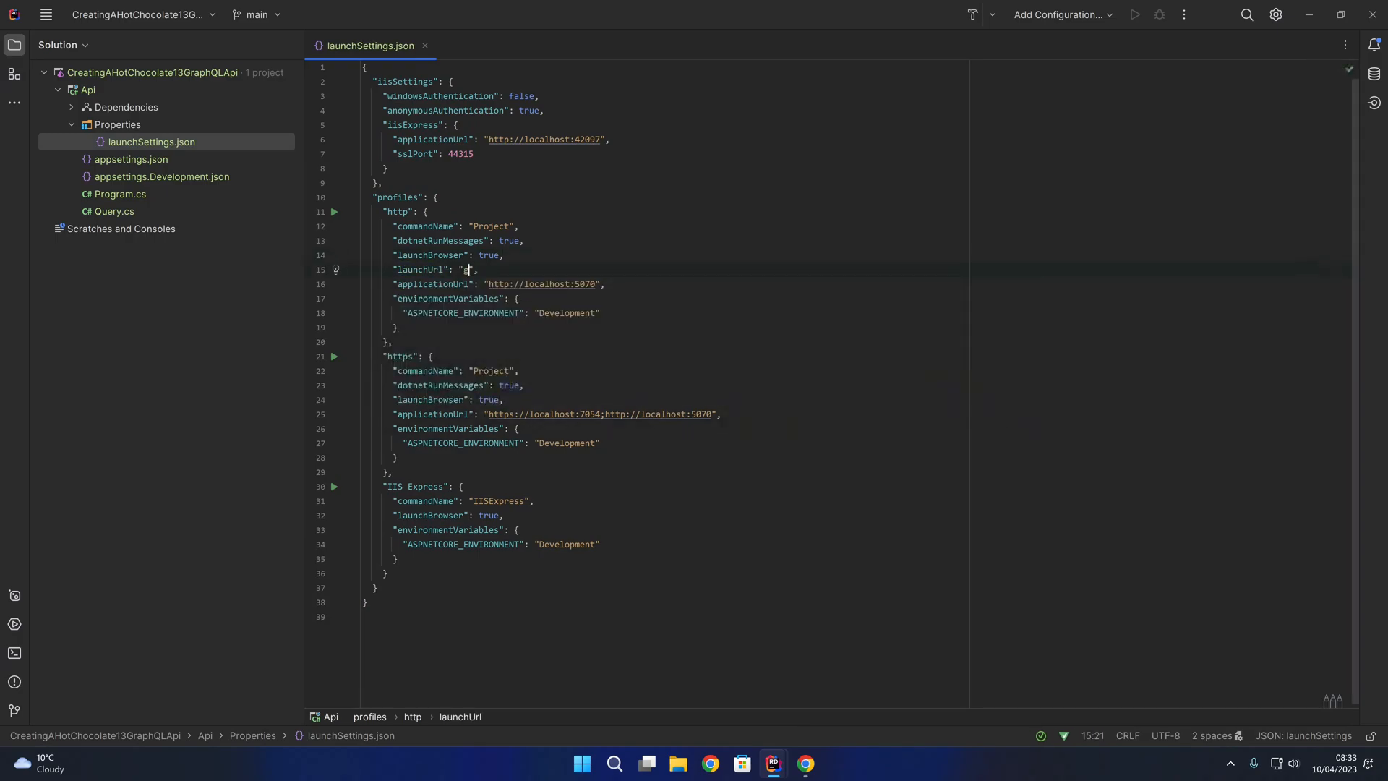
pyautogui.write('graphql')
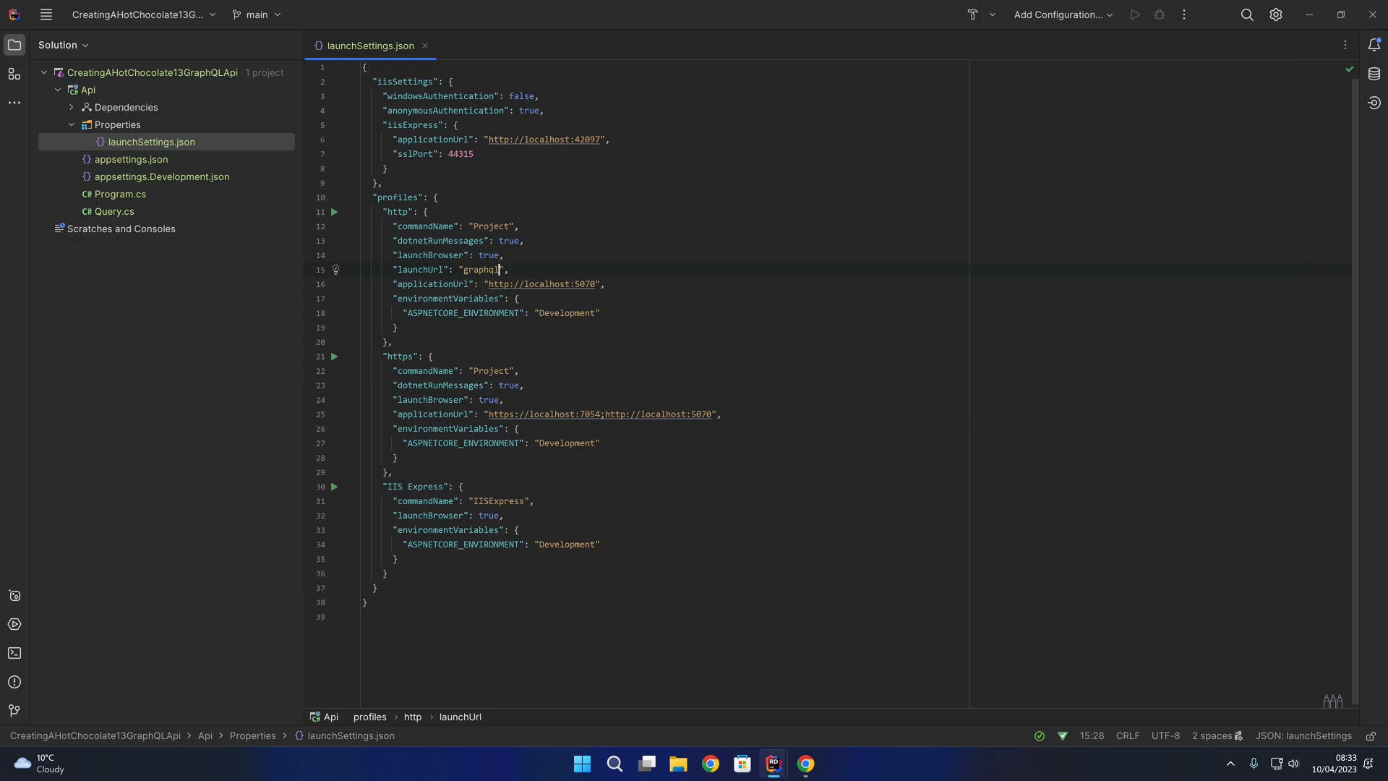
pyautogui.write('"launchUrl": "graphql",')
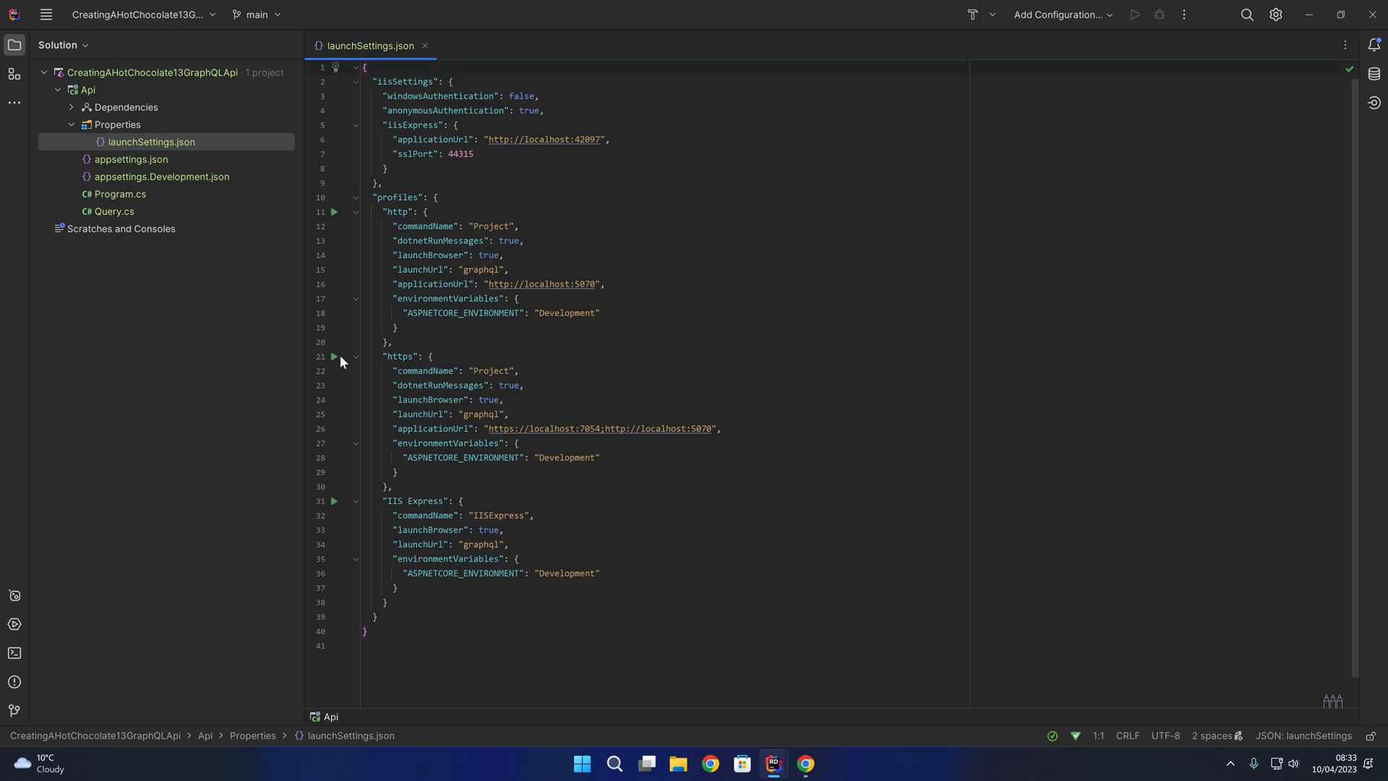
# Run 'Api: https' from the gutter and dismiss the browser clipboard permission popup.
pyautogui.click(334, 356)
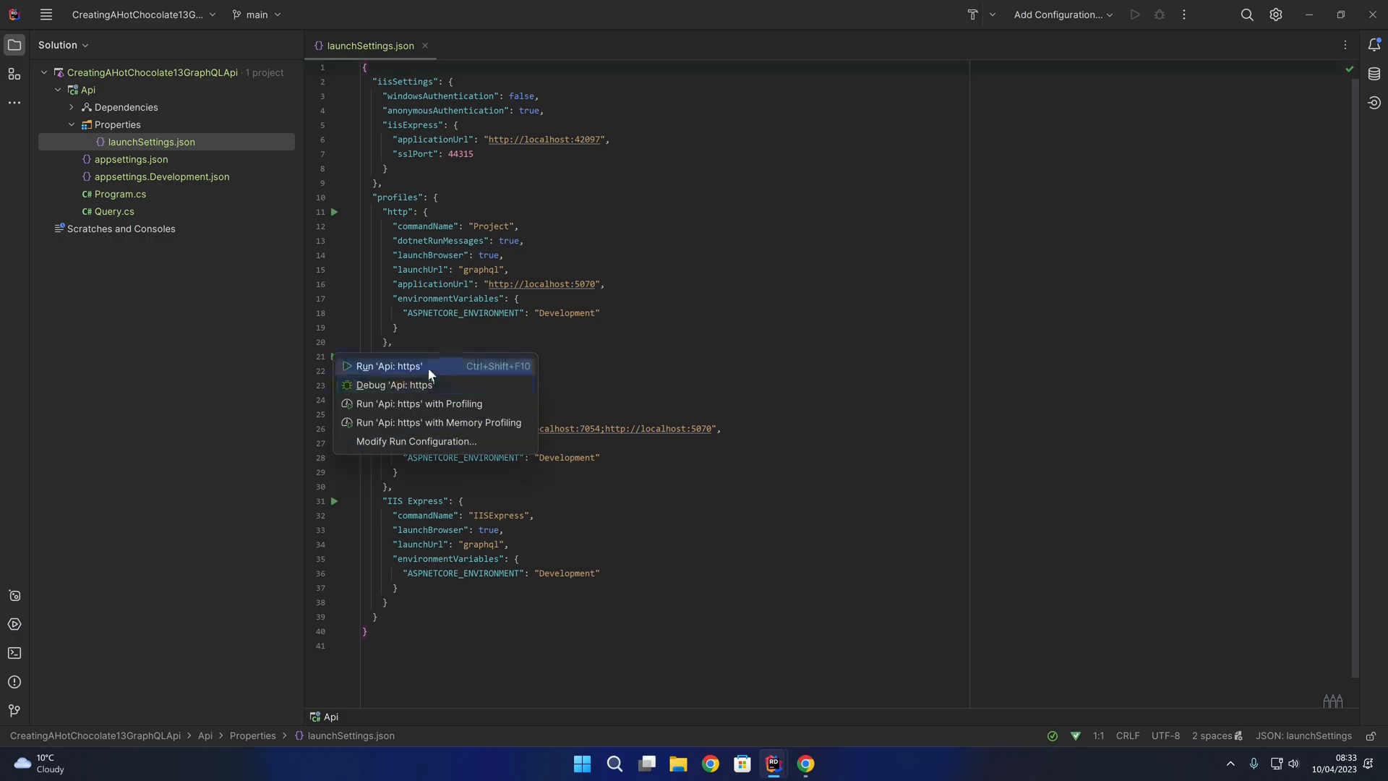
pyautogui.click(389, 366)
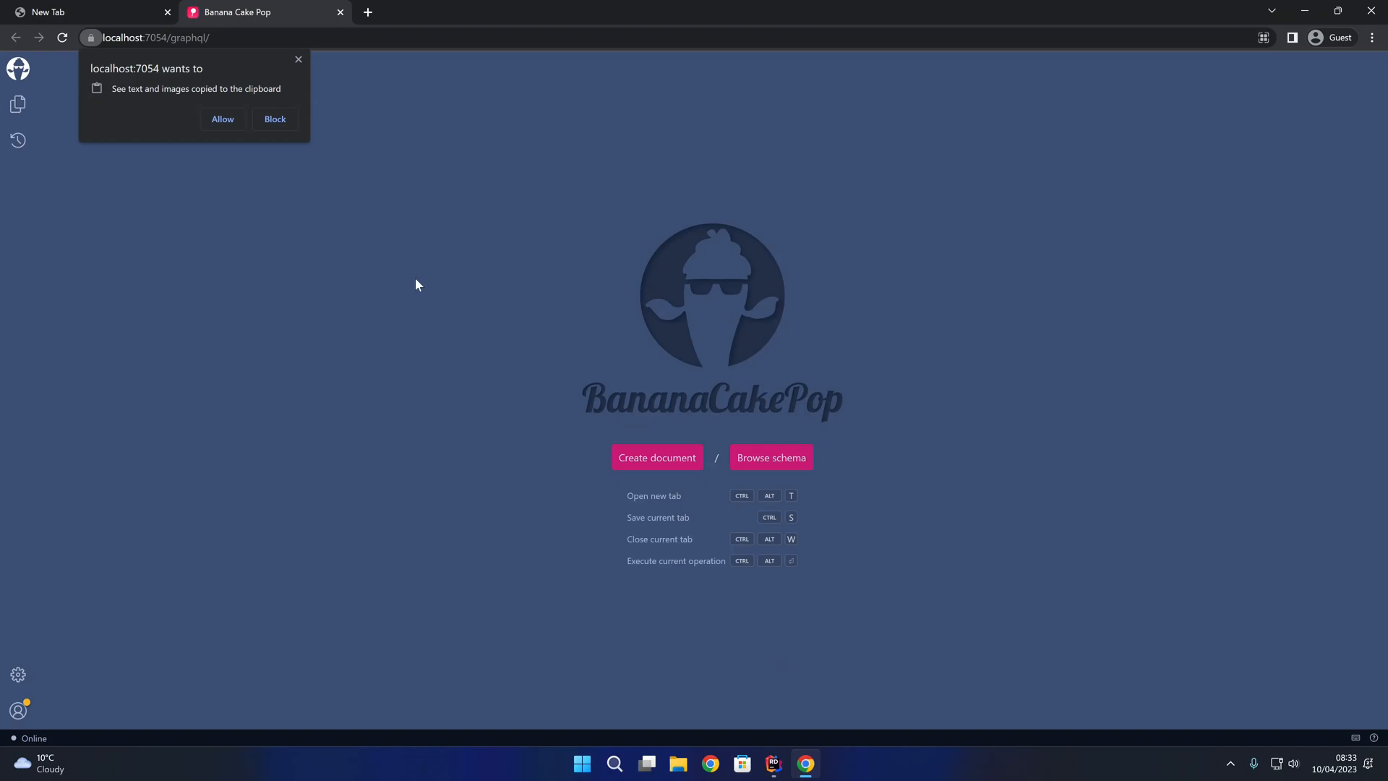
pyautogui.click(298, 59)
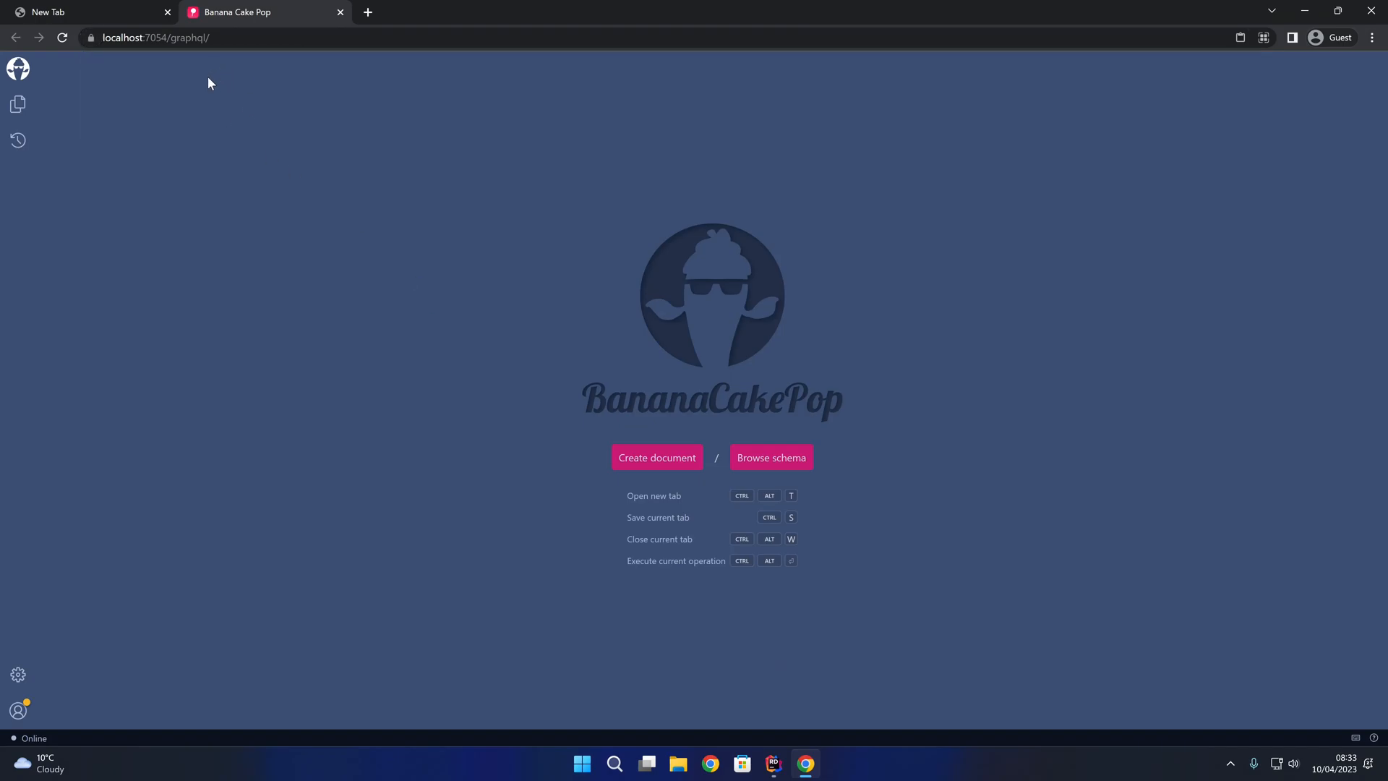
pyautogui.moveTo(666, 463)
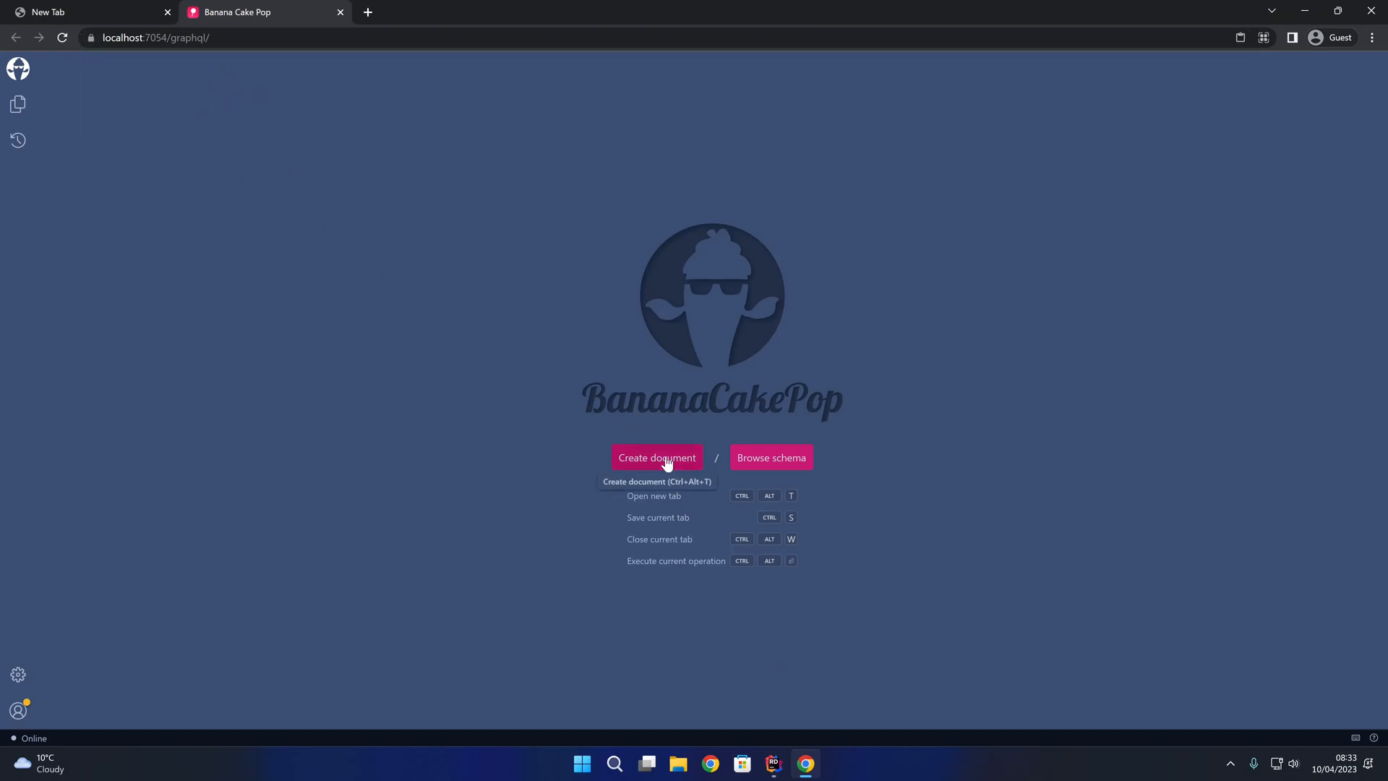
pyautogui.click(656, 458)
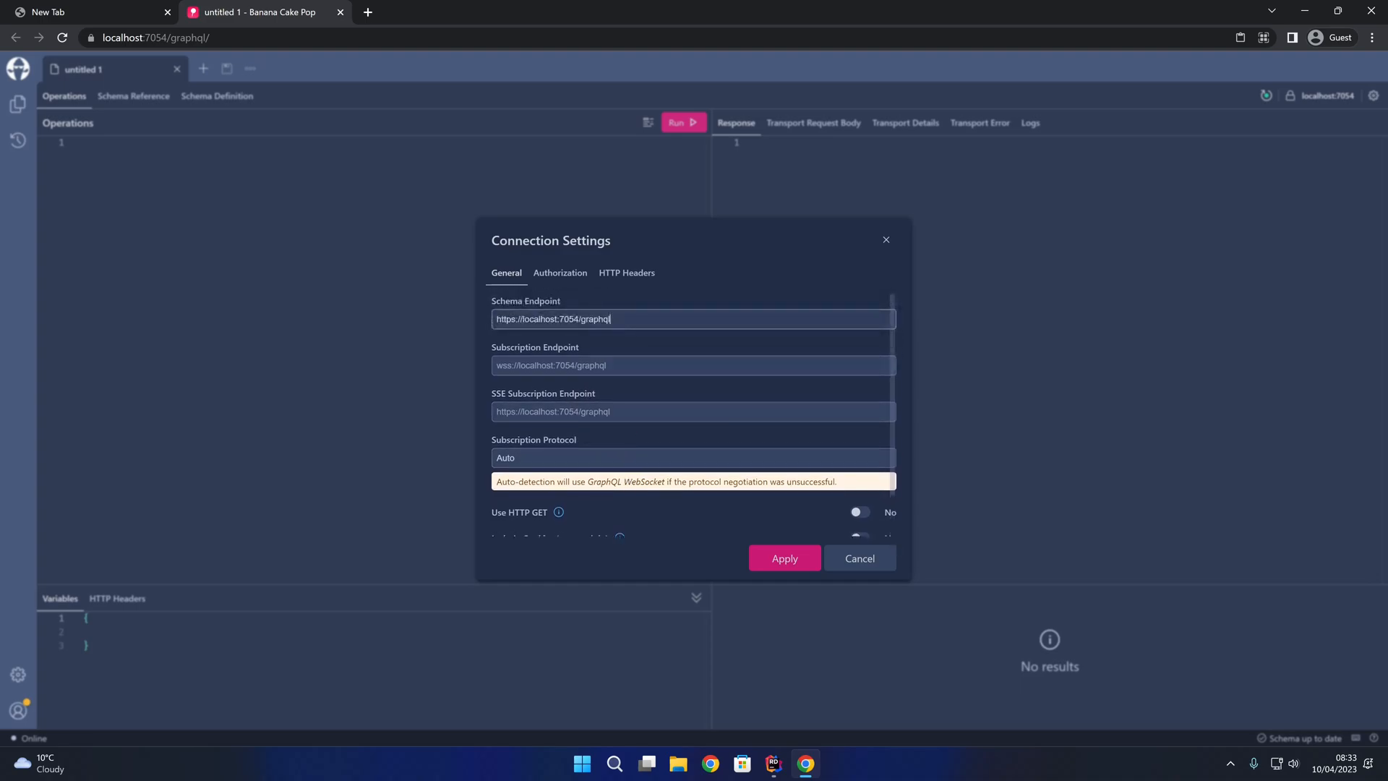
pyautogui.moveTo(774, 561)
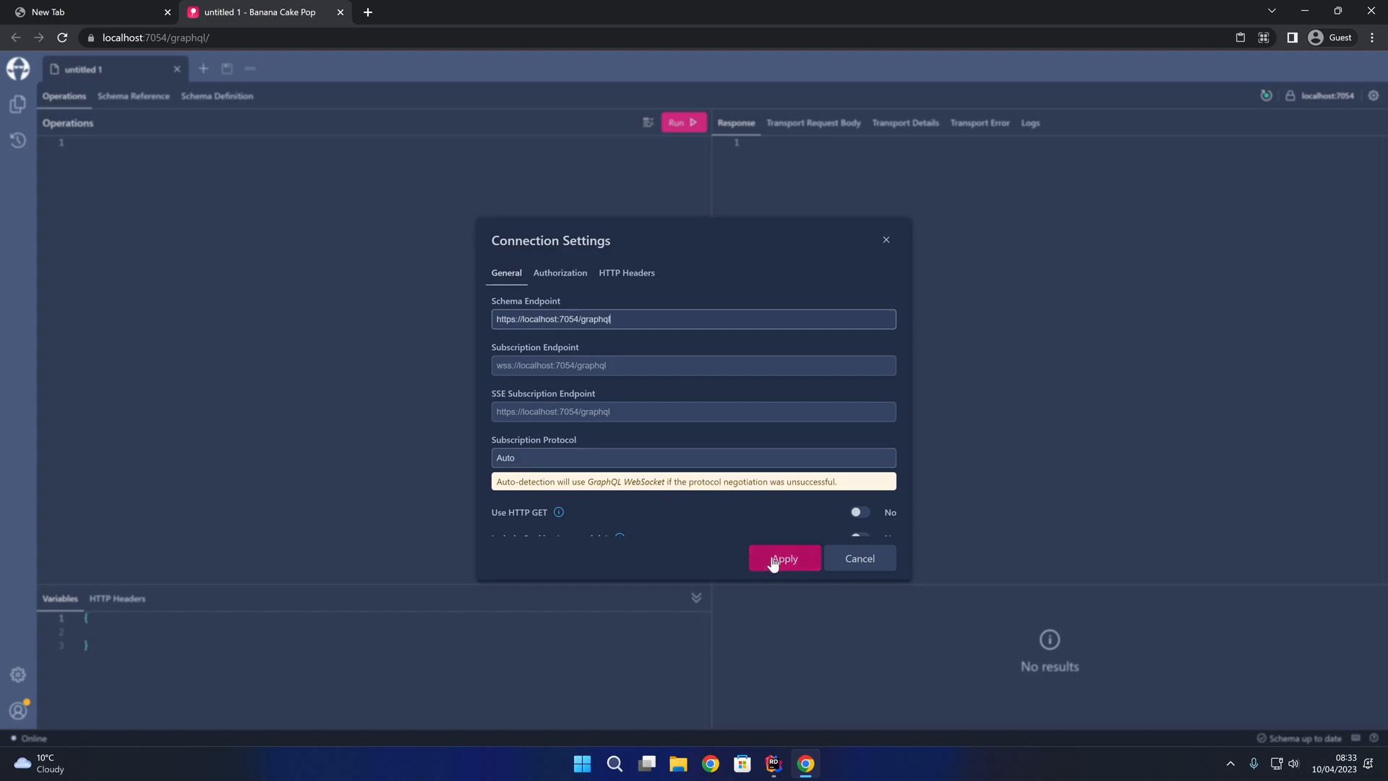
pyautogui.click(785, 558)
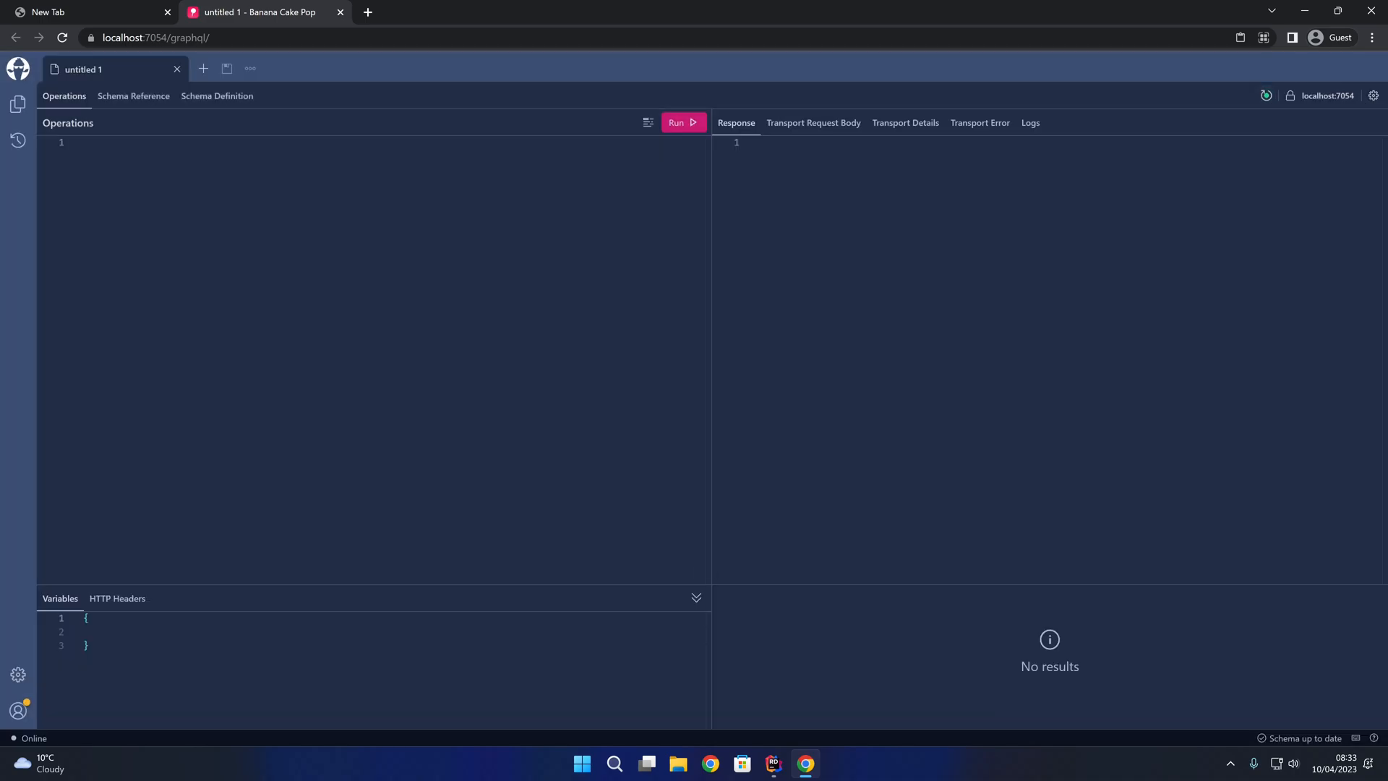
# Write query { book { title author { name } } } in the Operations editor.
pyautogui.click(346, 149)
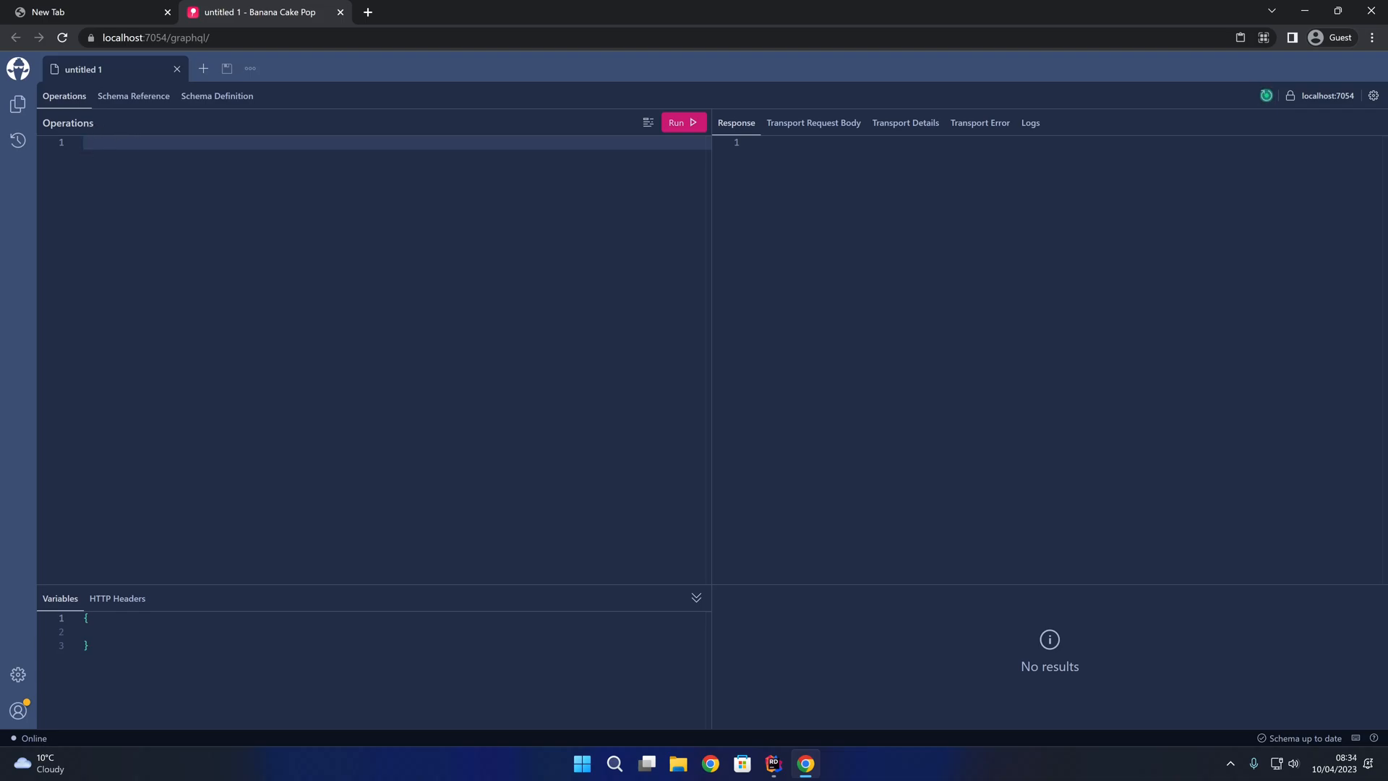
pyautogui.write('query')
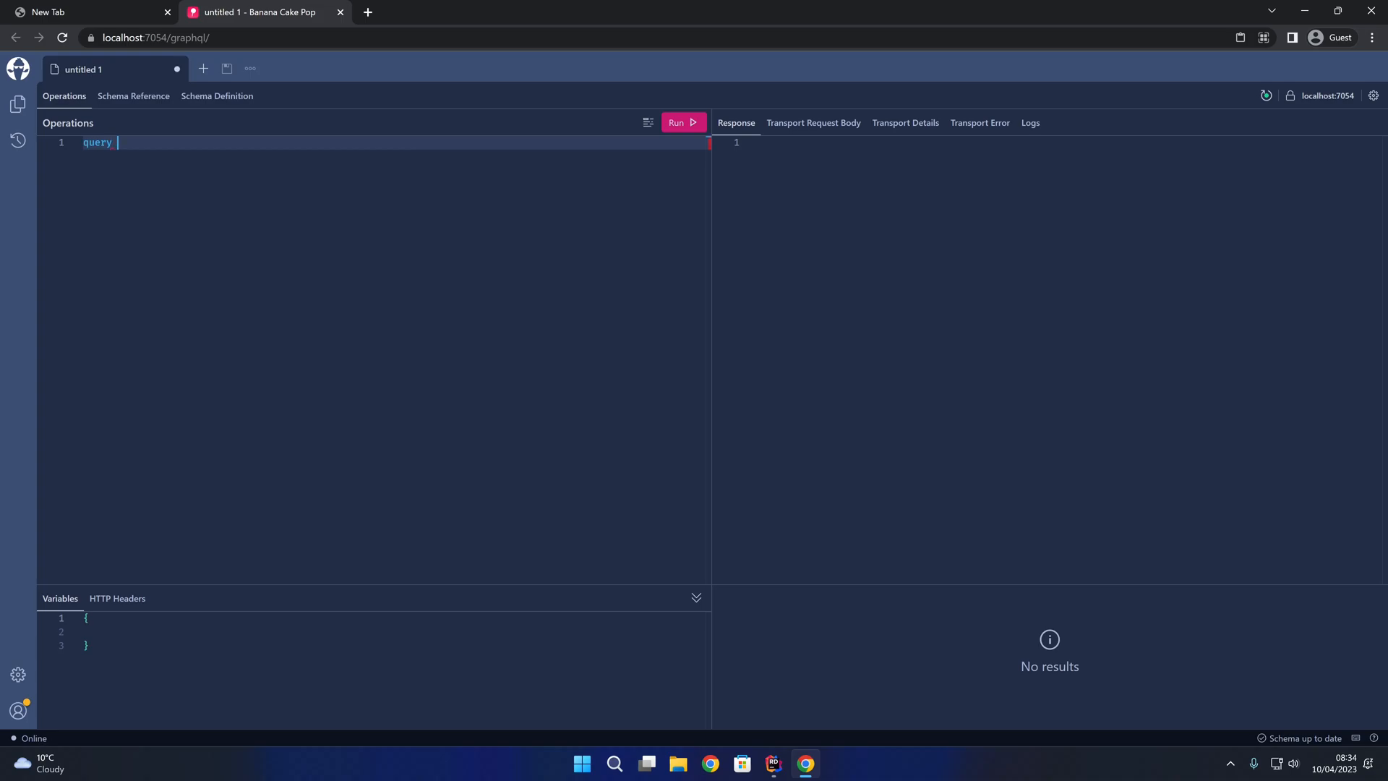
pyautogui.write('{')
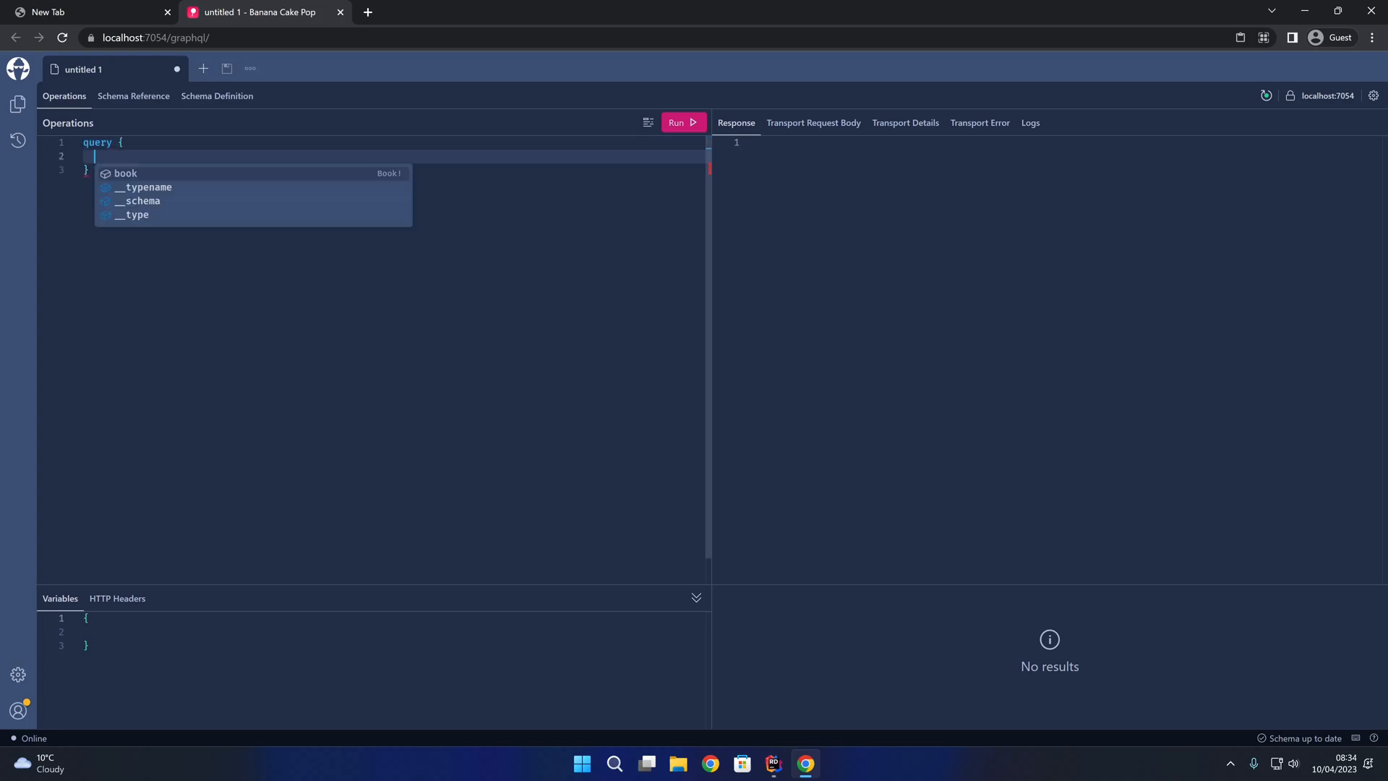
pyautogui.moveTo(163, 179)
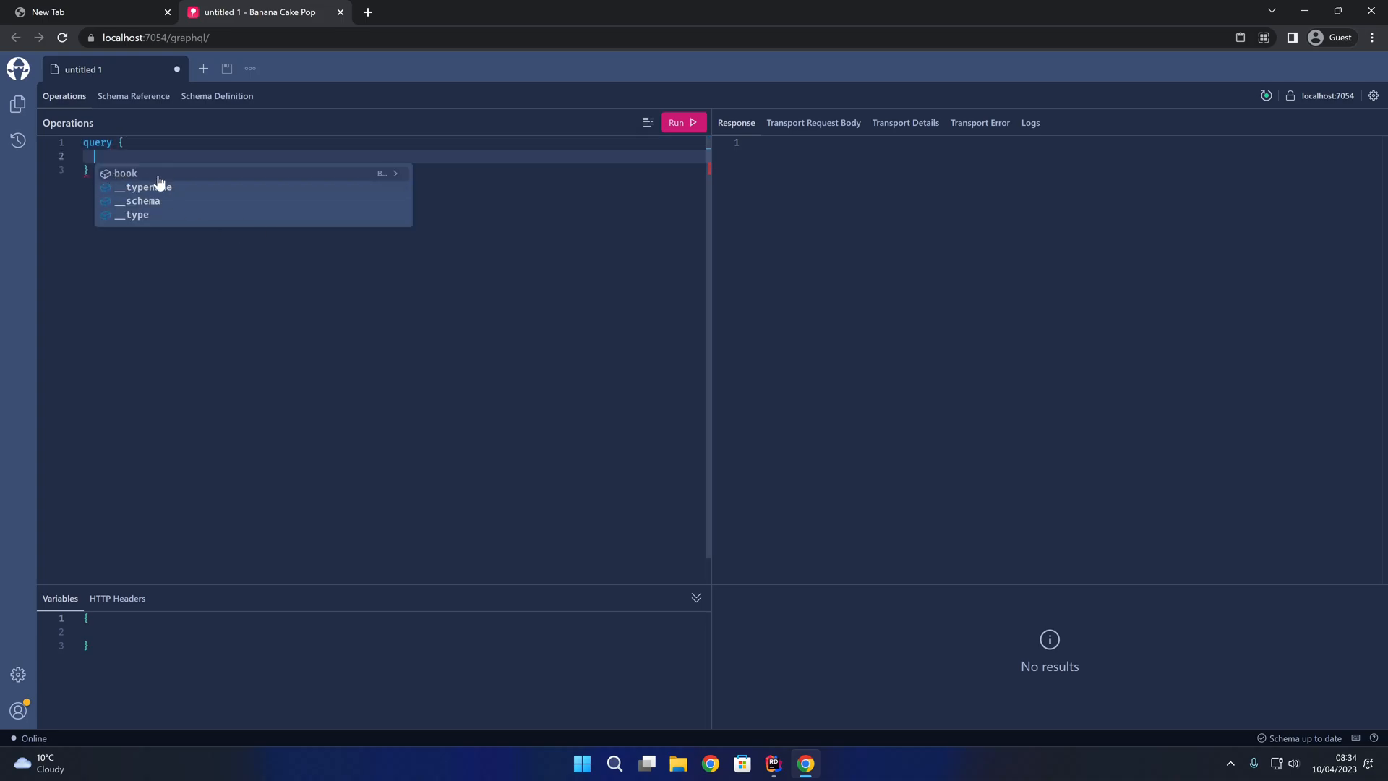
pyautogui.click(124, 174)
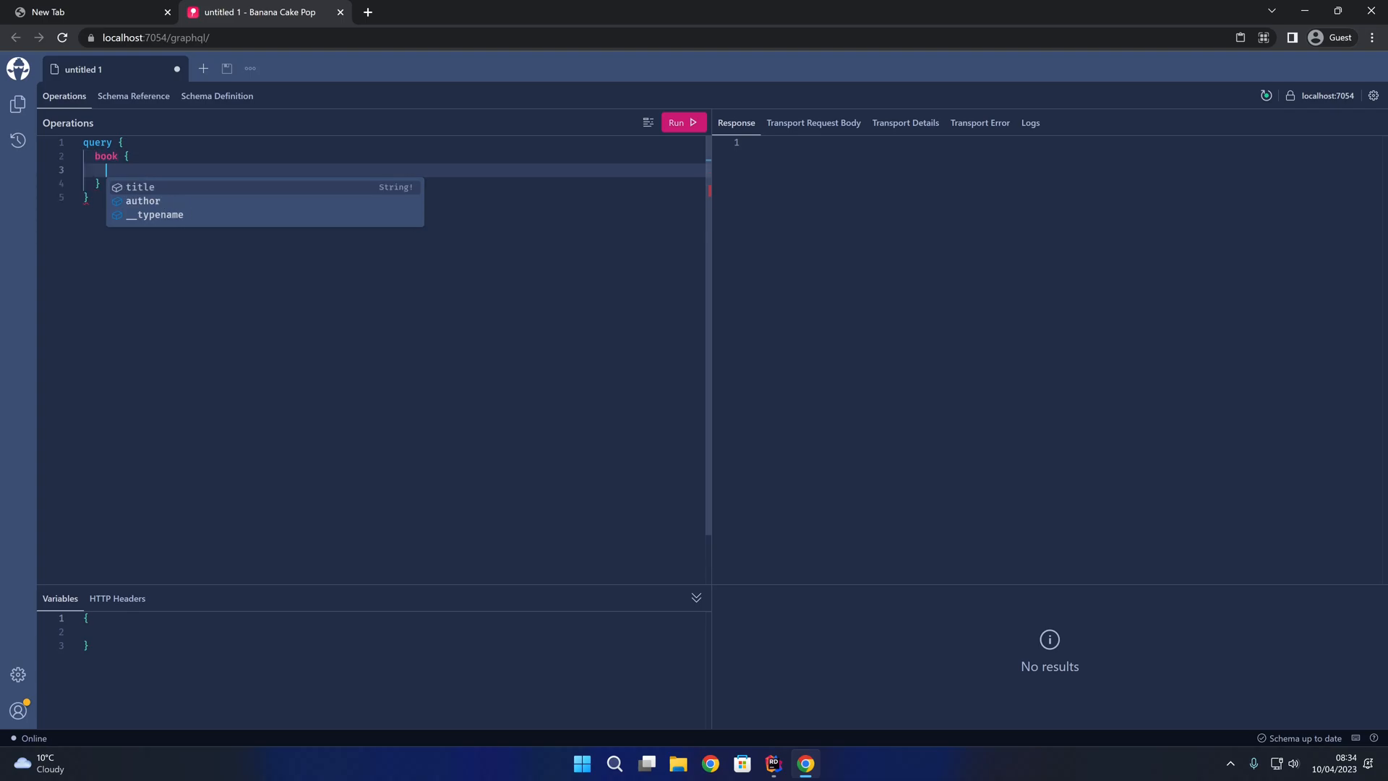
pyautogui.moveTo(145, 192)
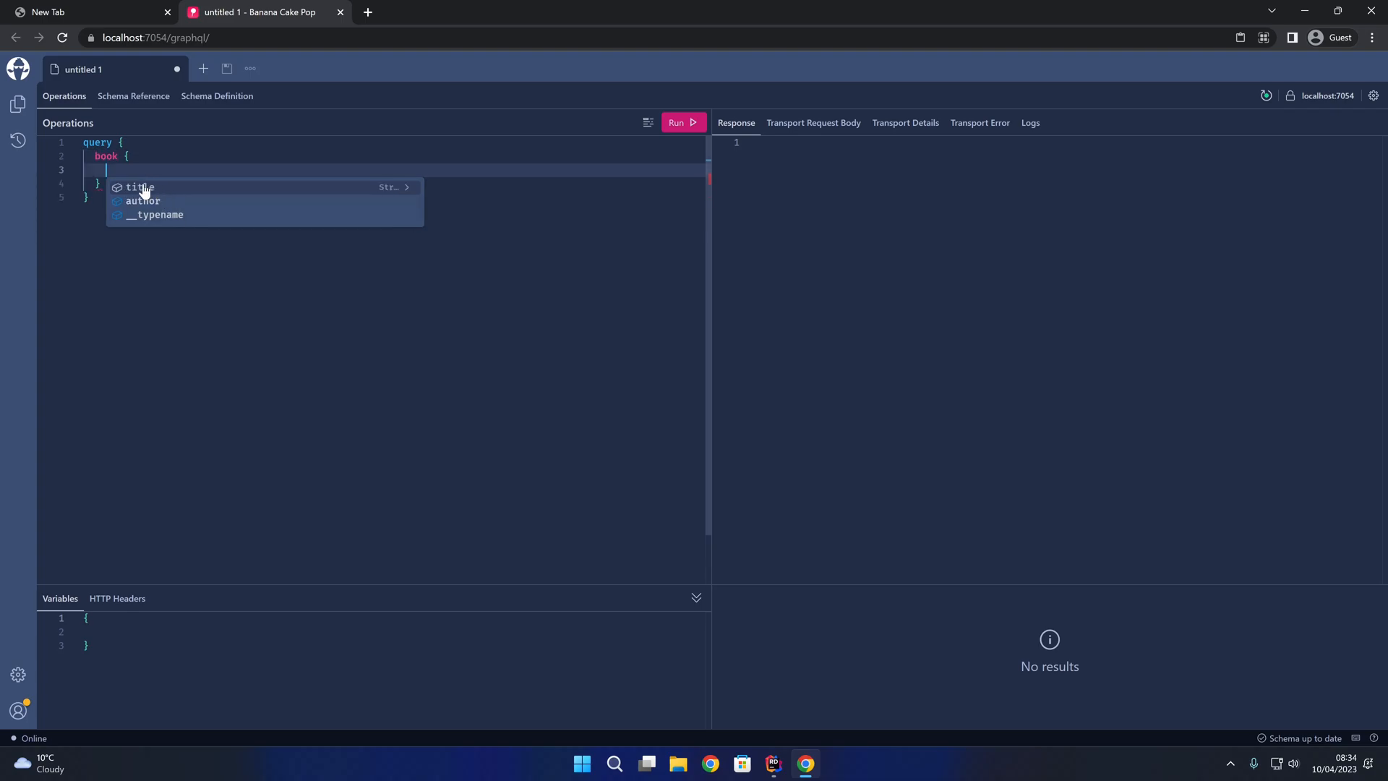
pyautogui.moveTo(164, 205)
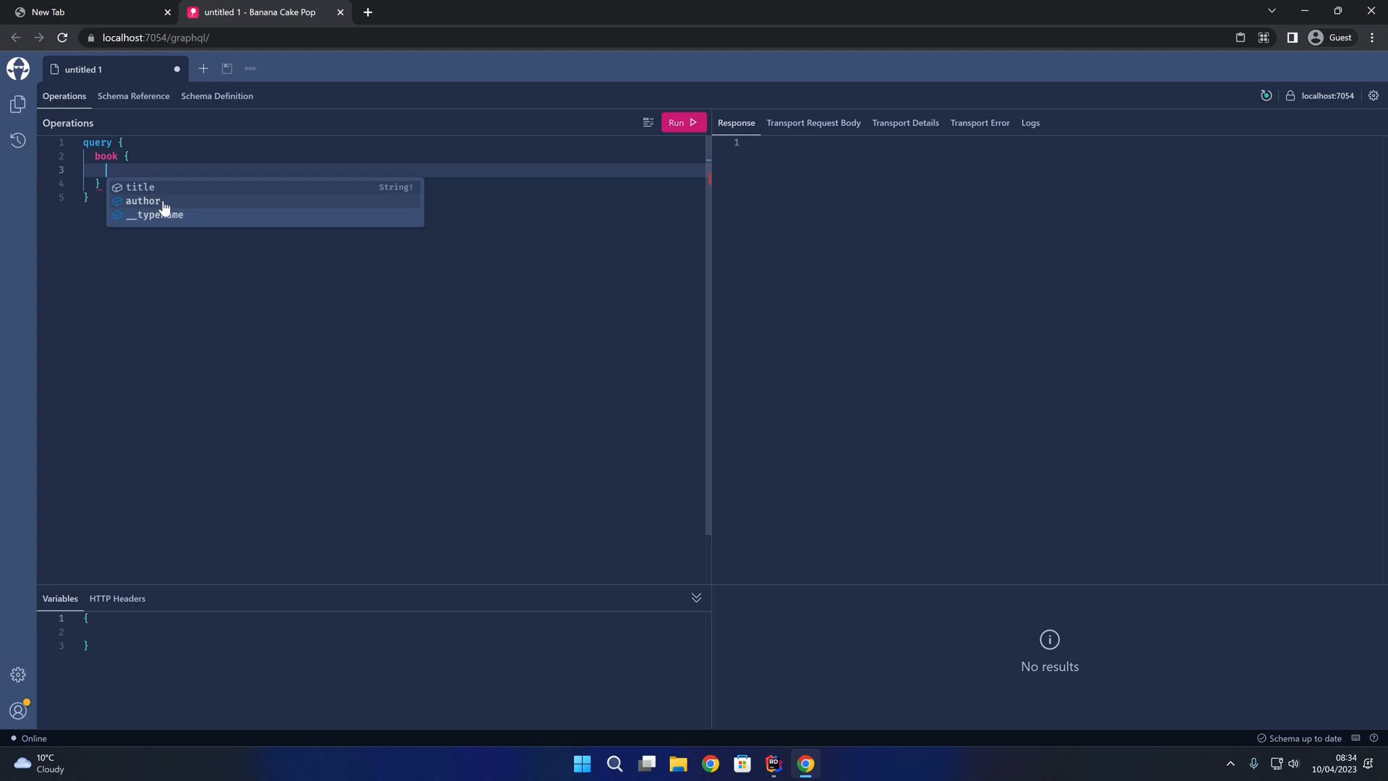
pyautogui.click(141, 187)
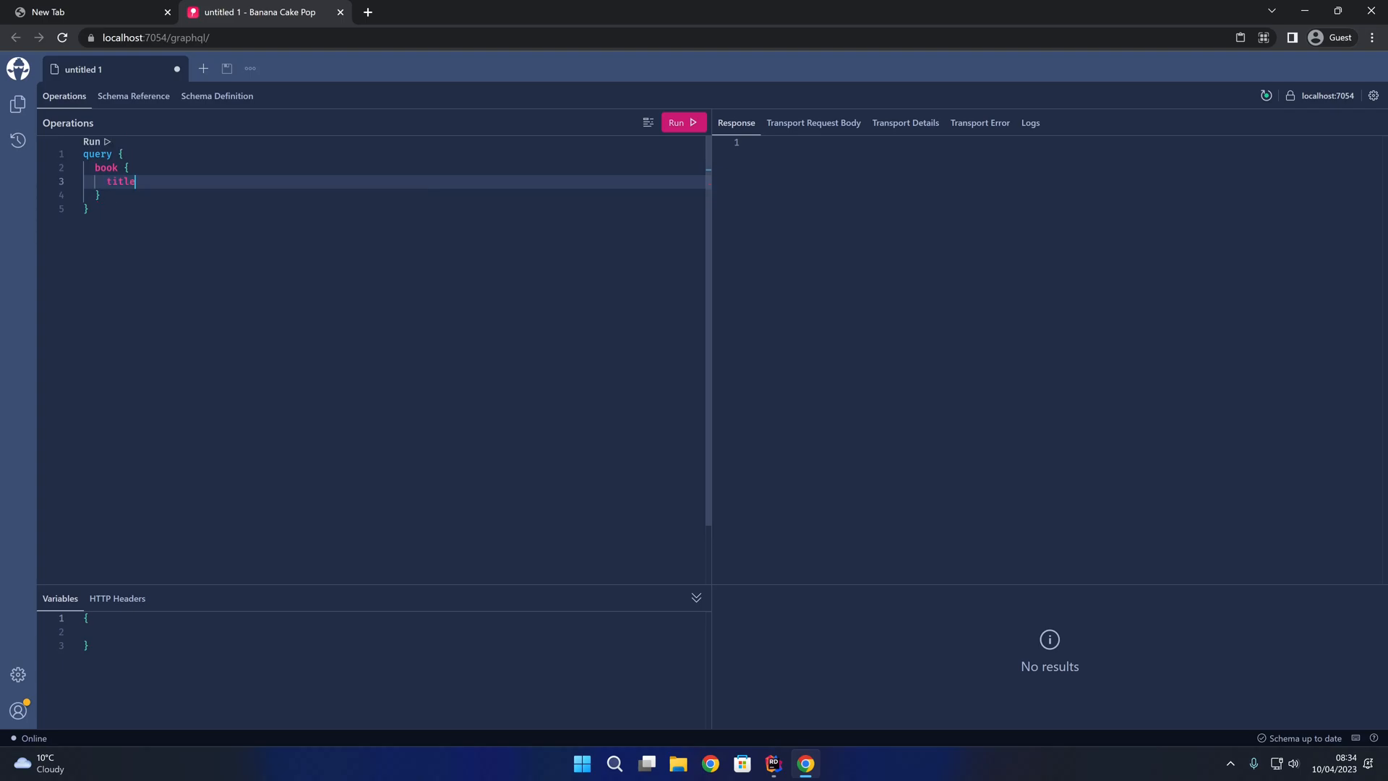
pyautogui.press('Enter')
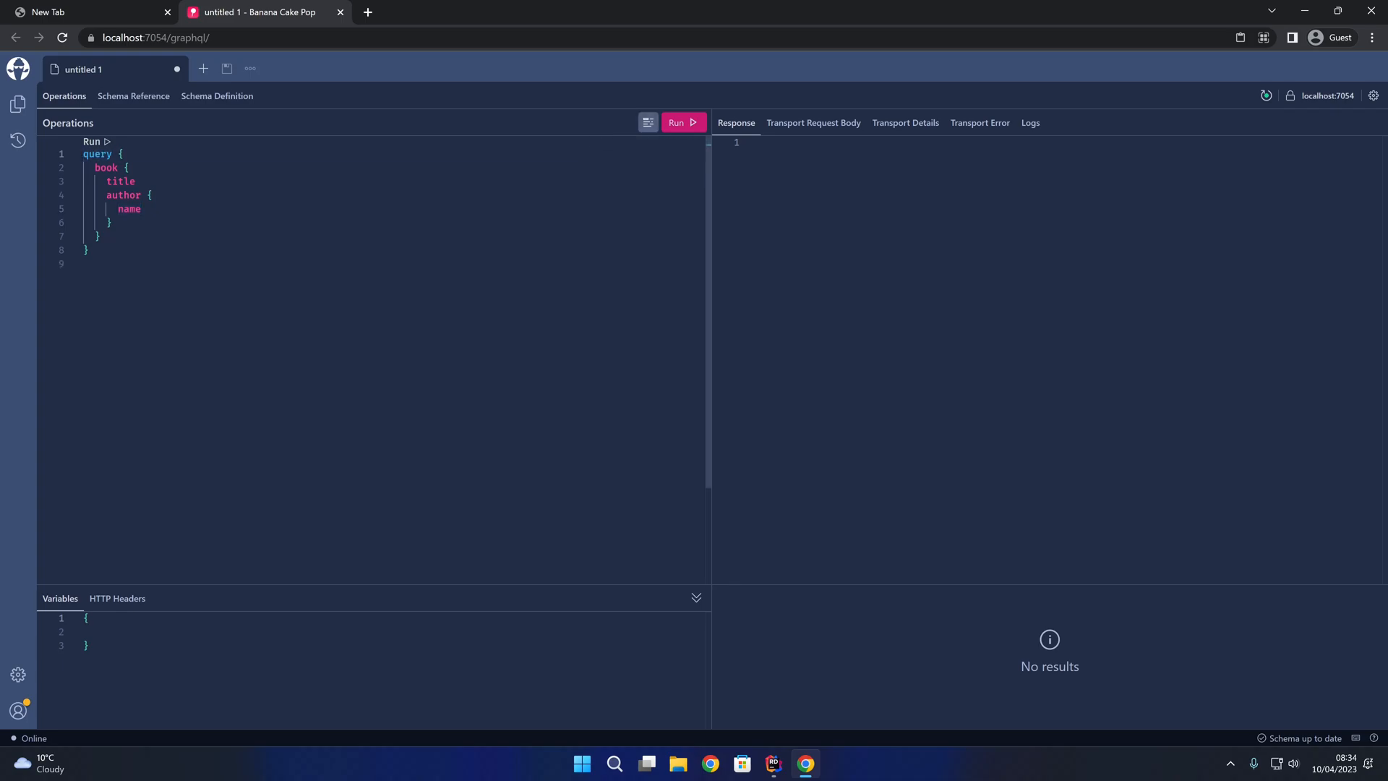
pyautogui.click(683, 122)
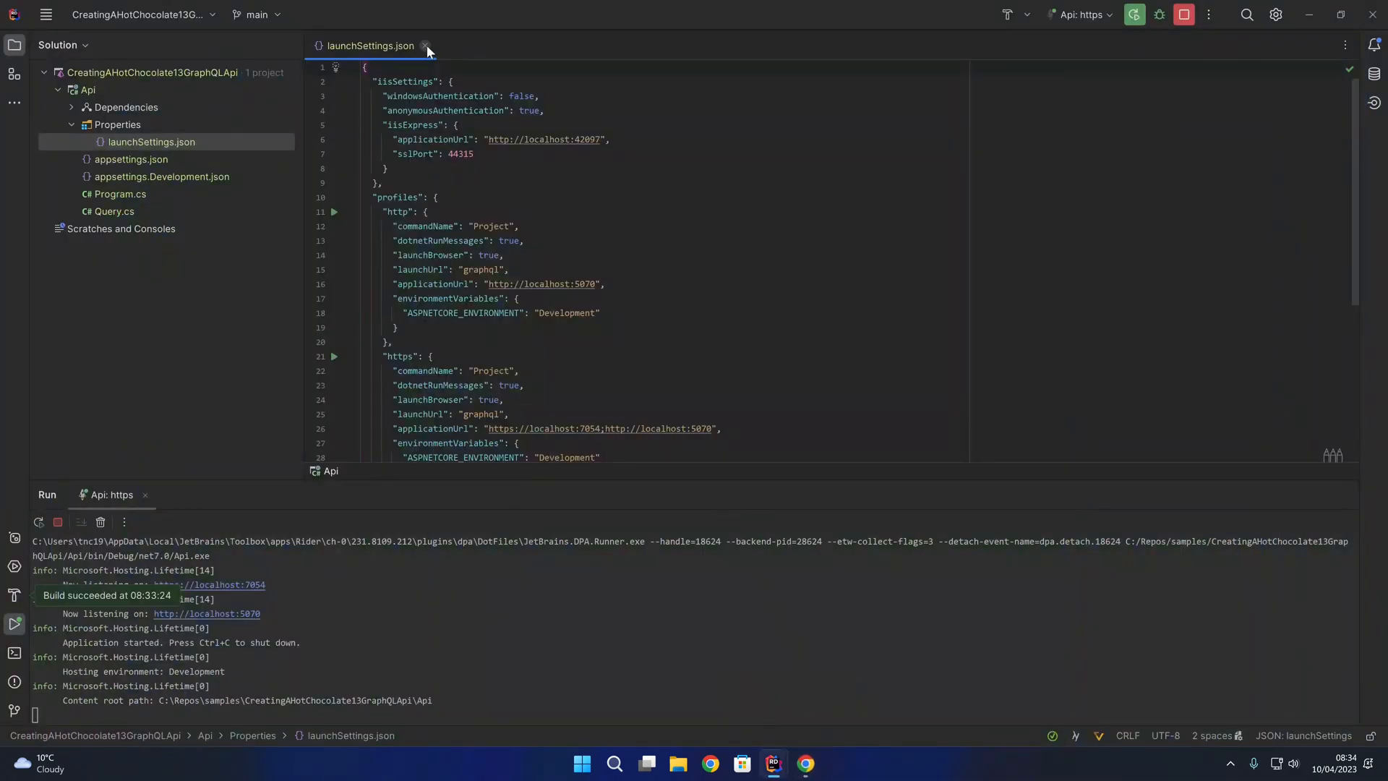
# Close launchSettings.json and reopen Query.cs, showing GetBook with the Book and Author records.
pyautogui.click(428, 46)
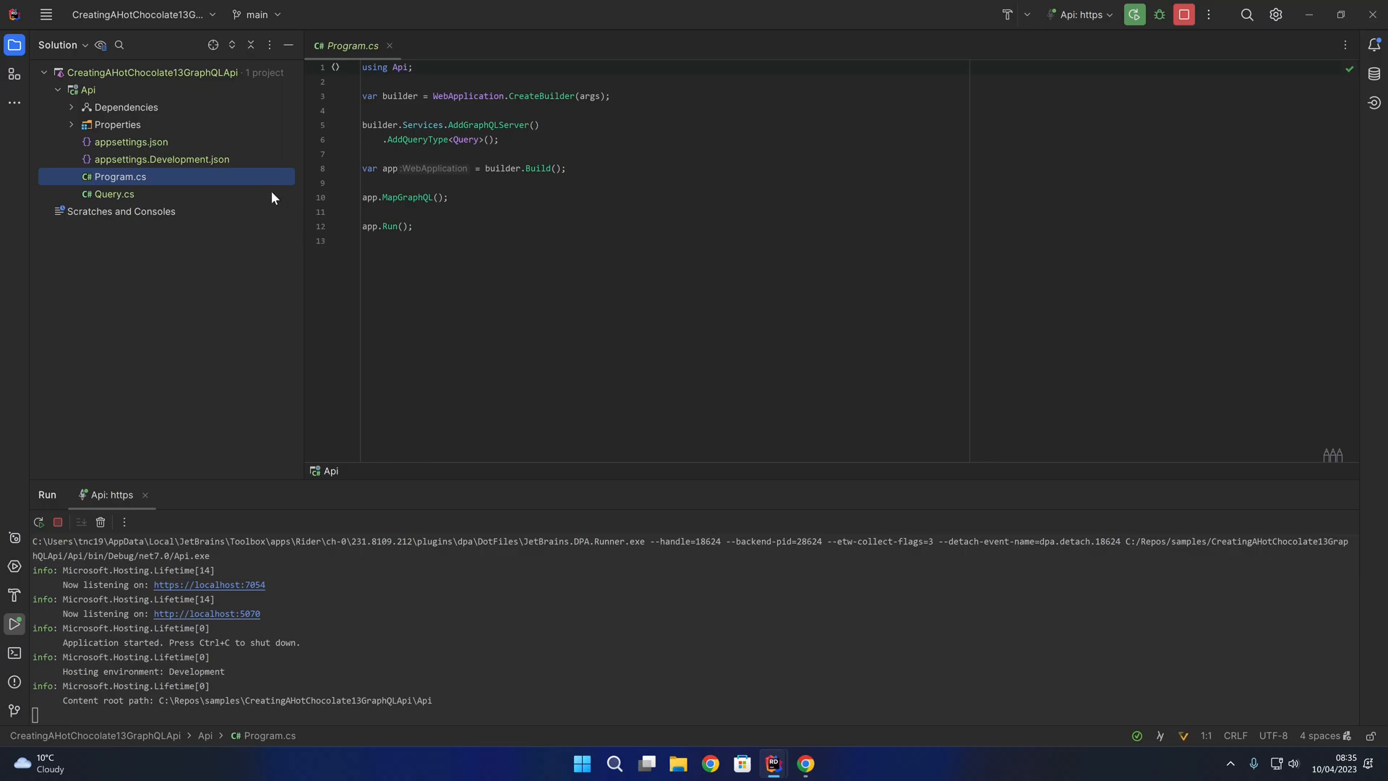
pyautogui.click(115, 193)
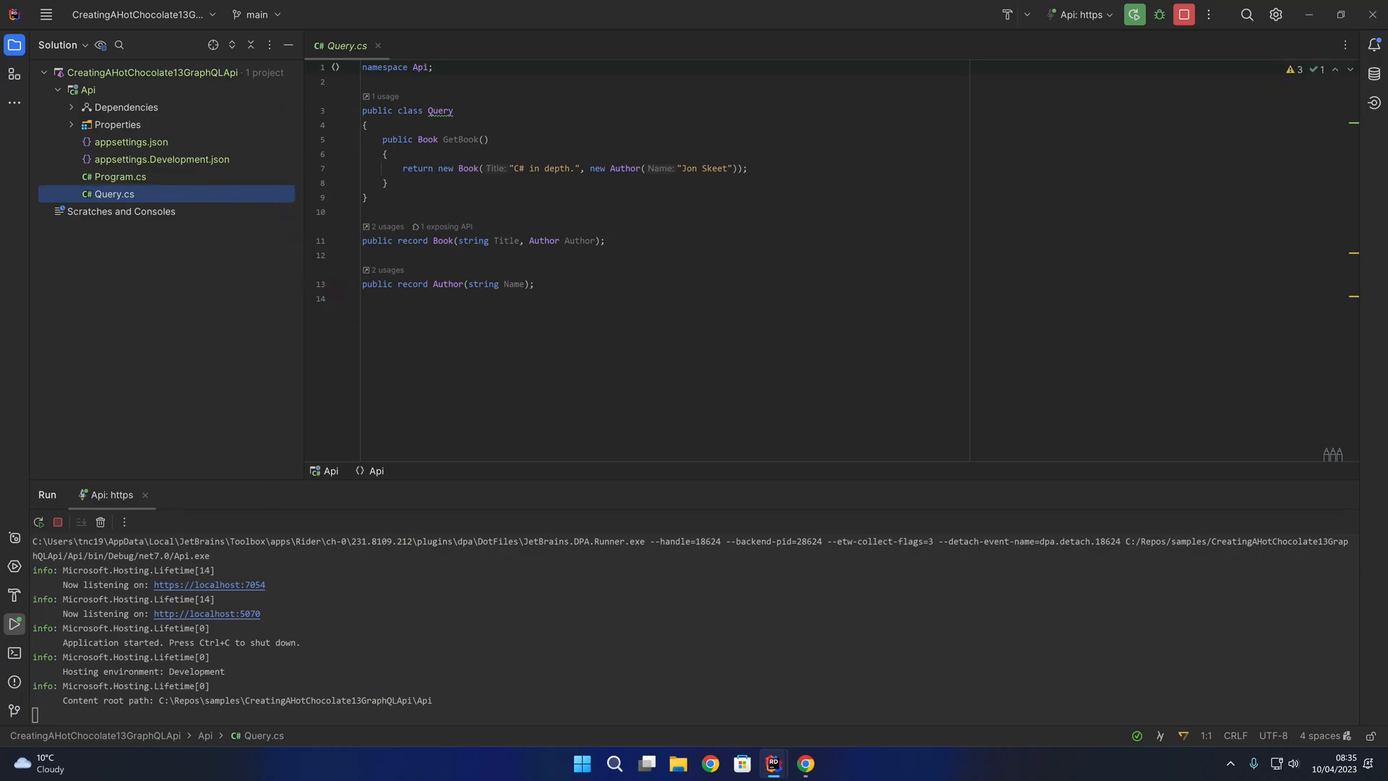